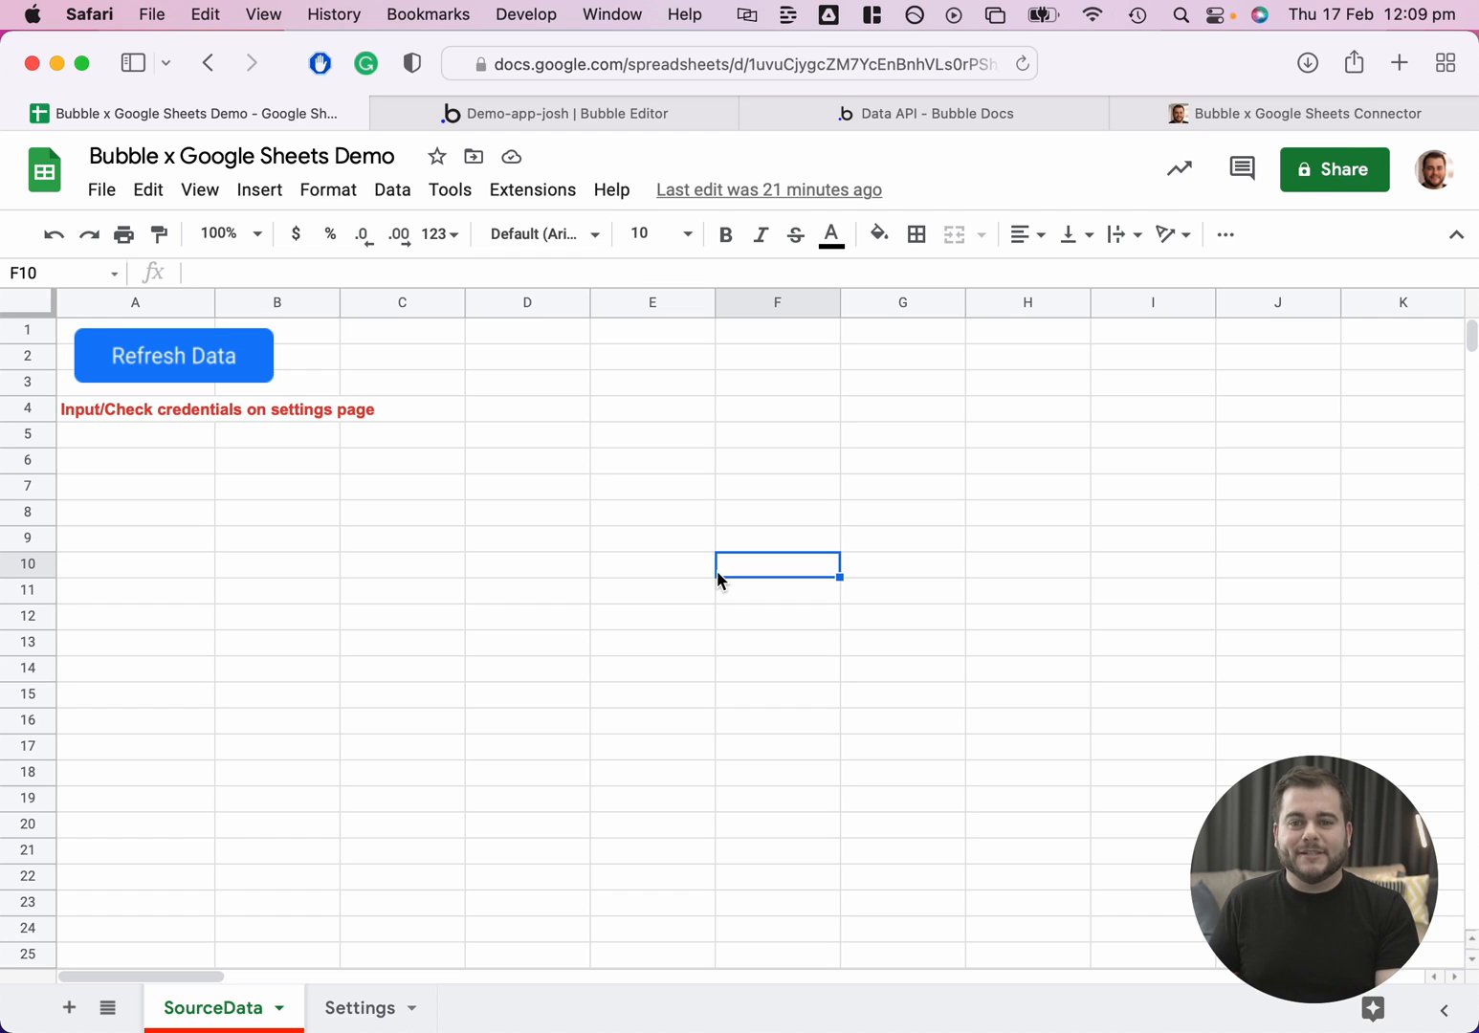
Switch to the demo spreadsheet's Settings sheet with the Root URL, Private Key and Table Name labels.
left_click(361, 1007)
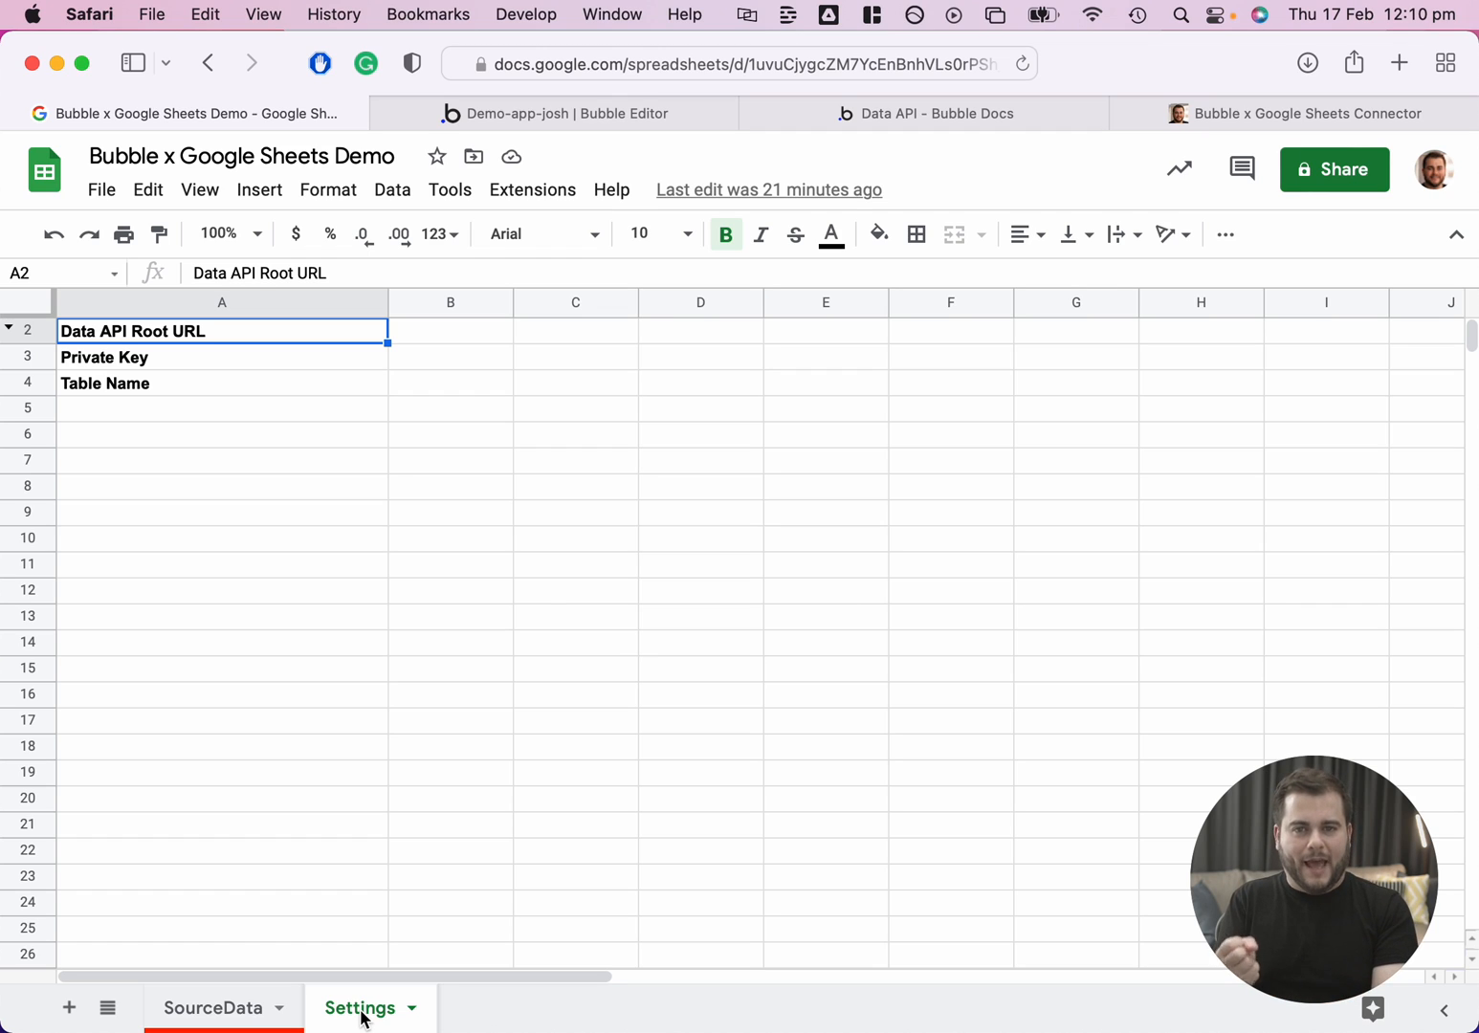
mouse_move(437, 837)
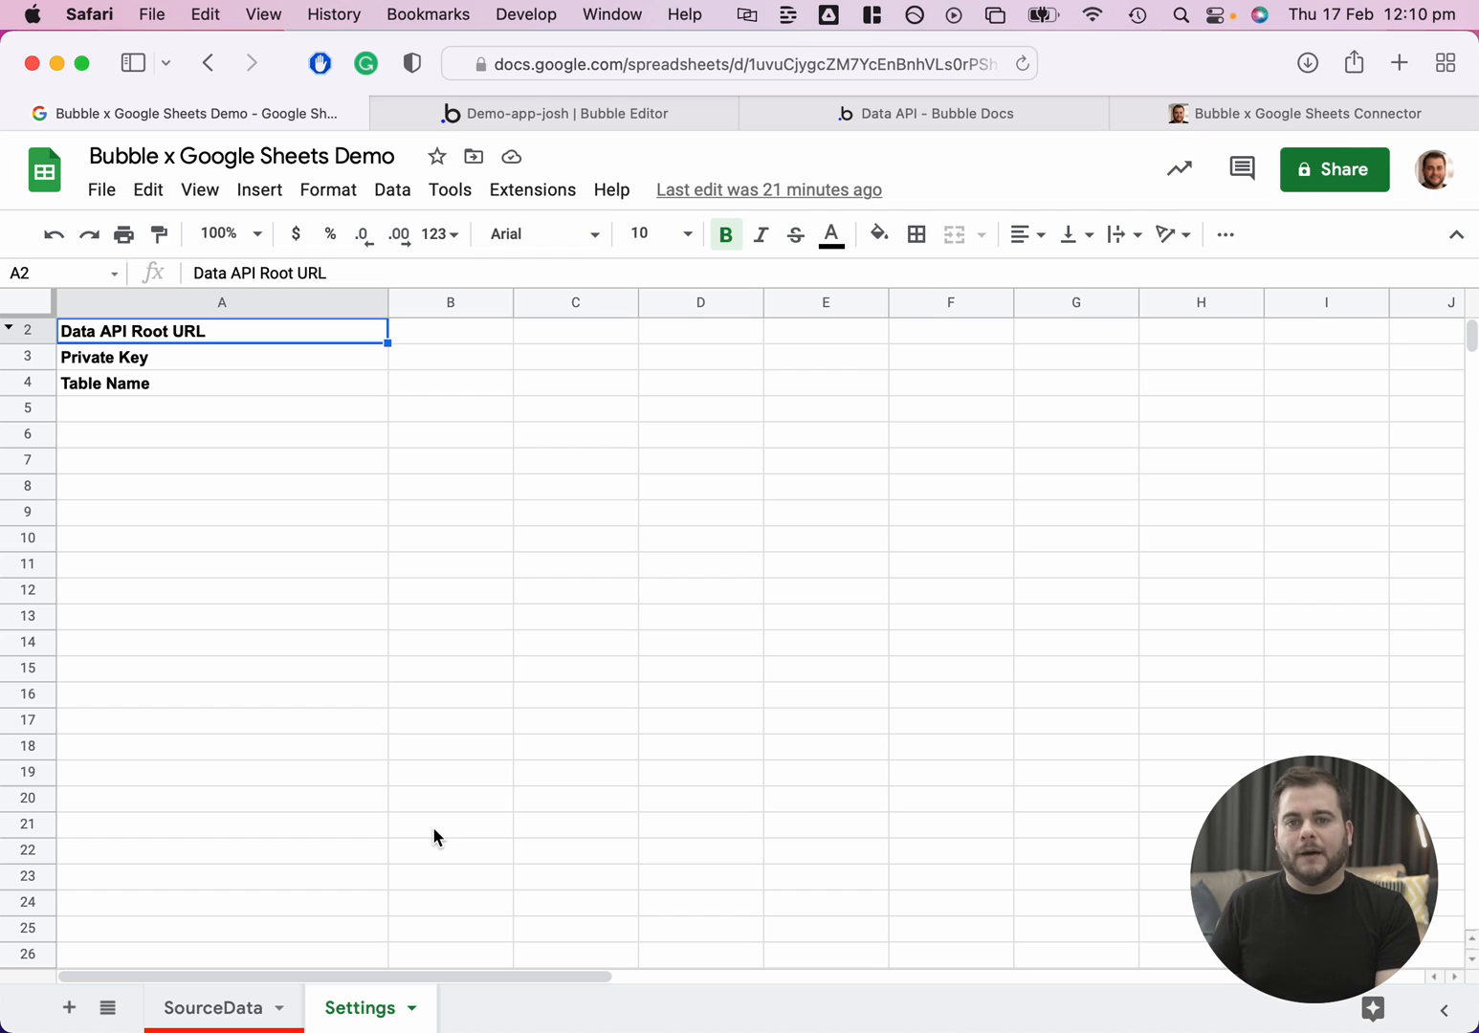
mouse_move(523, 460)
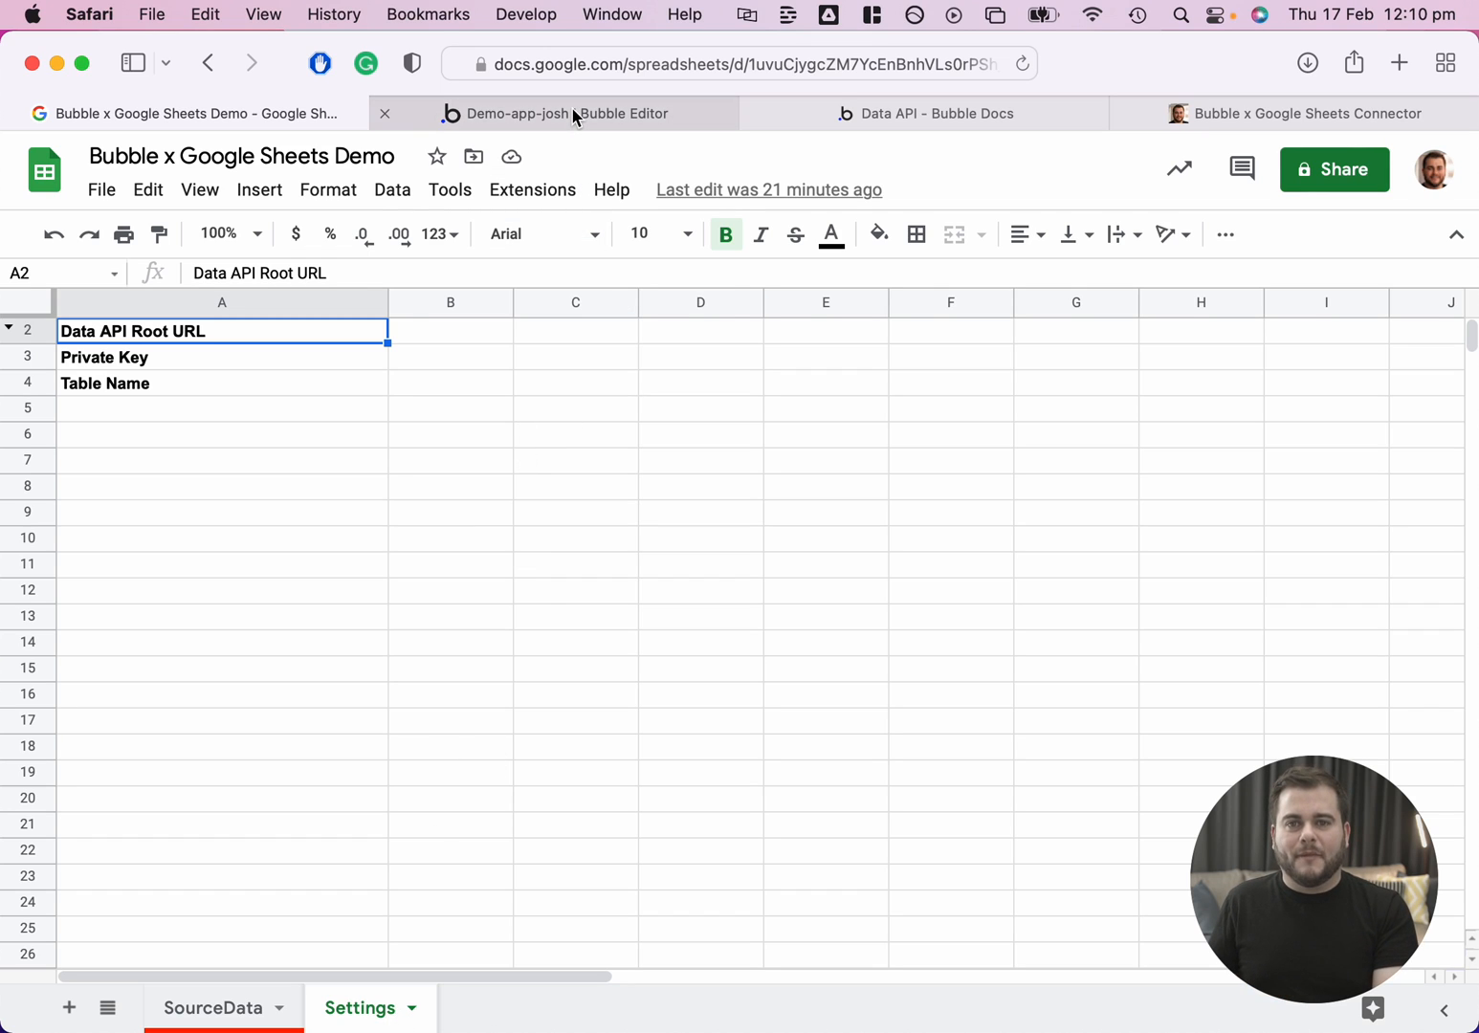
mouse_move(555, 113)
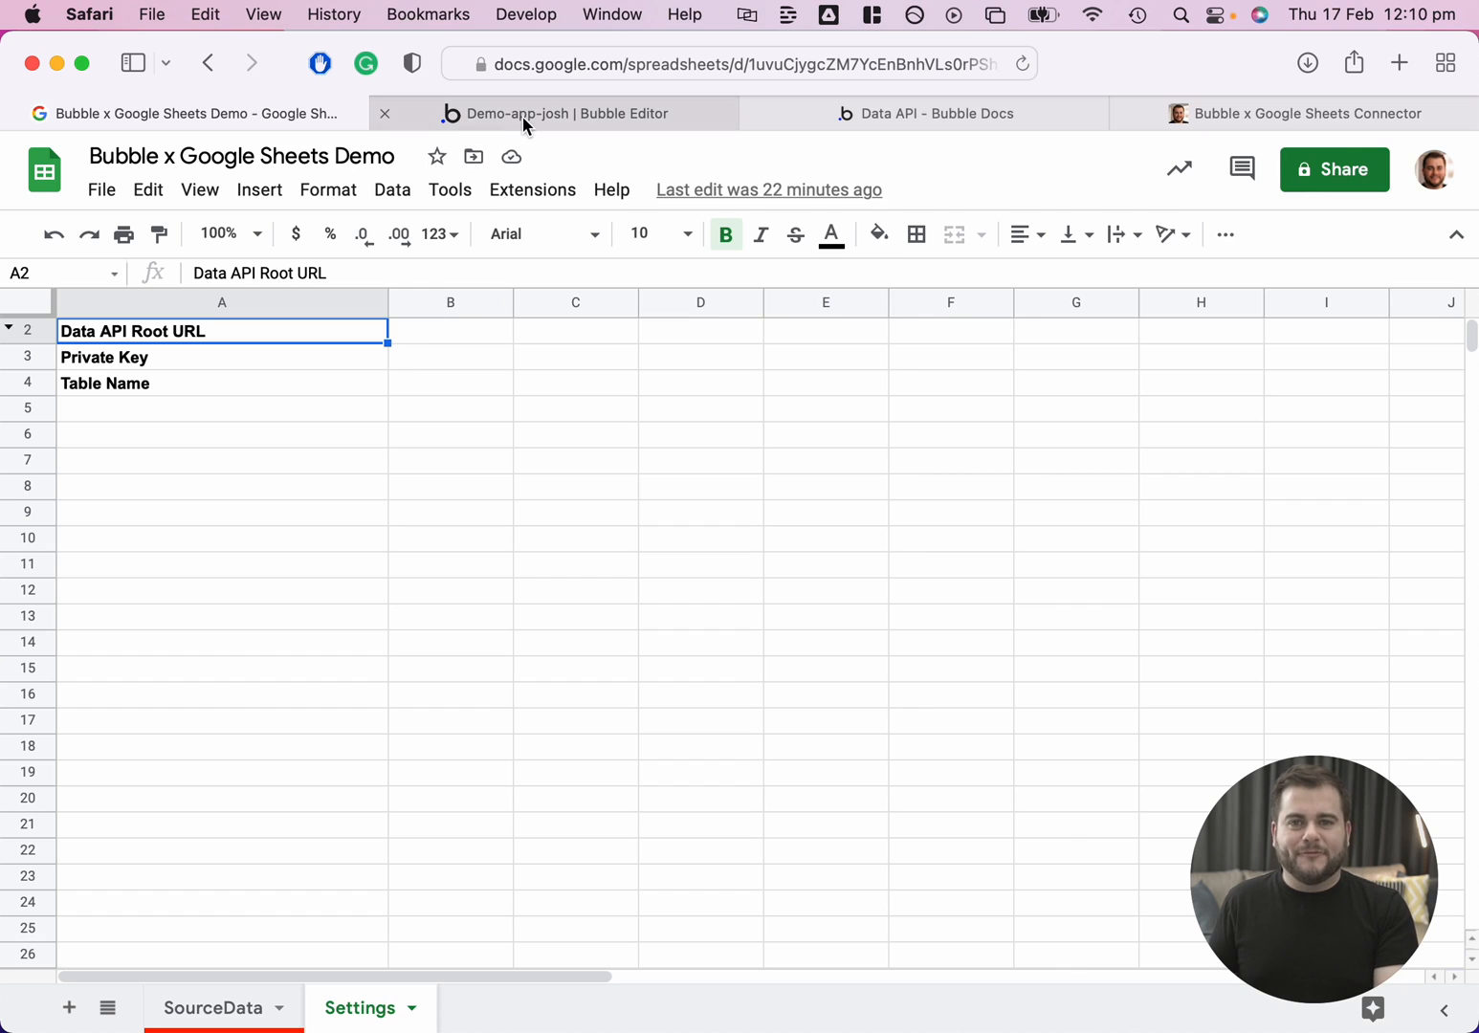
mouse_move(555, 113)
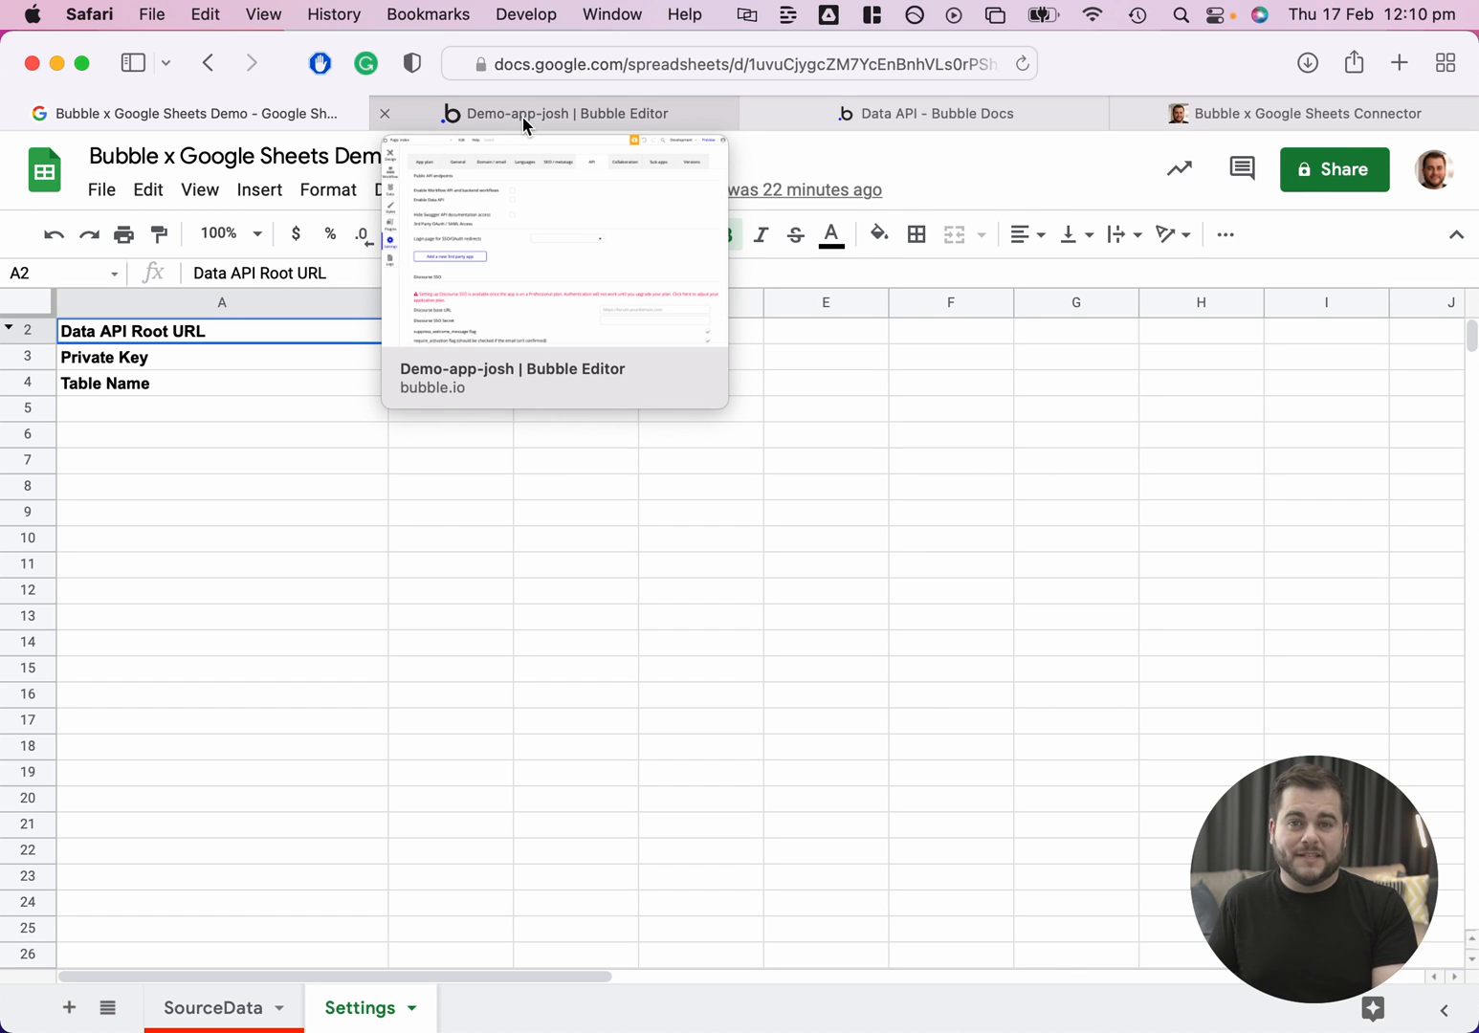
Enable Bubble's Data API, acknowledge the privacy warning, and expose the User data type.
left_click(564, 113)
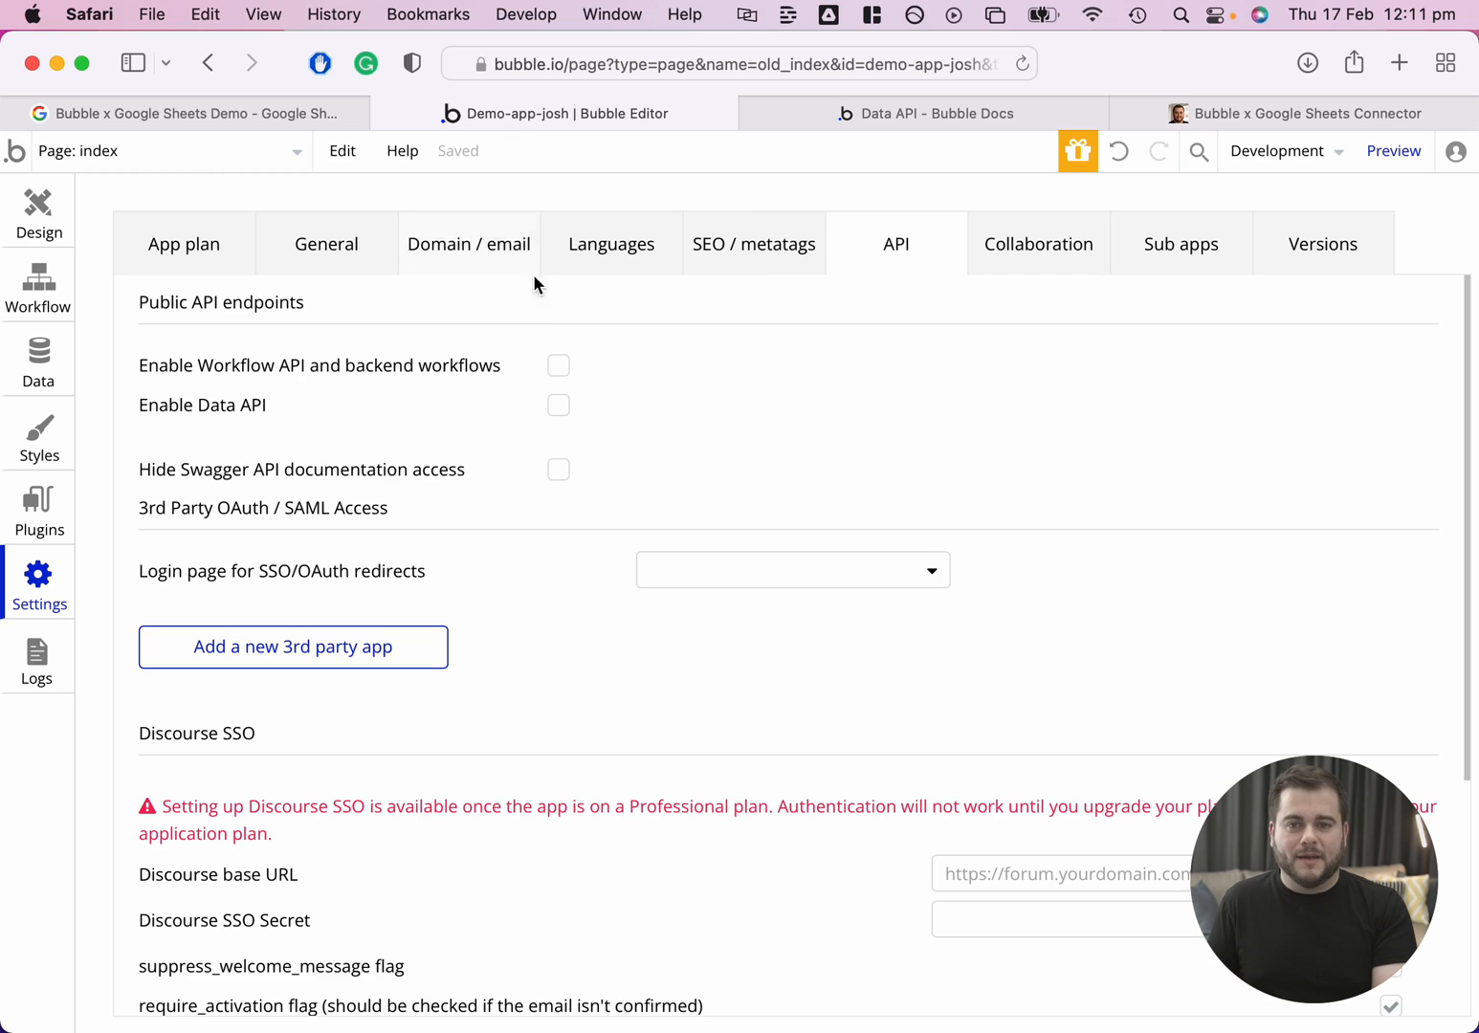
mouse_move(563, 341)
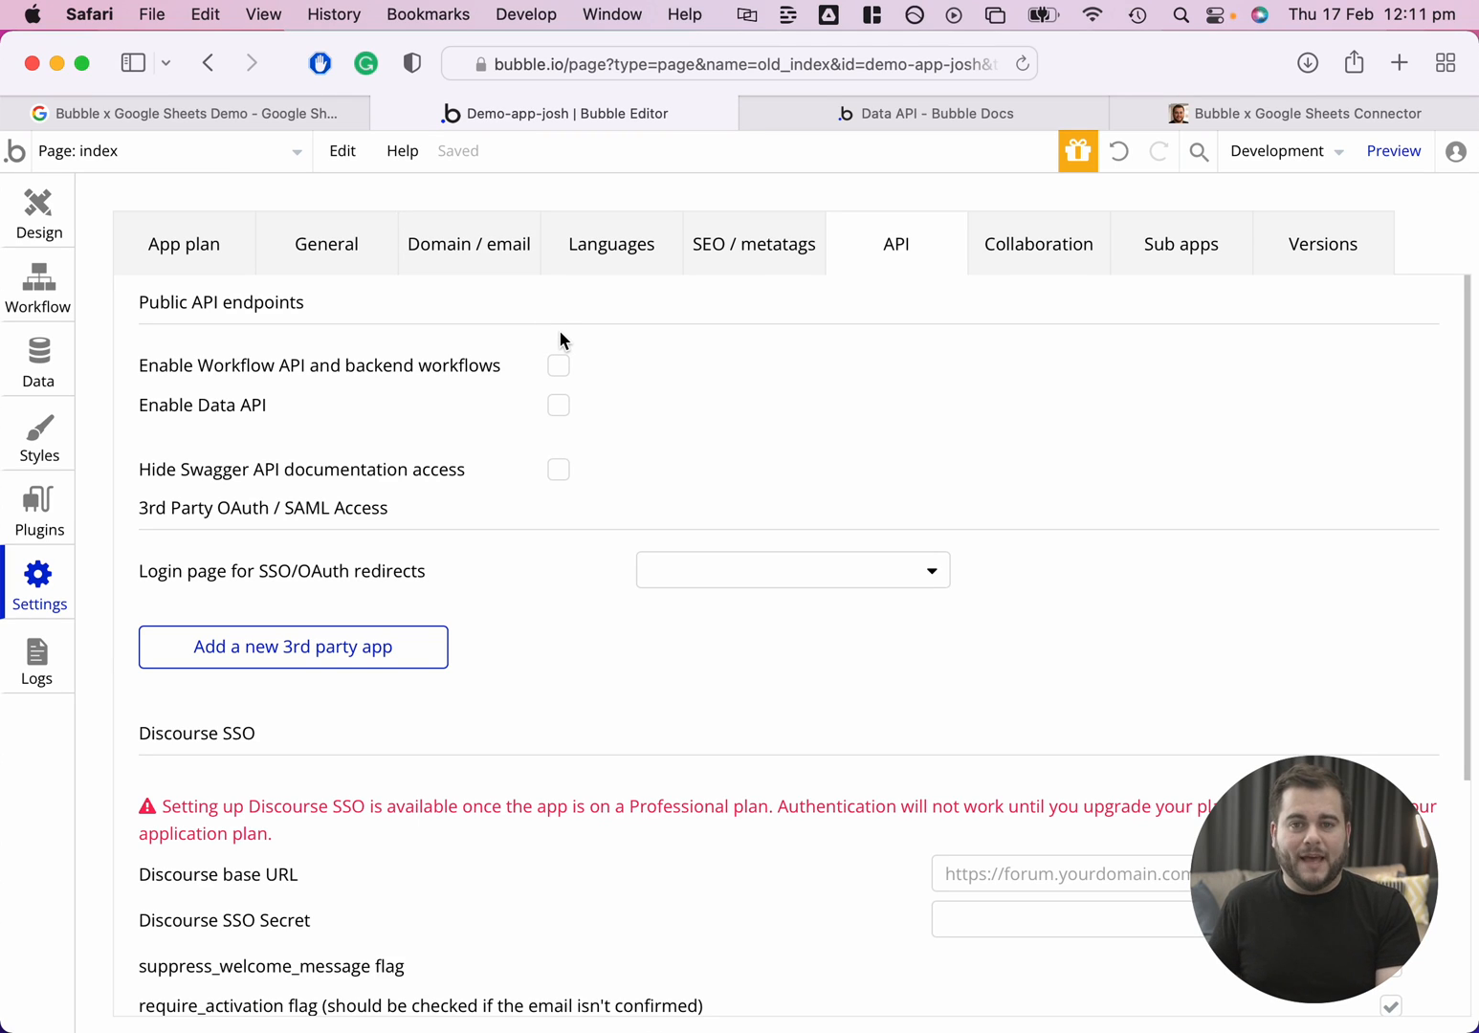
mouse_move(561, 357)
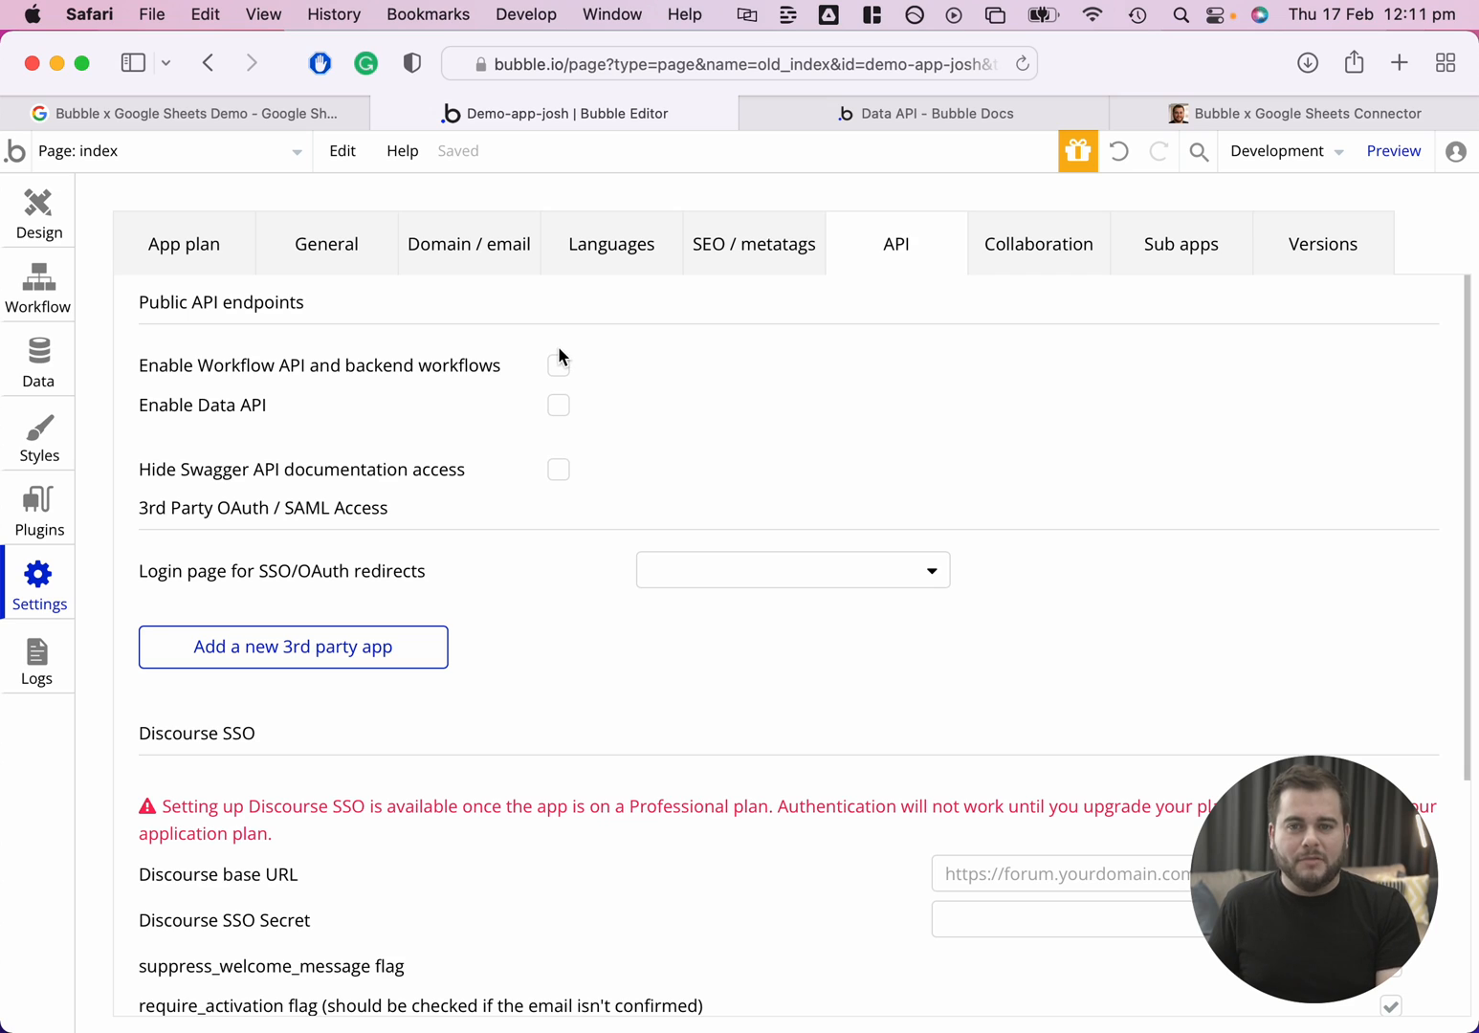
mouse_move(557, 365)
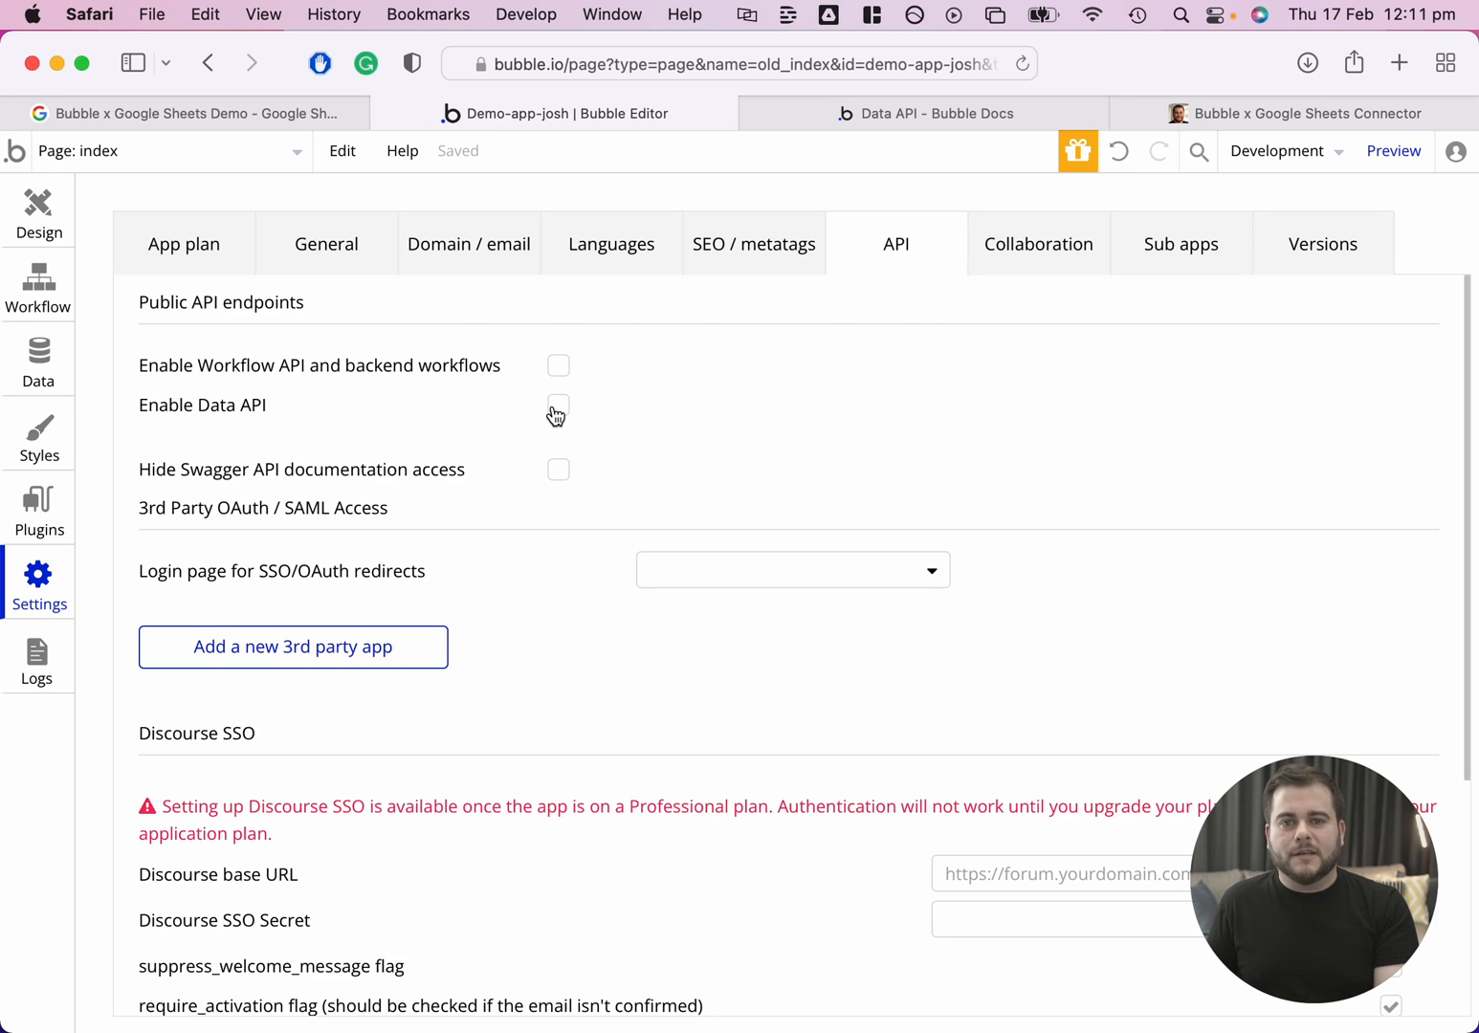
left_click(558, 405)
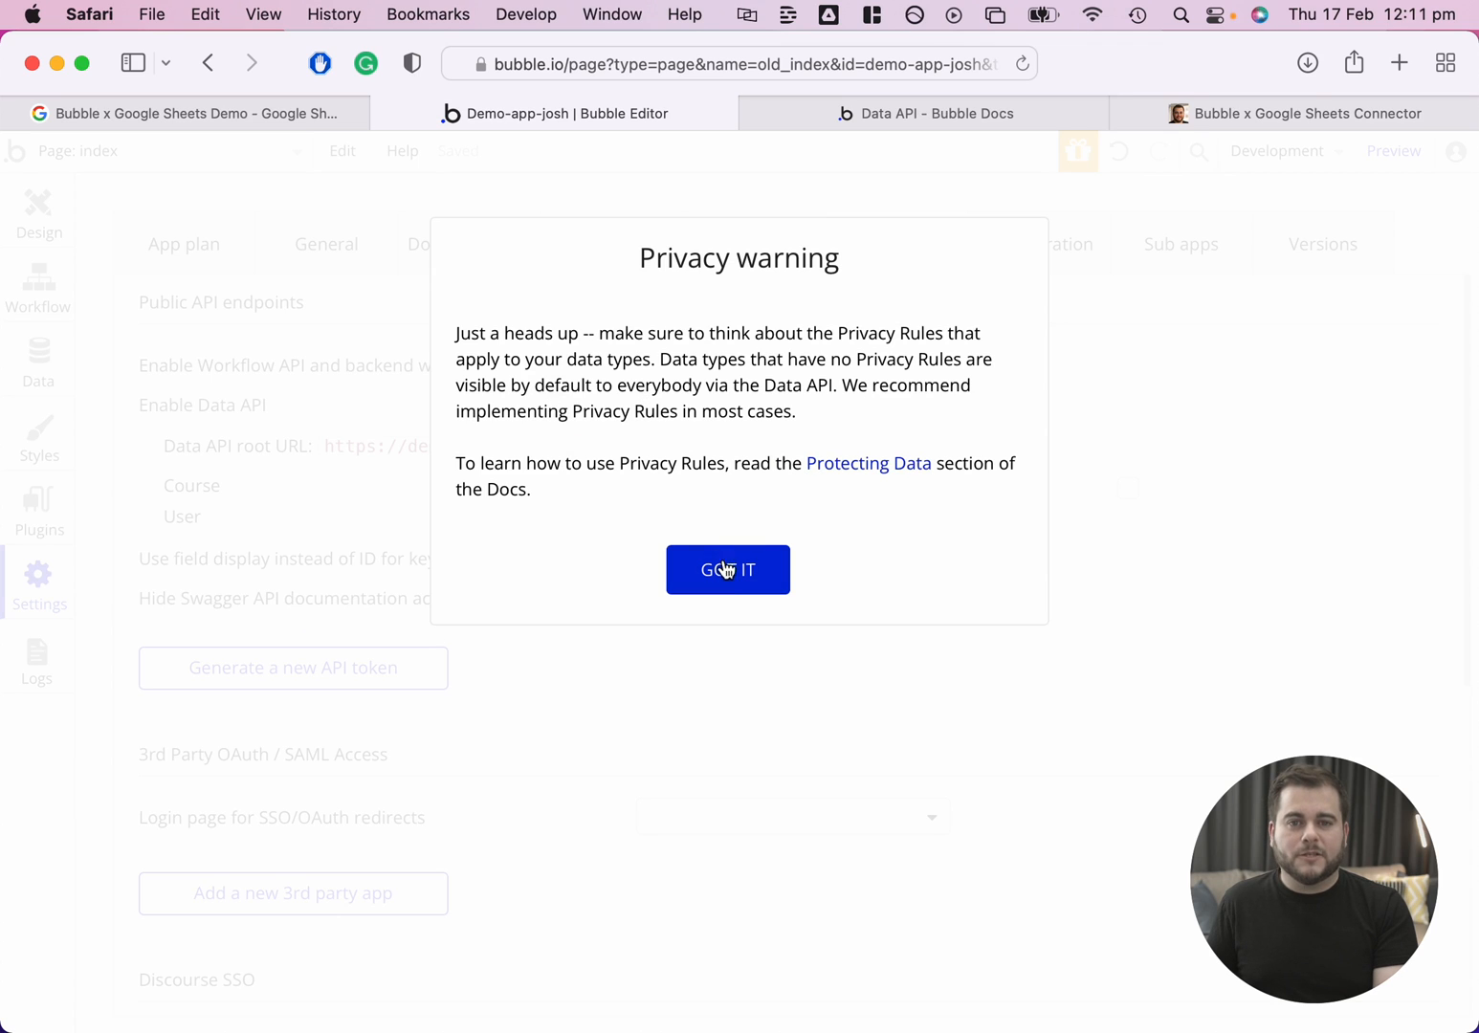
left_click(727, 569)
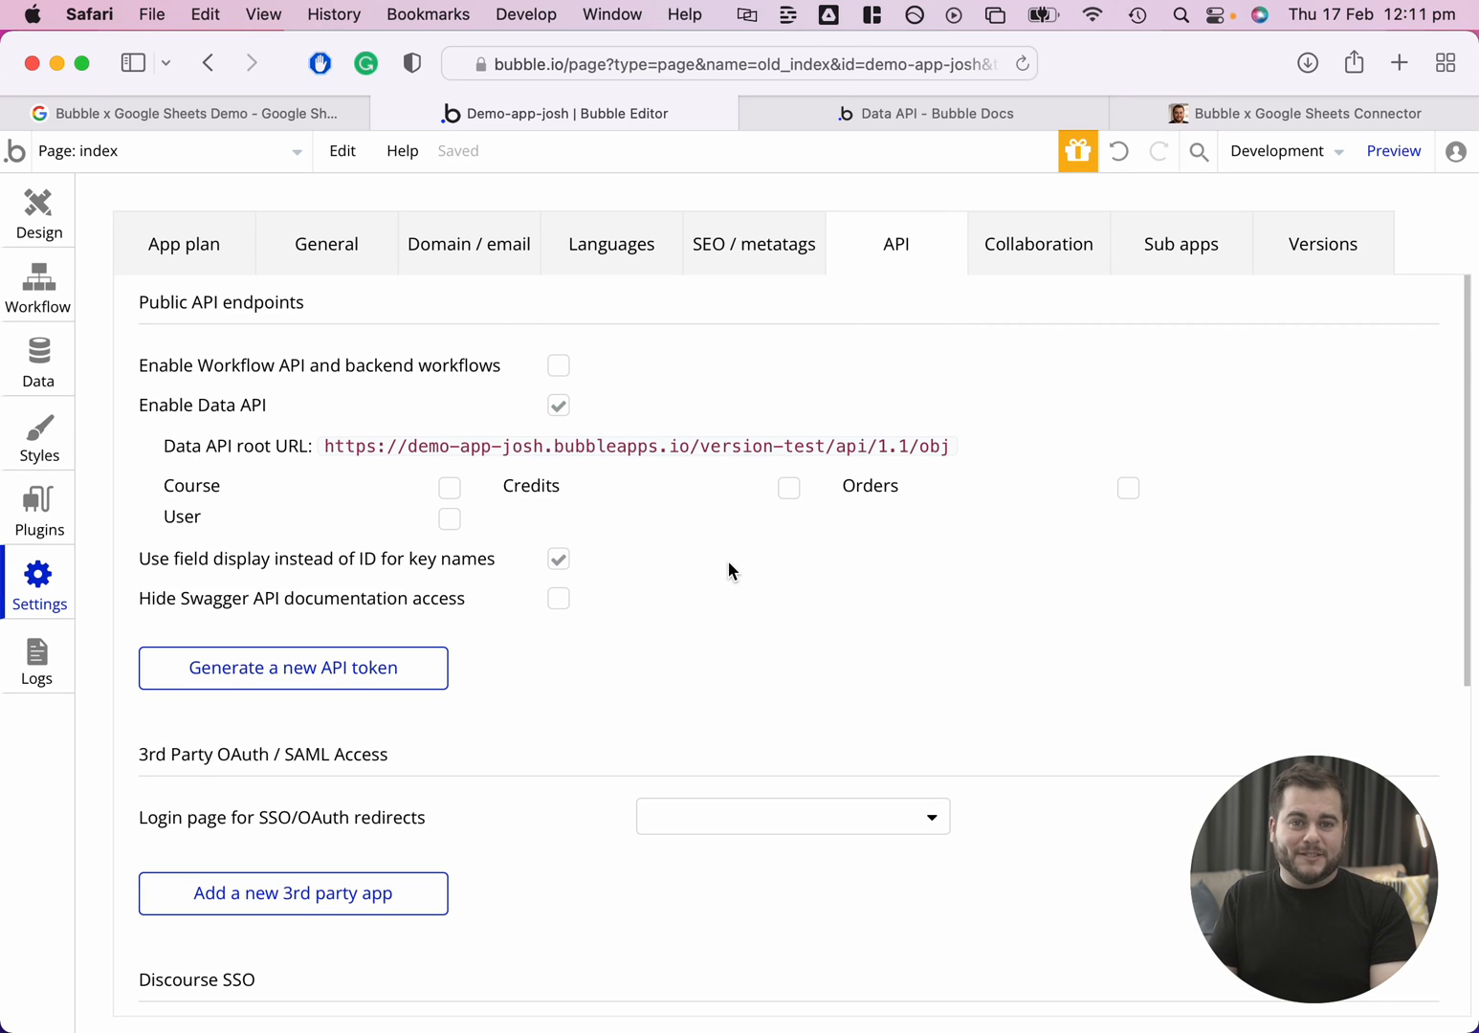
mouse_move(593, 438)
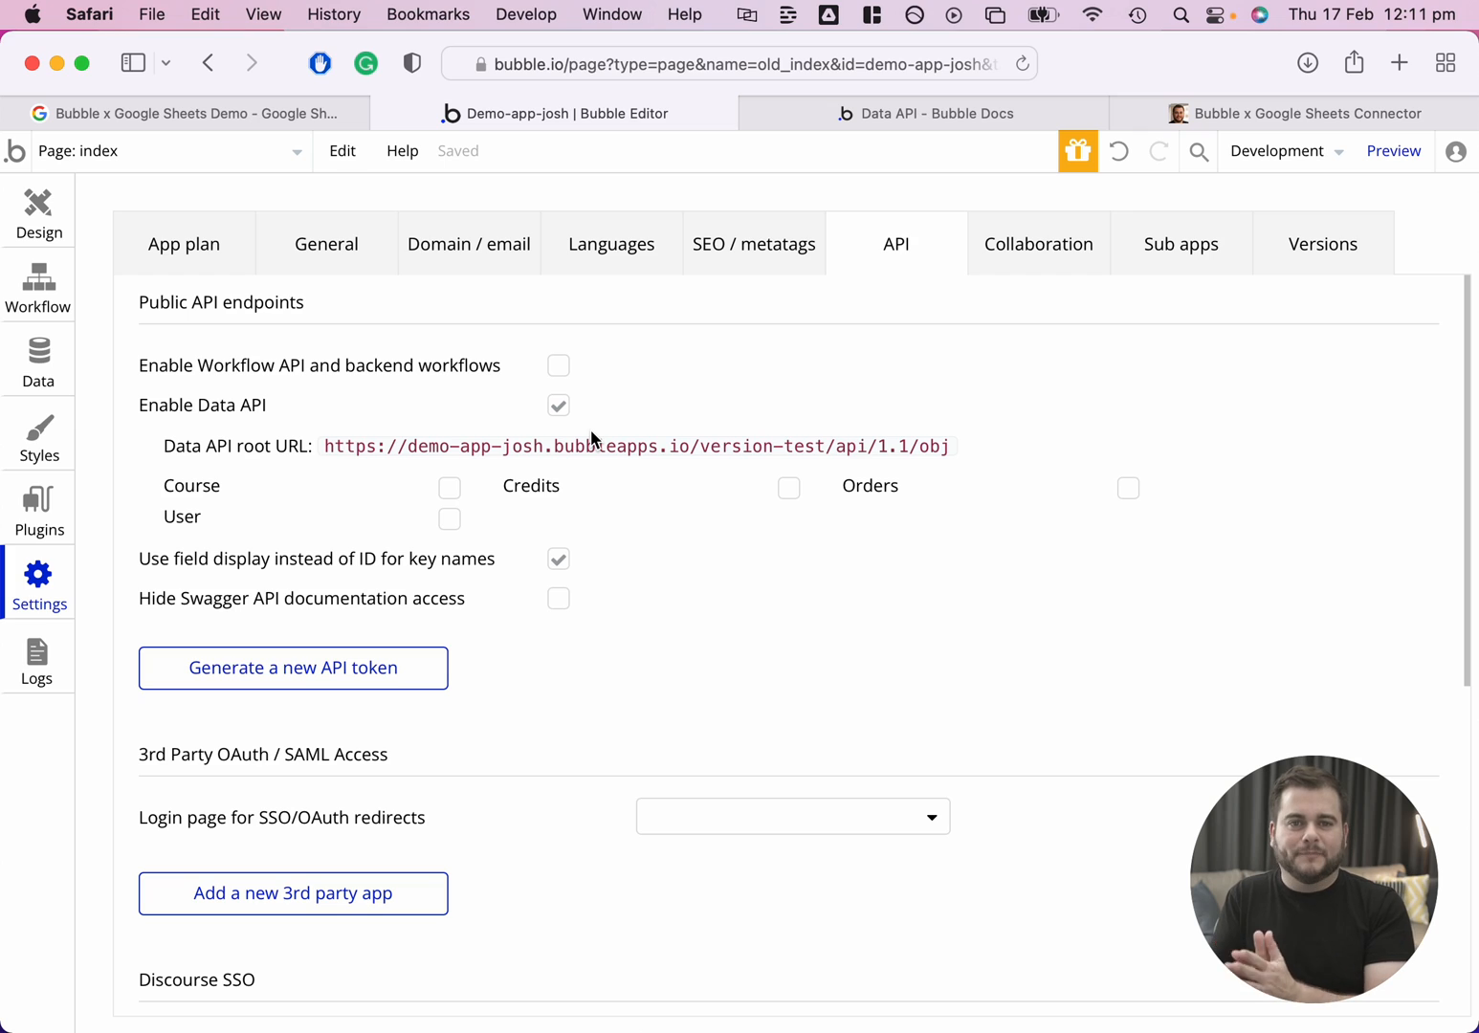
mouse_move(588, 450)
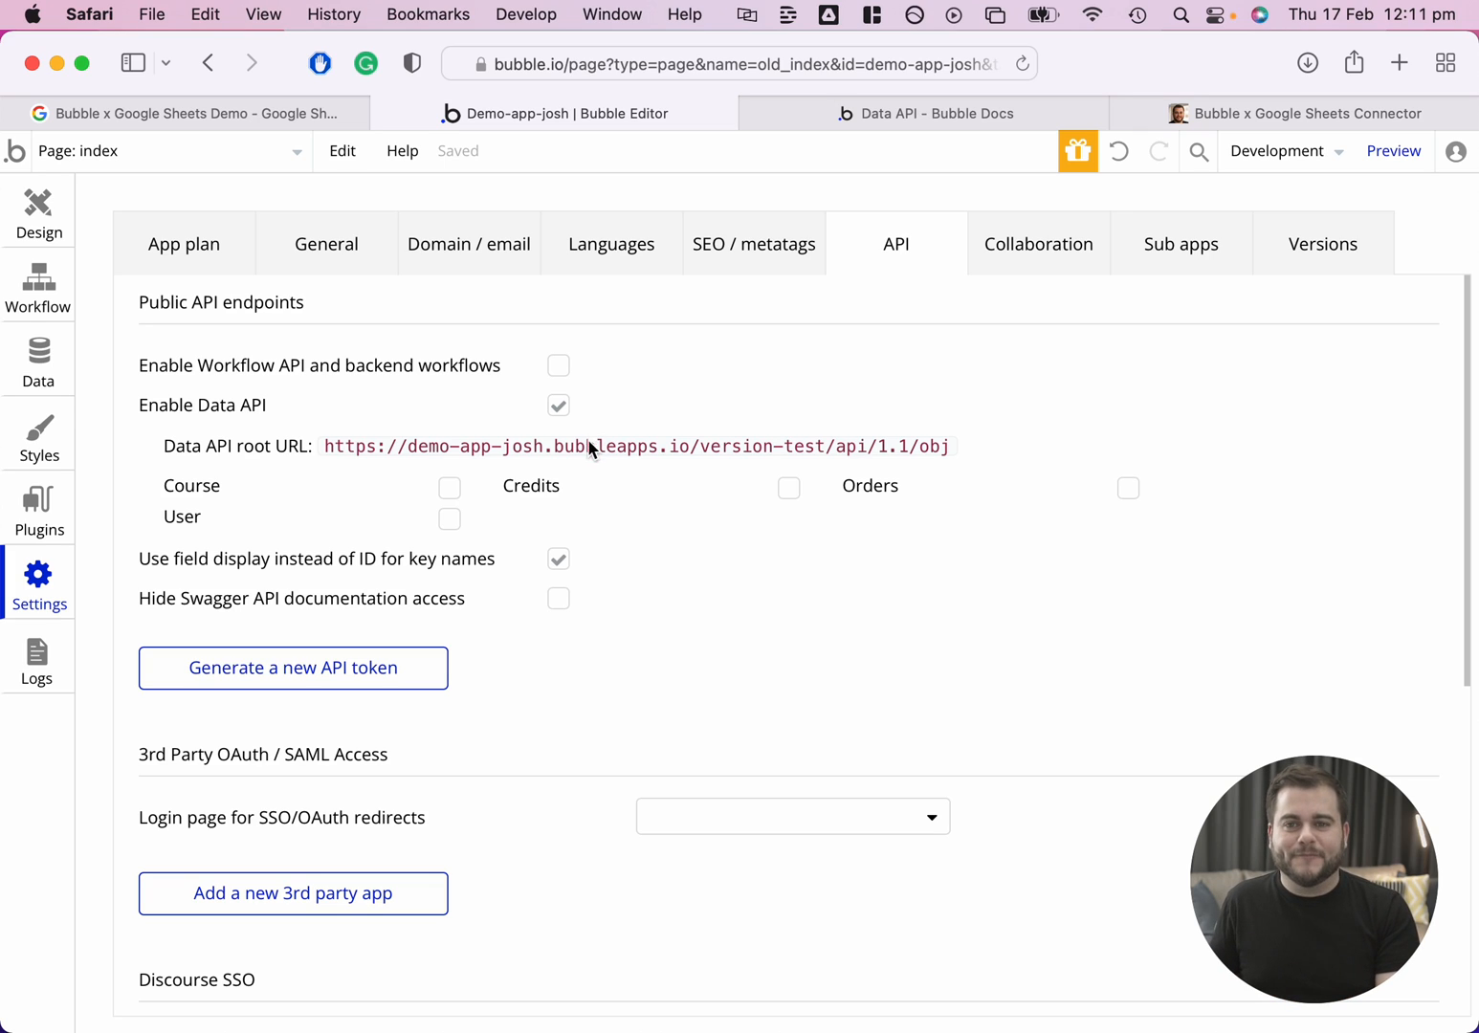
mouse_move(429, 541)
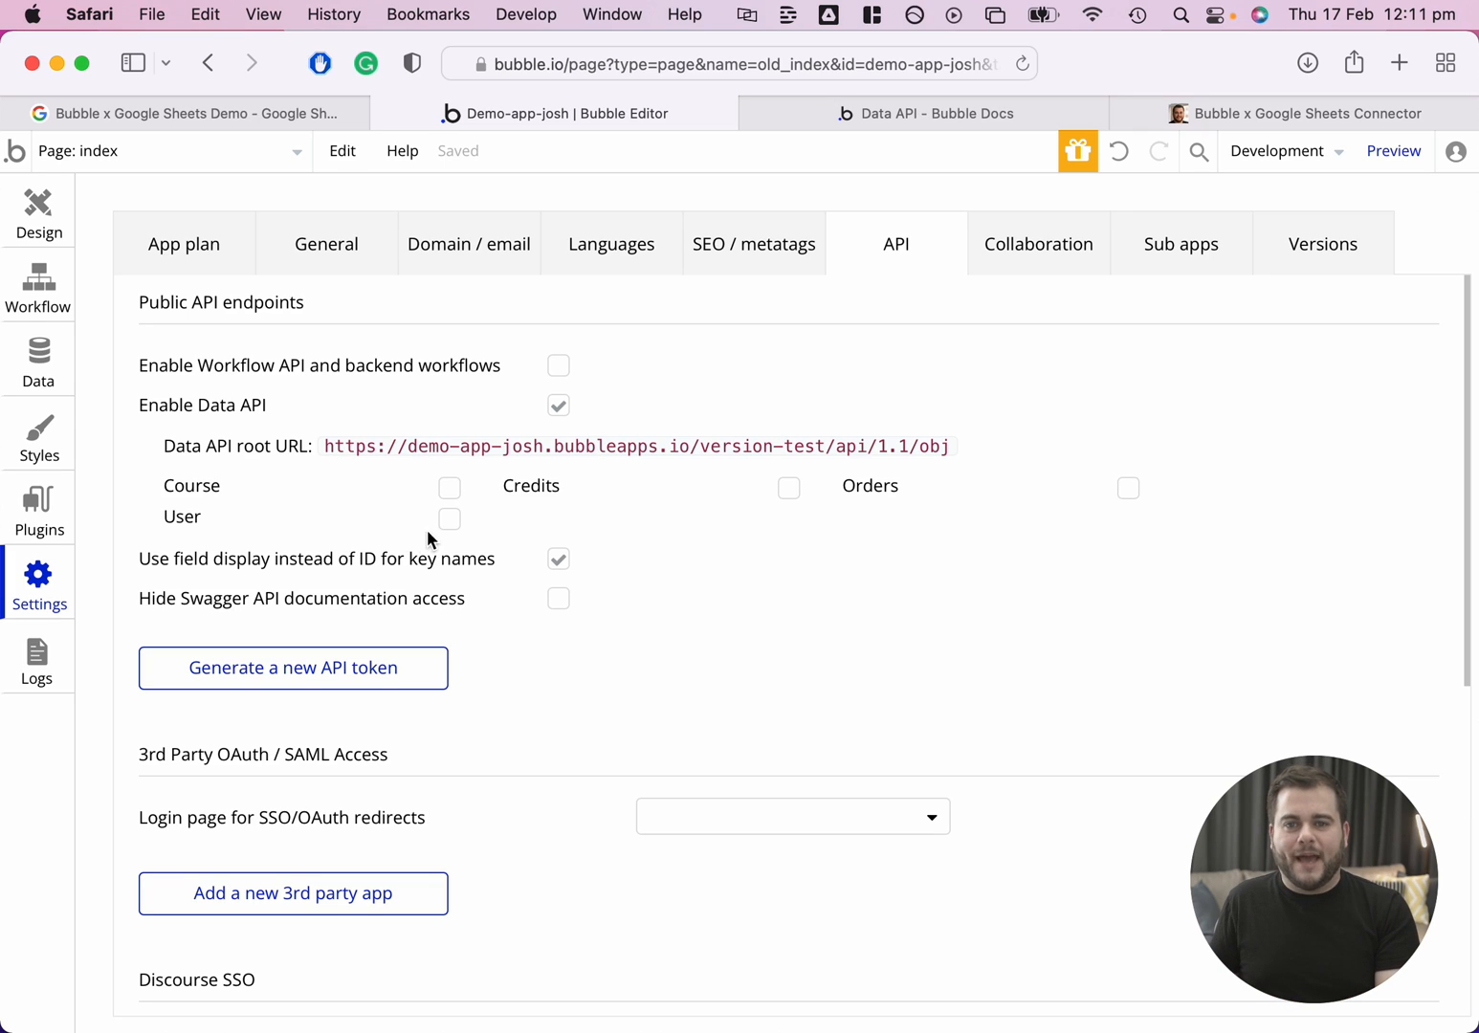
mouse_move(511, 530)
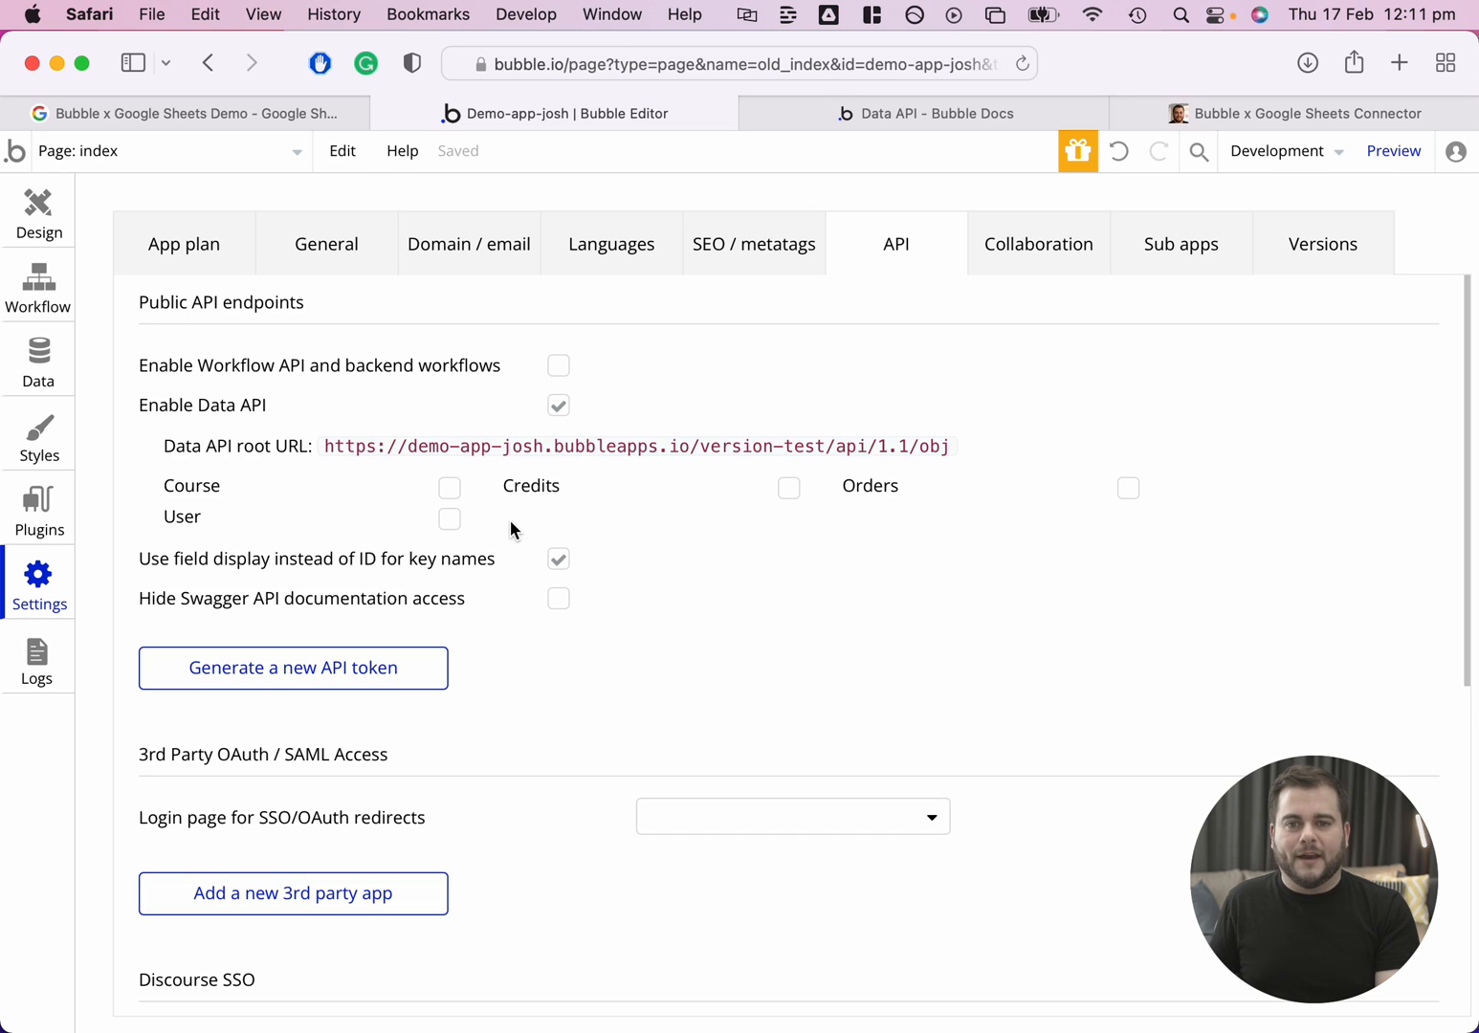
mouse_move(449, 529)
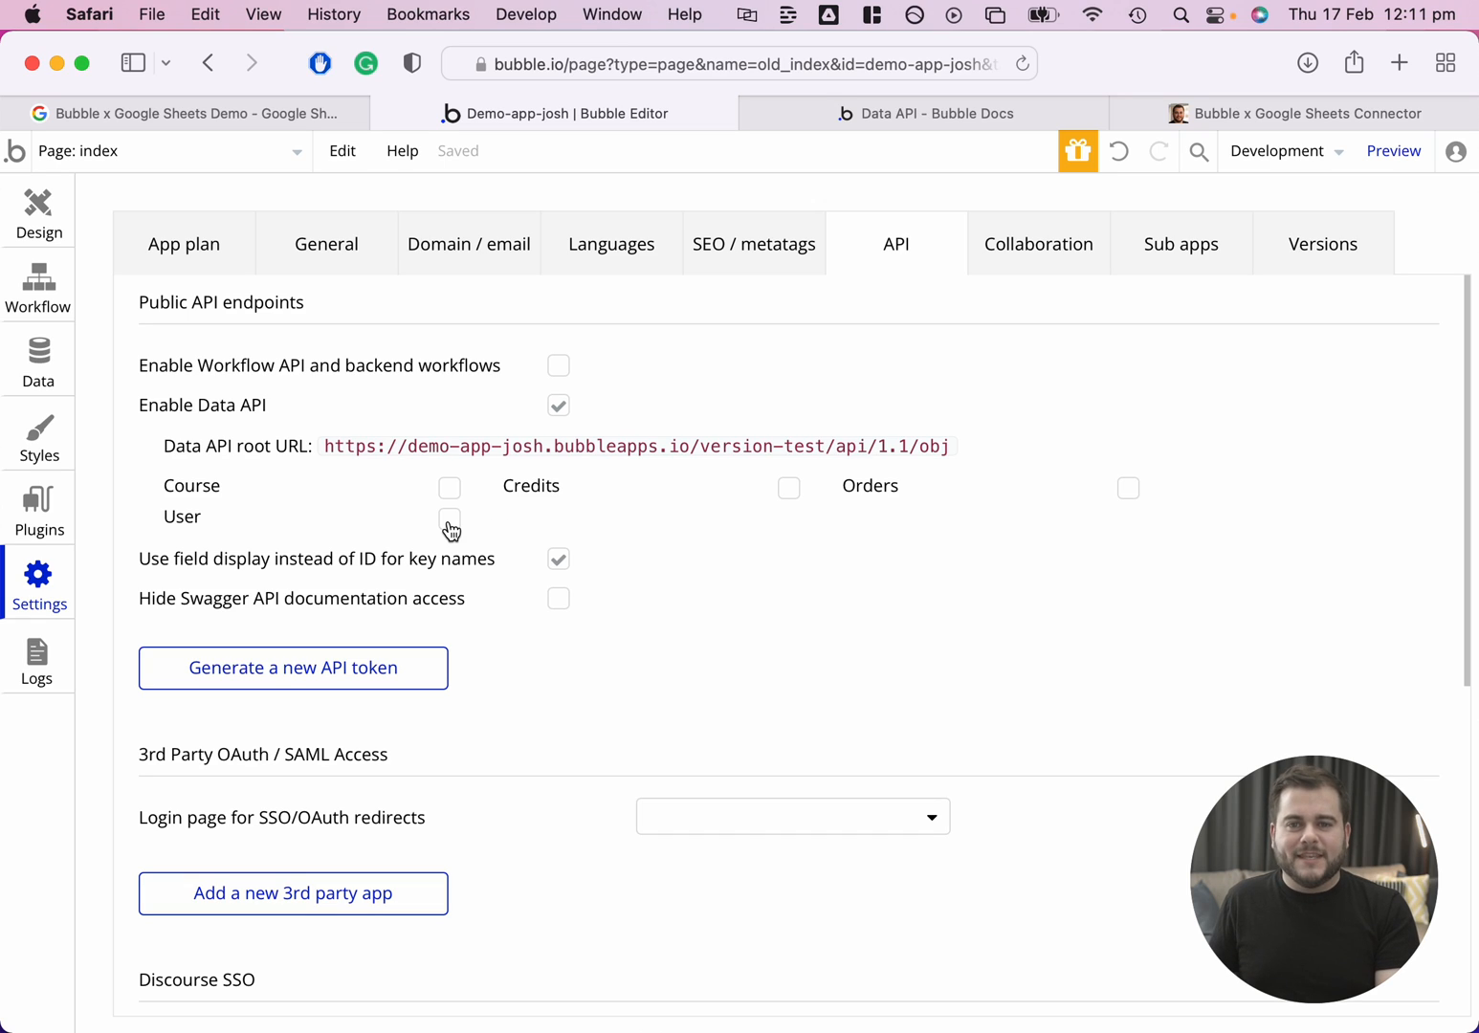
left_click(450, 523)
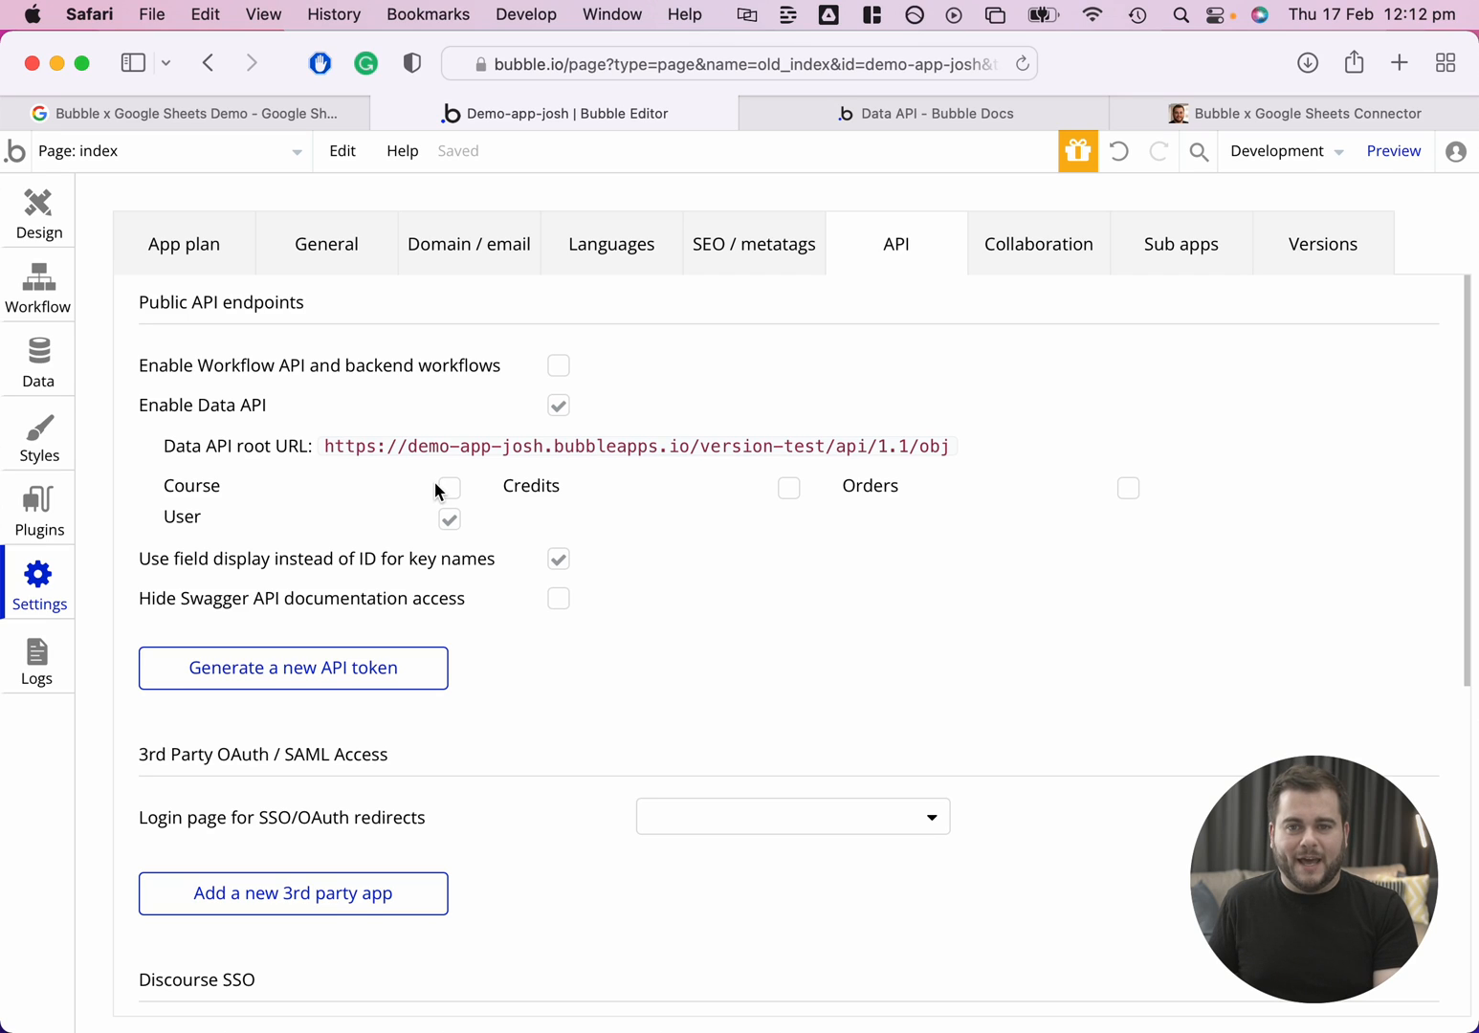
mouse_move(490, 496)
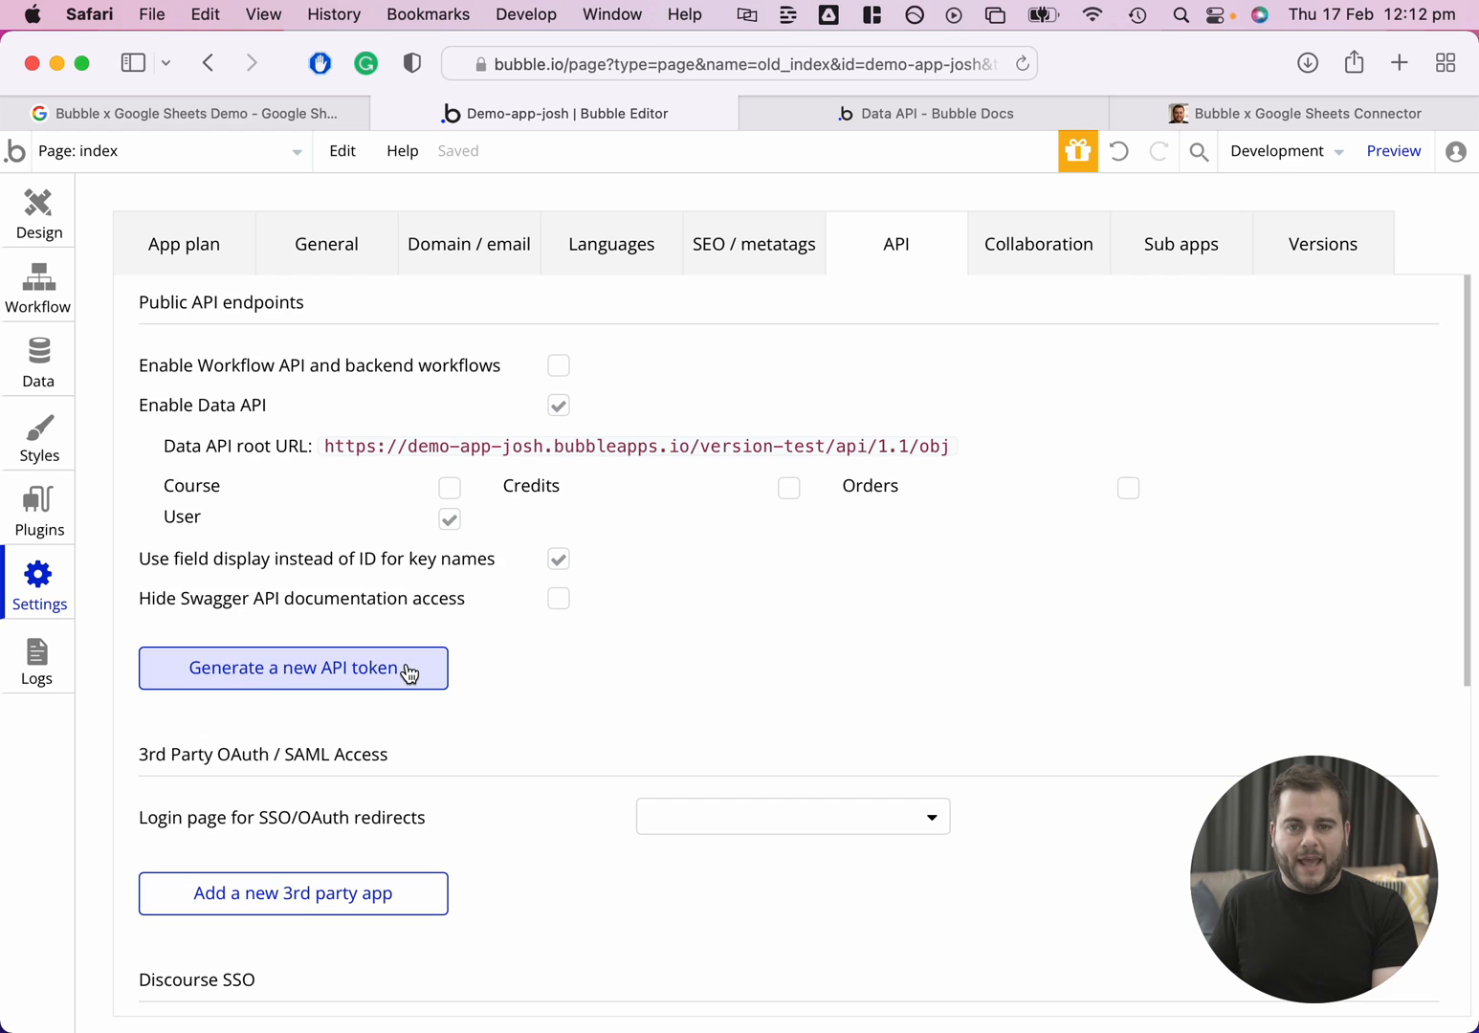
Generate a new Bubble API token labelled 'Google Sheets'.
left_click(293, 668)
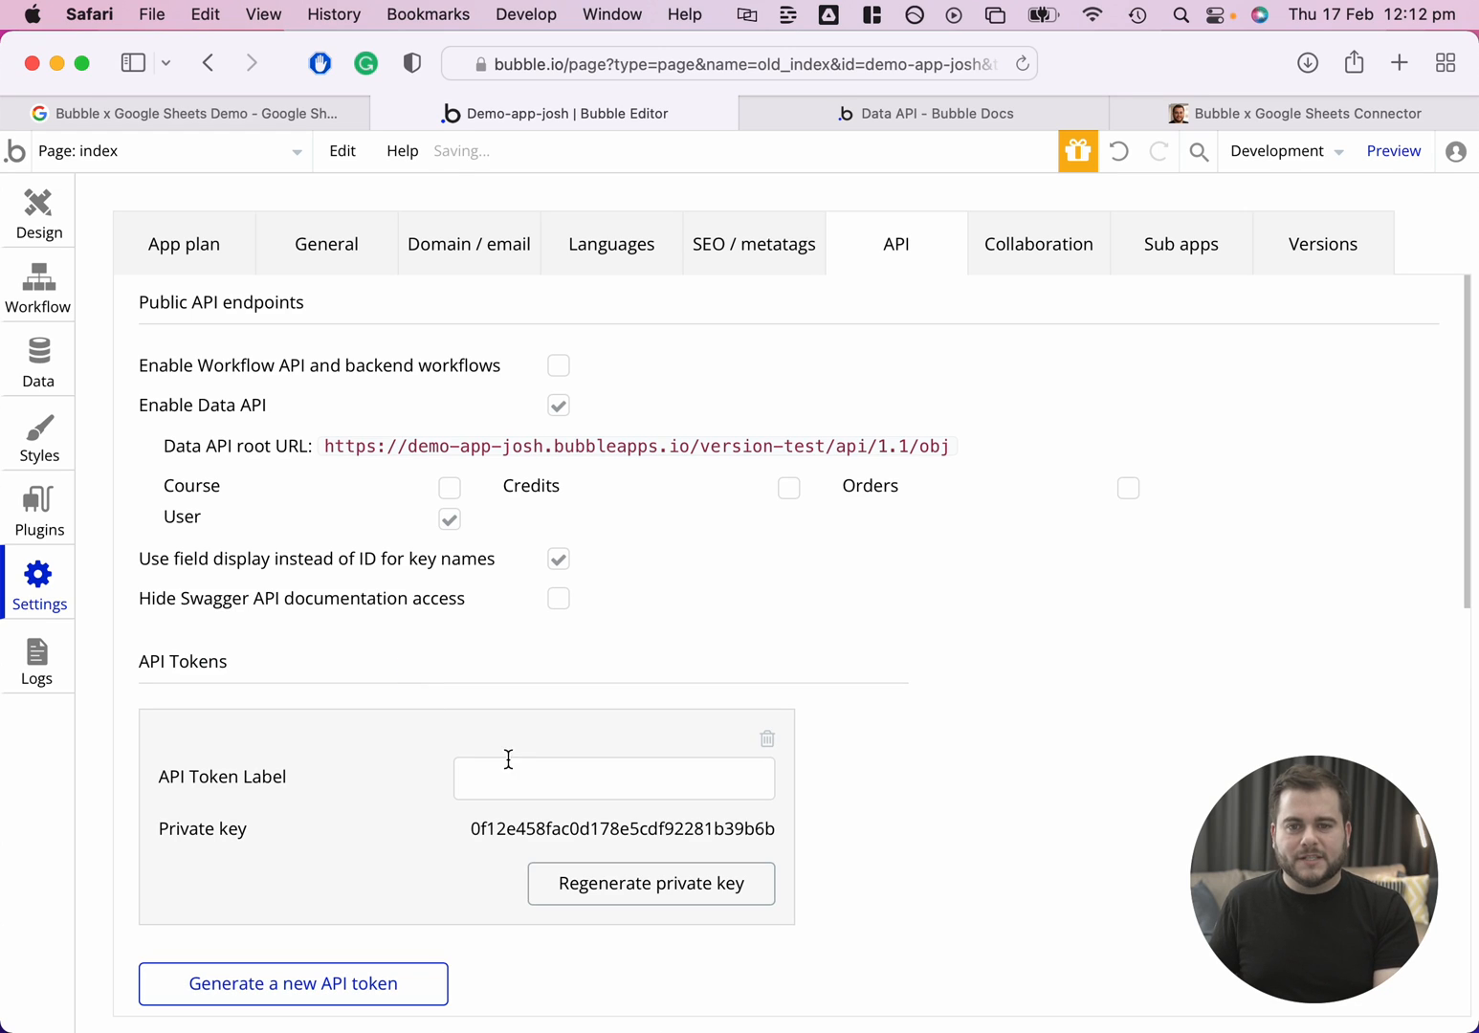
left_click(613, 778)
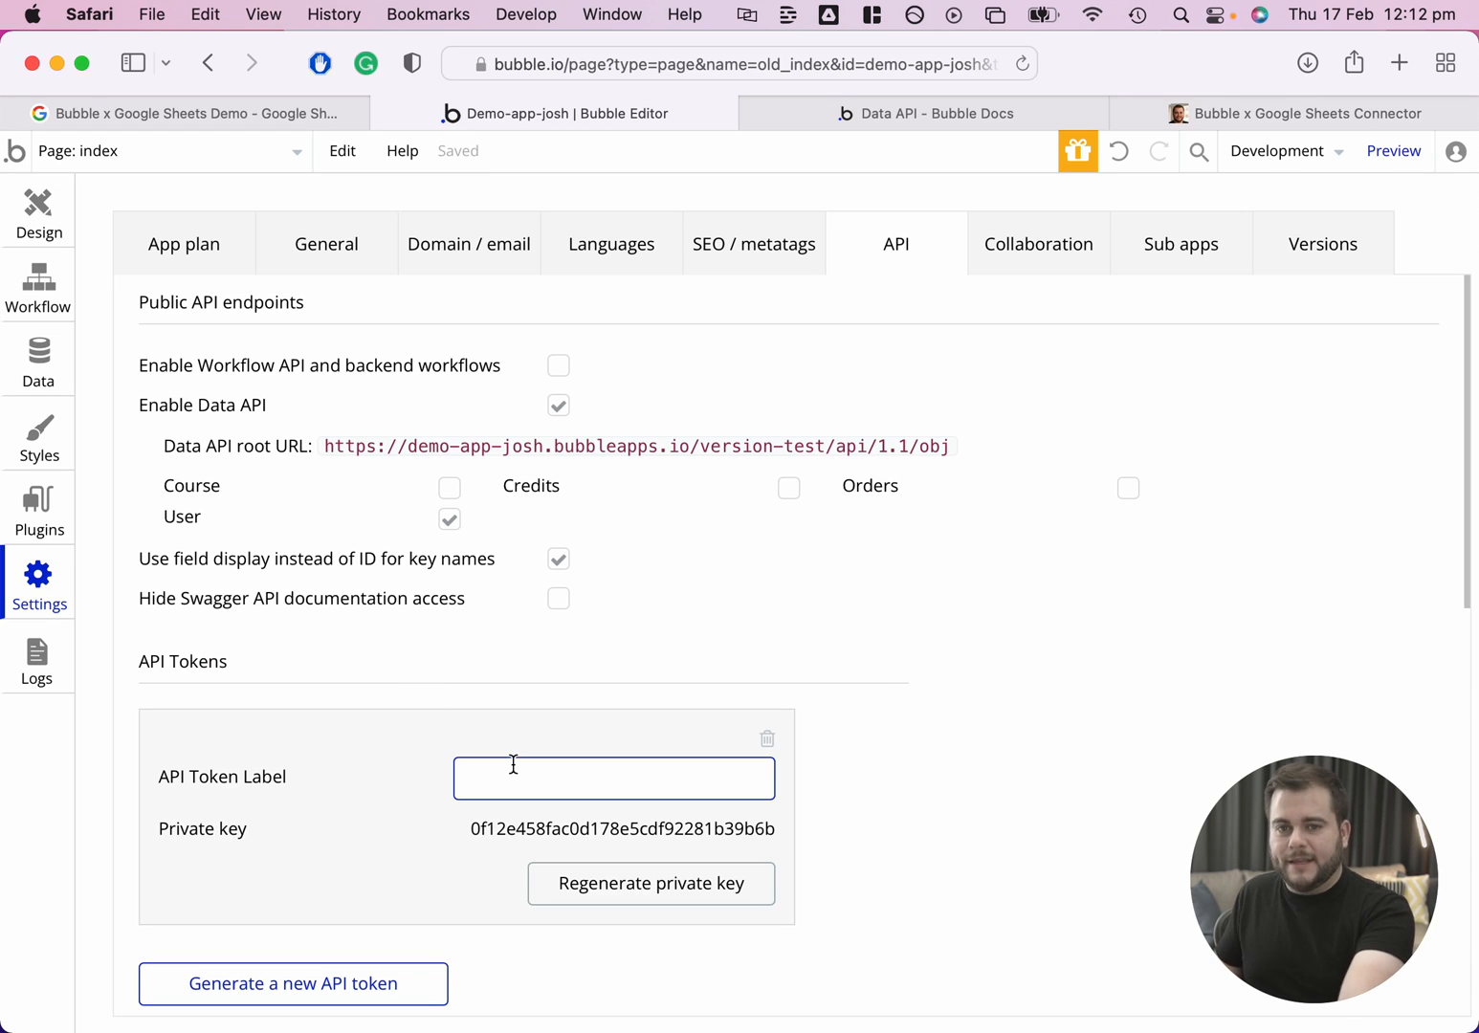
type("Google Sheets")
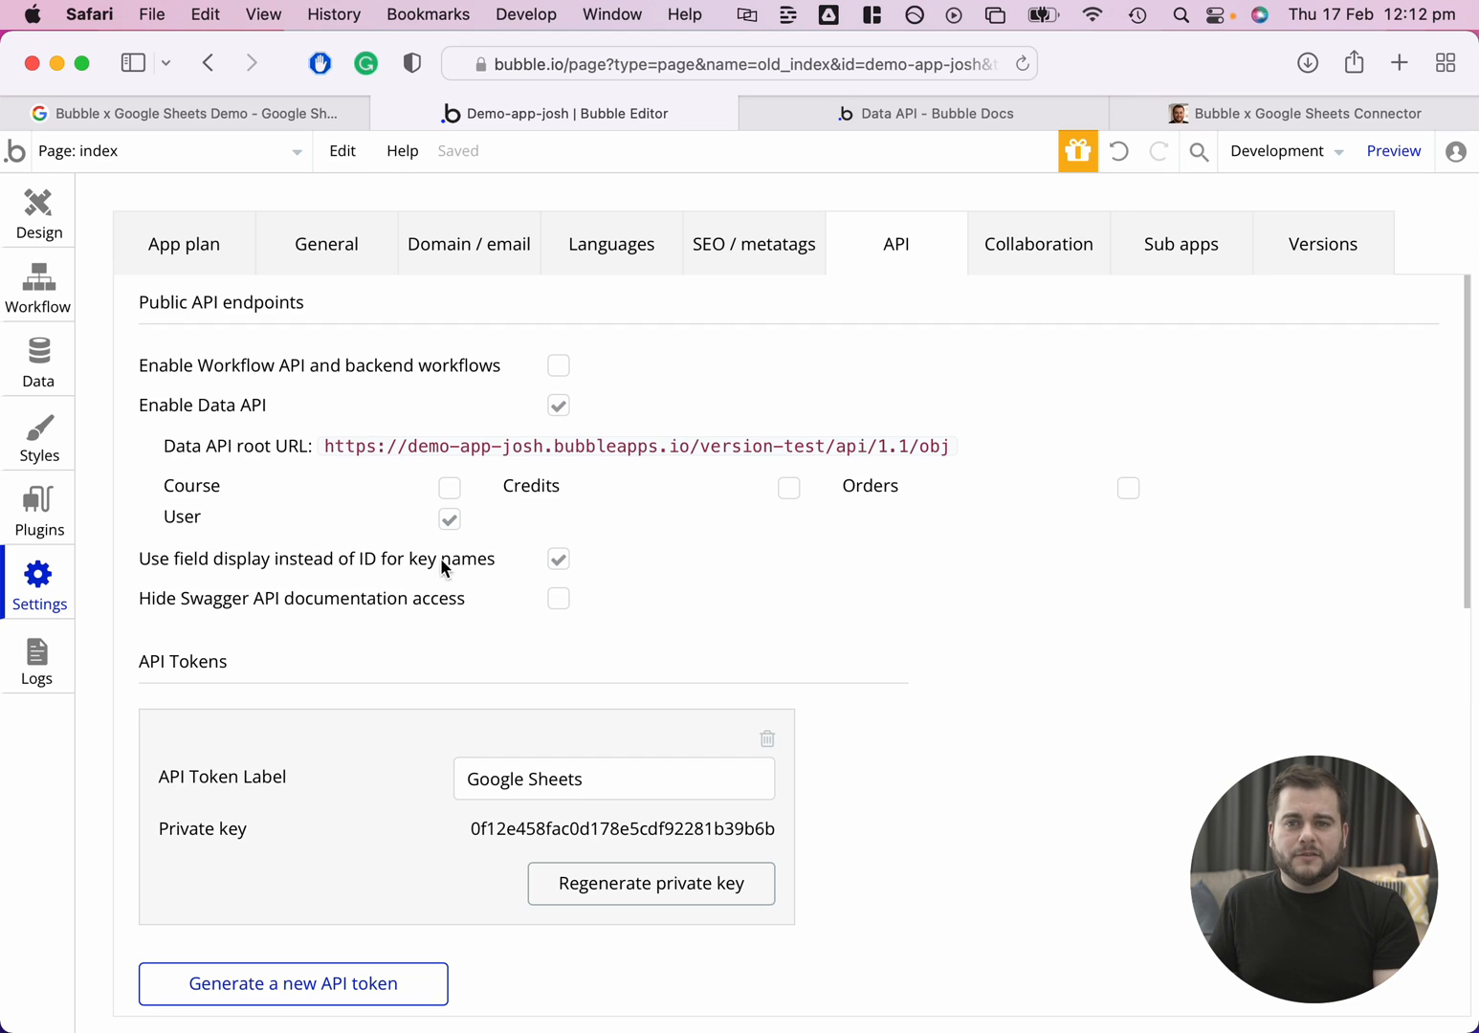
mouse_move(529, 580)
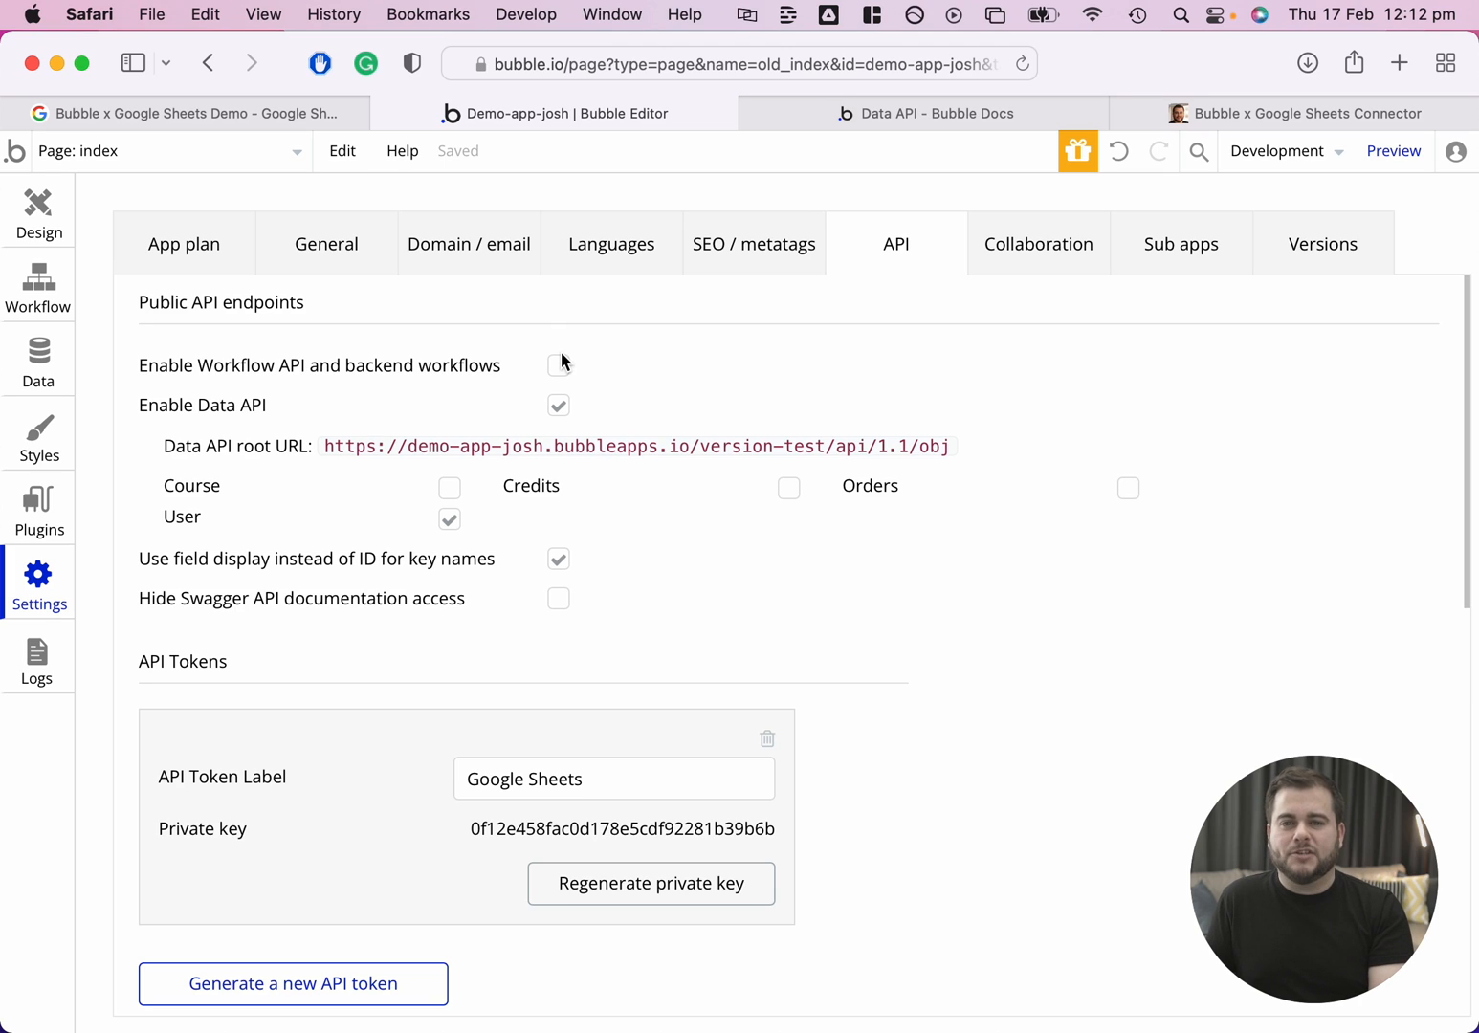
mouse_move(561, 364)
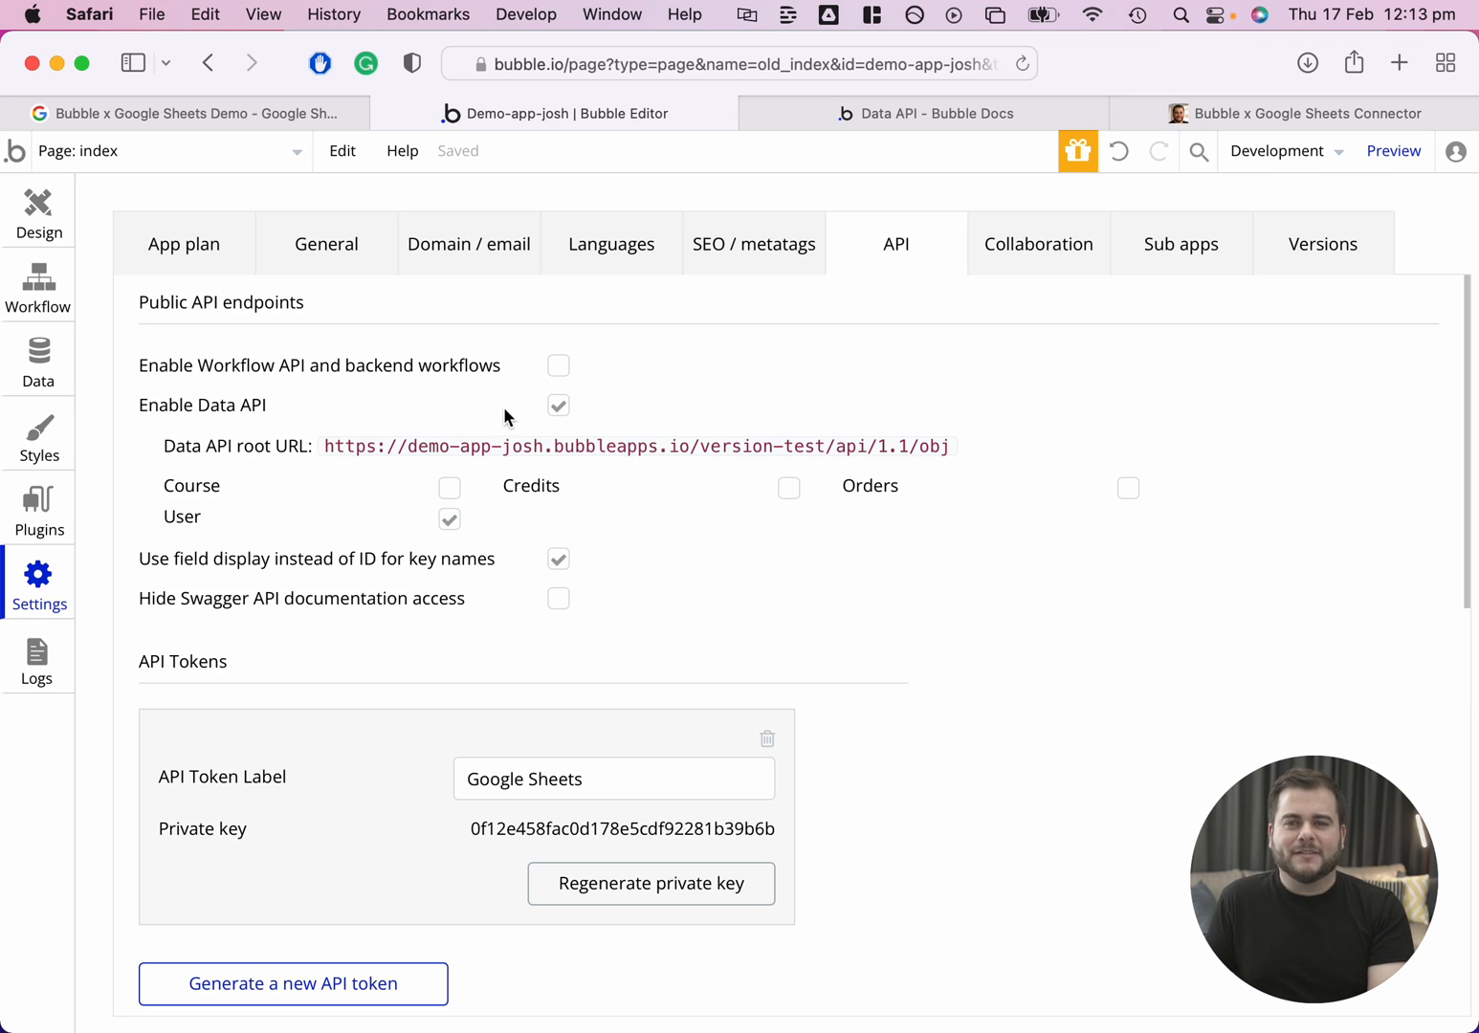
mouse_move(259, 464)
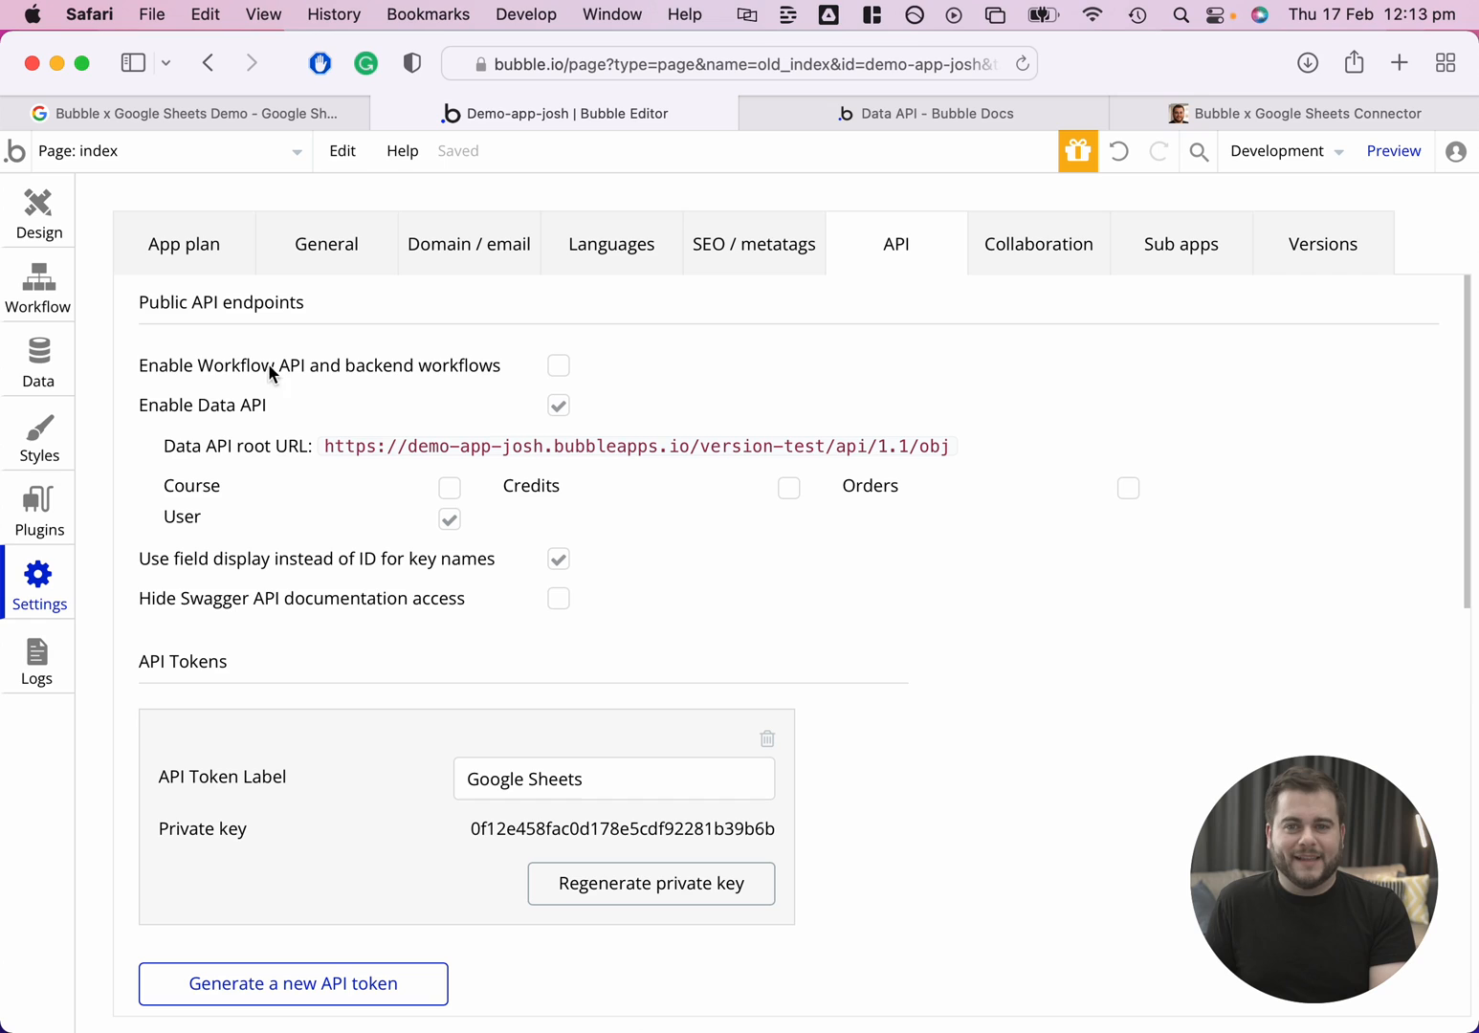
mouse_move(442, 401)
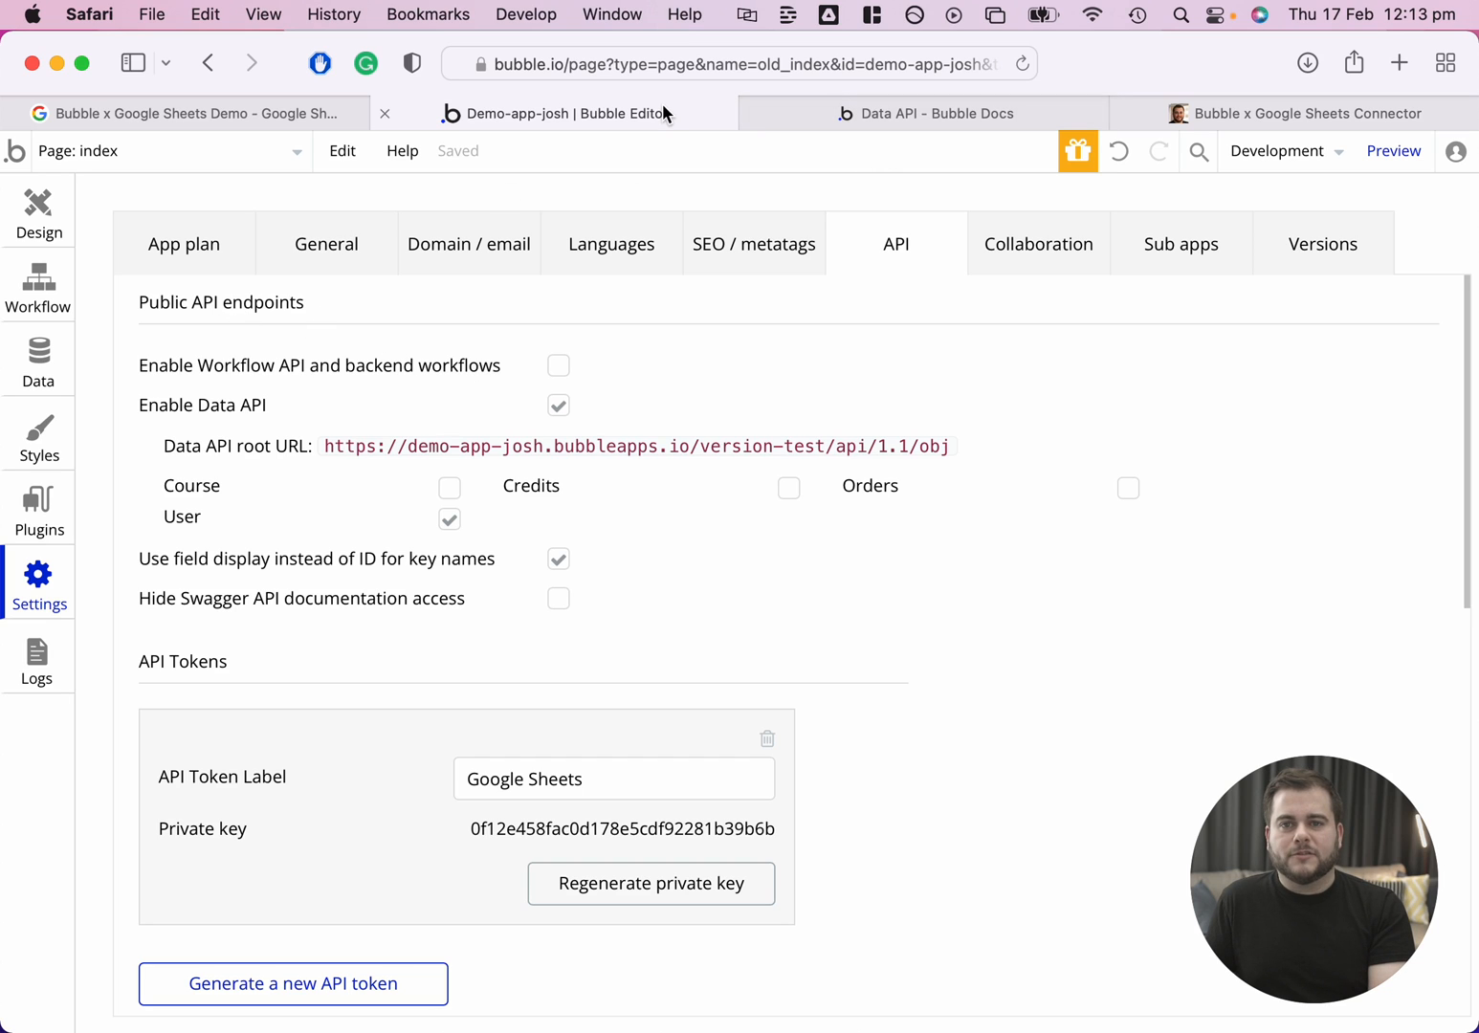
mouse_move(186, 113)
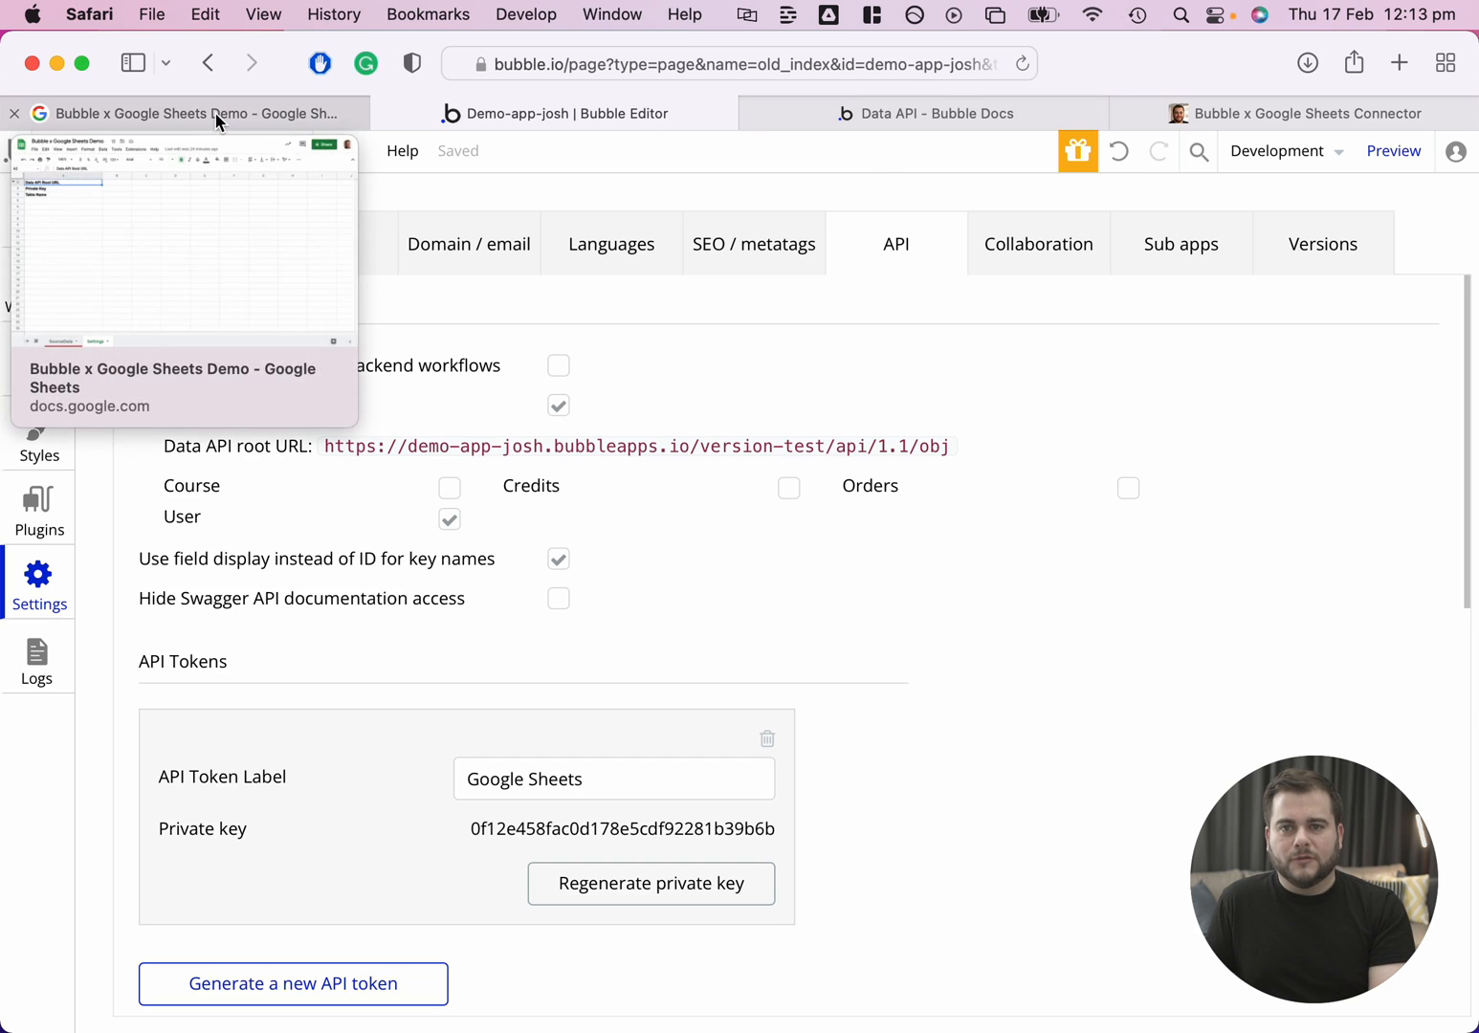
Copy the Bubble Data API root URL into the Settings sheet.
left_click(182, 113)
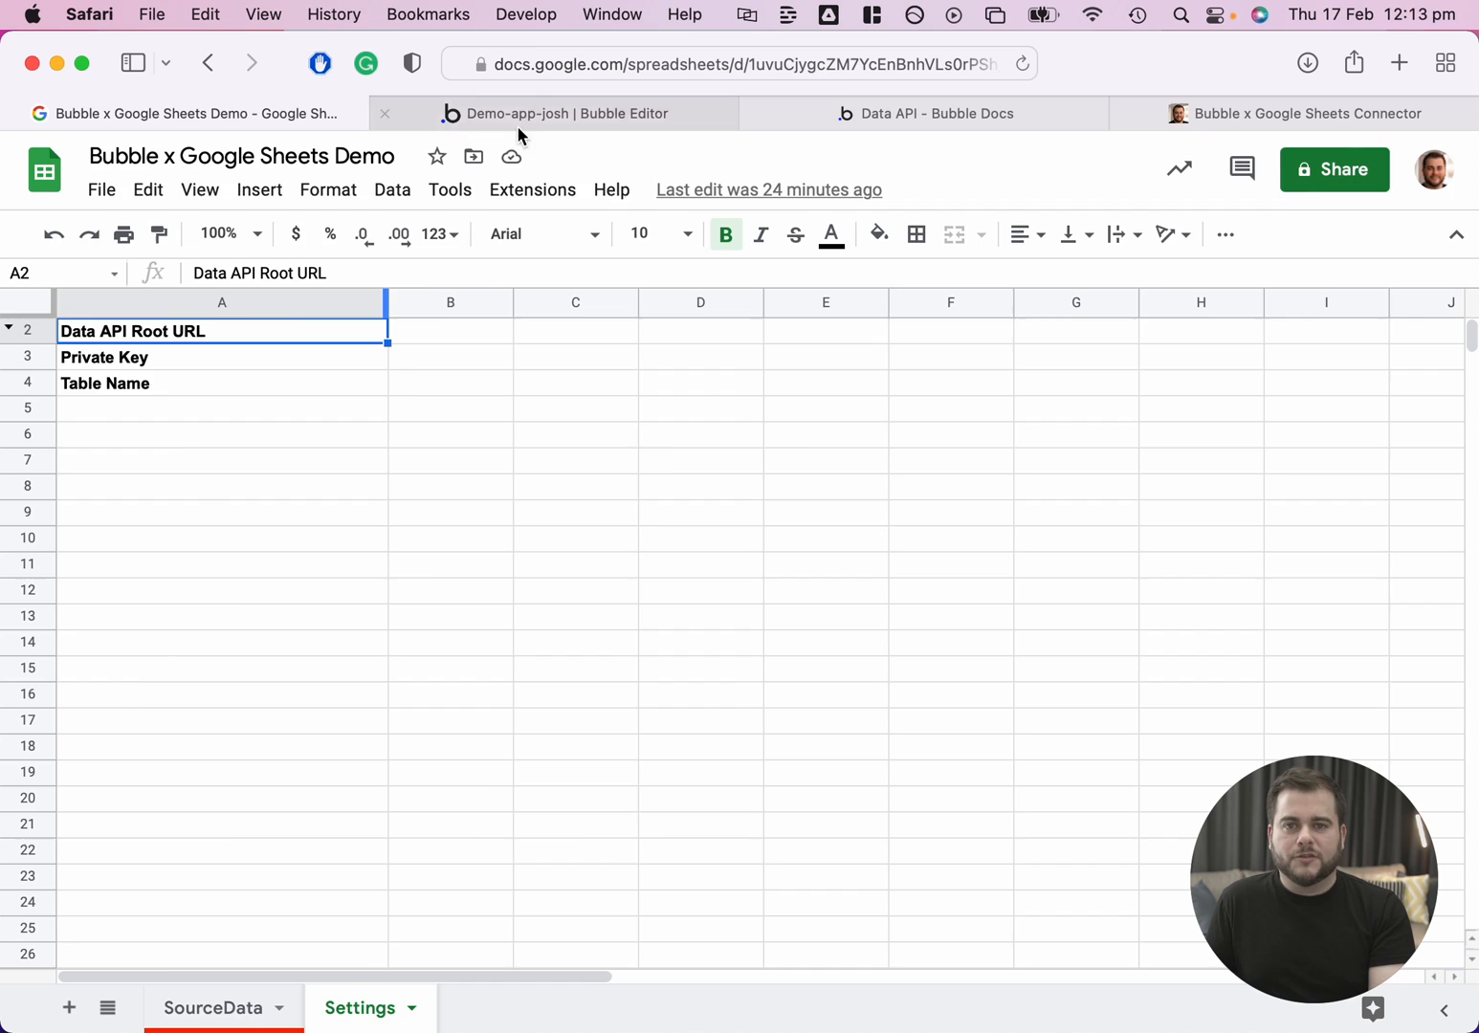
left_click(559, 113)
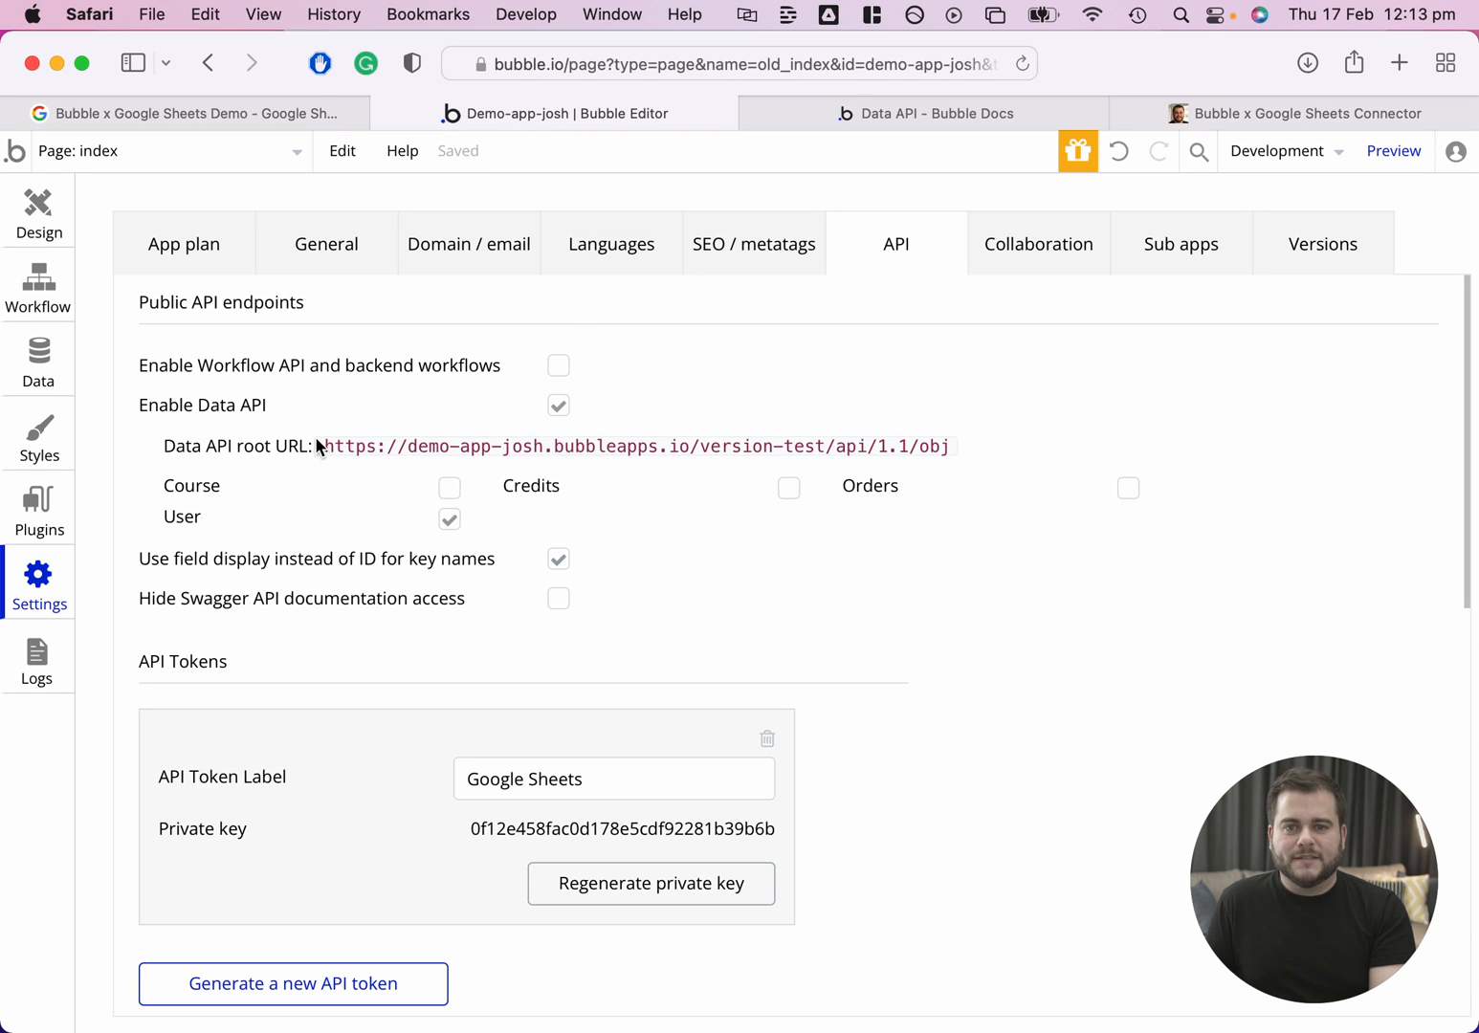
left_click_drag(326, 445, 840, 446)
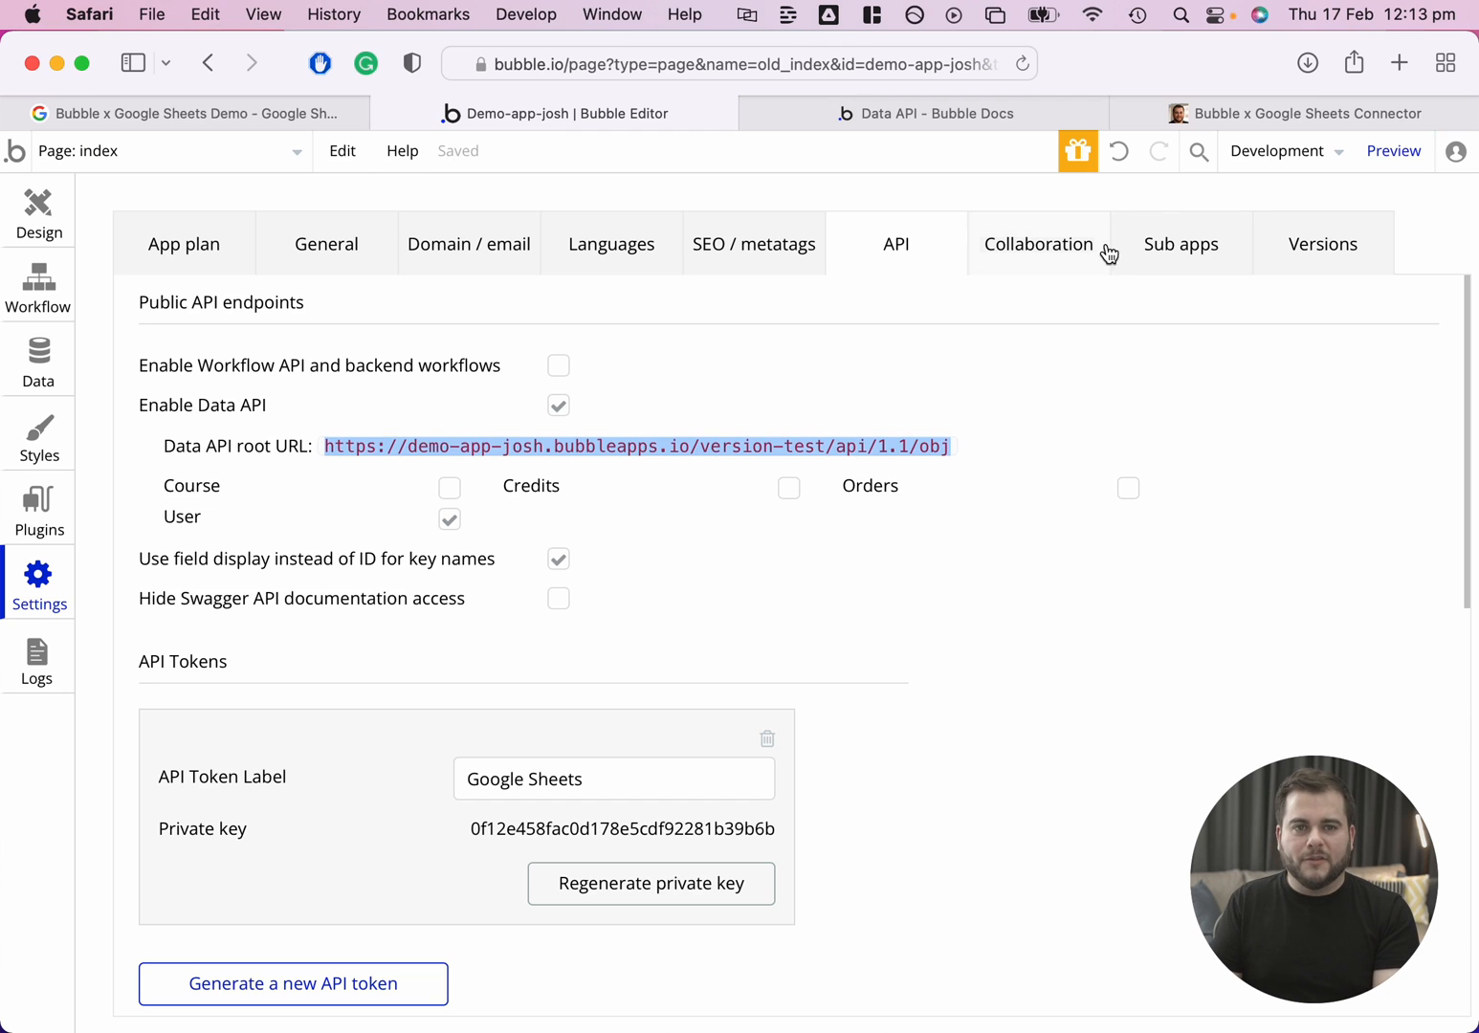
mouse_move(712, 459)
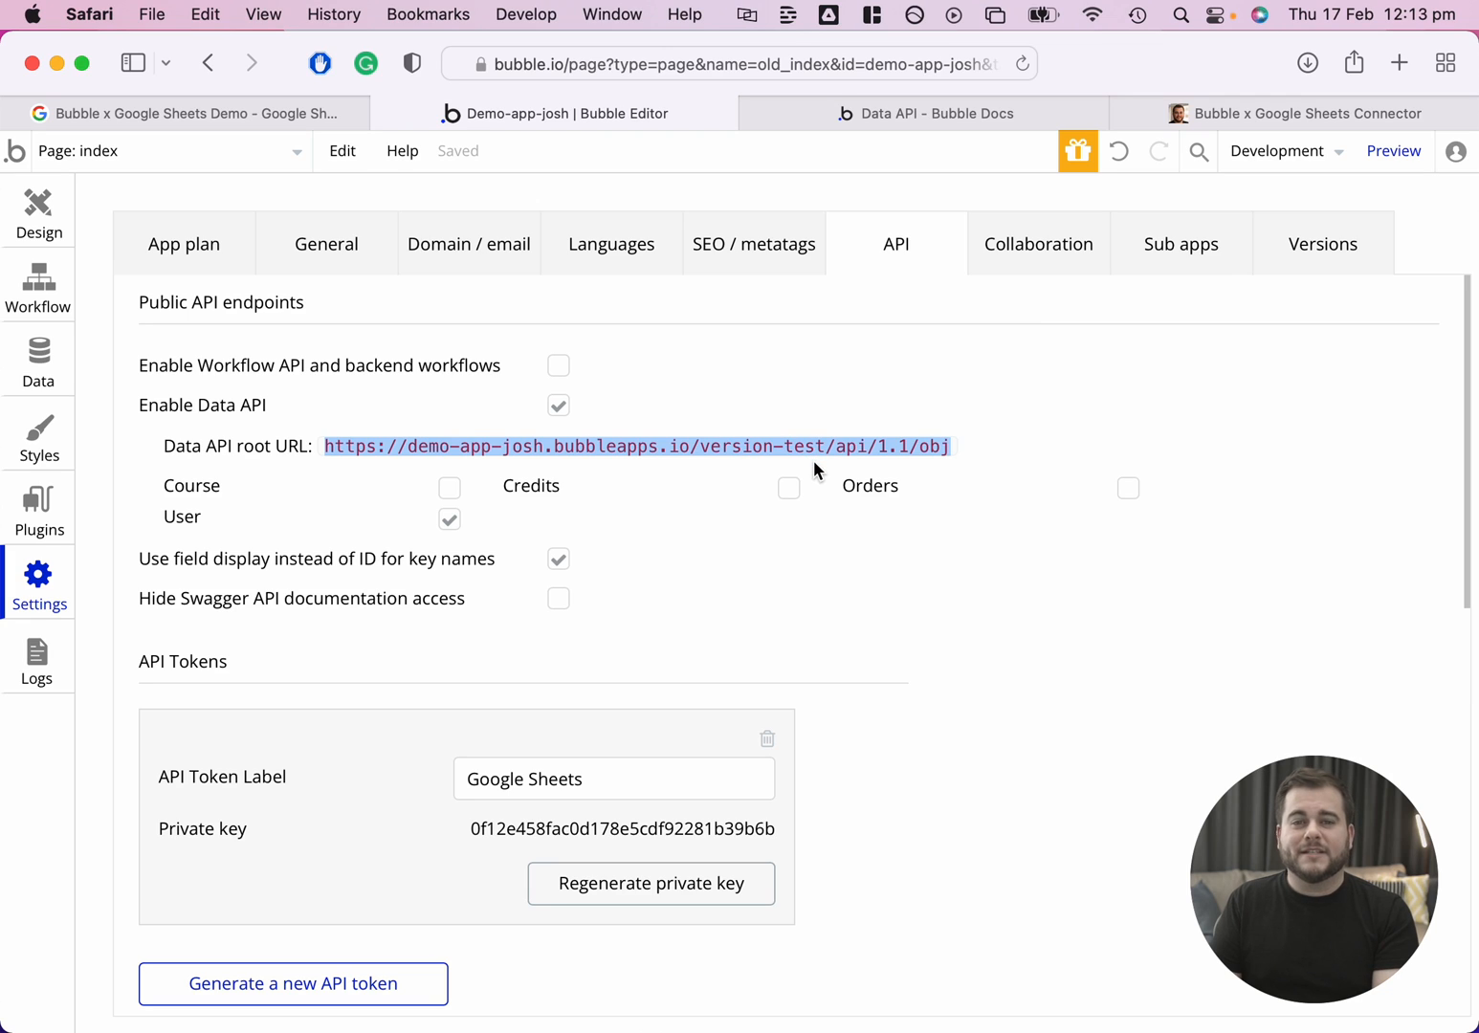
mouse_move(719, 462)
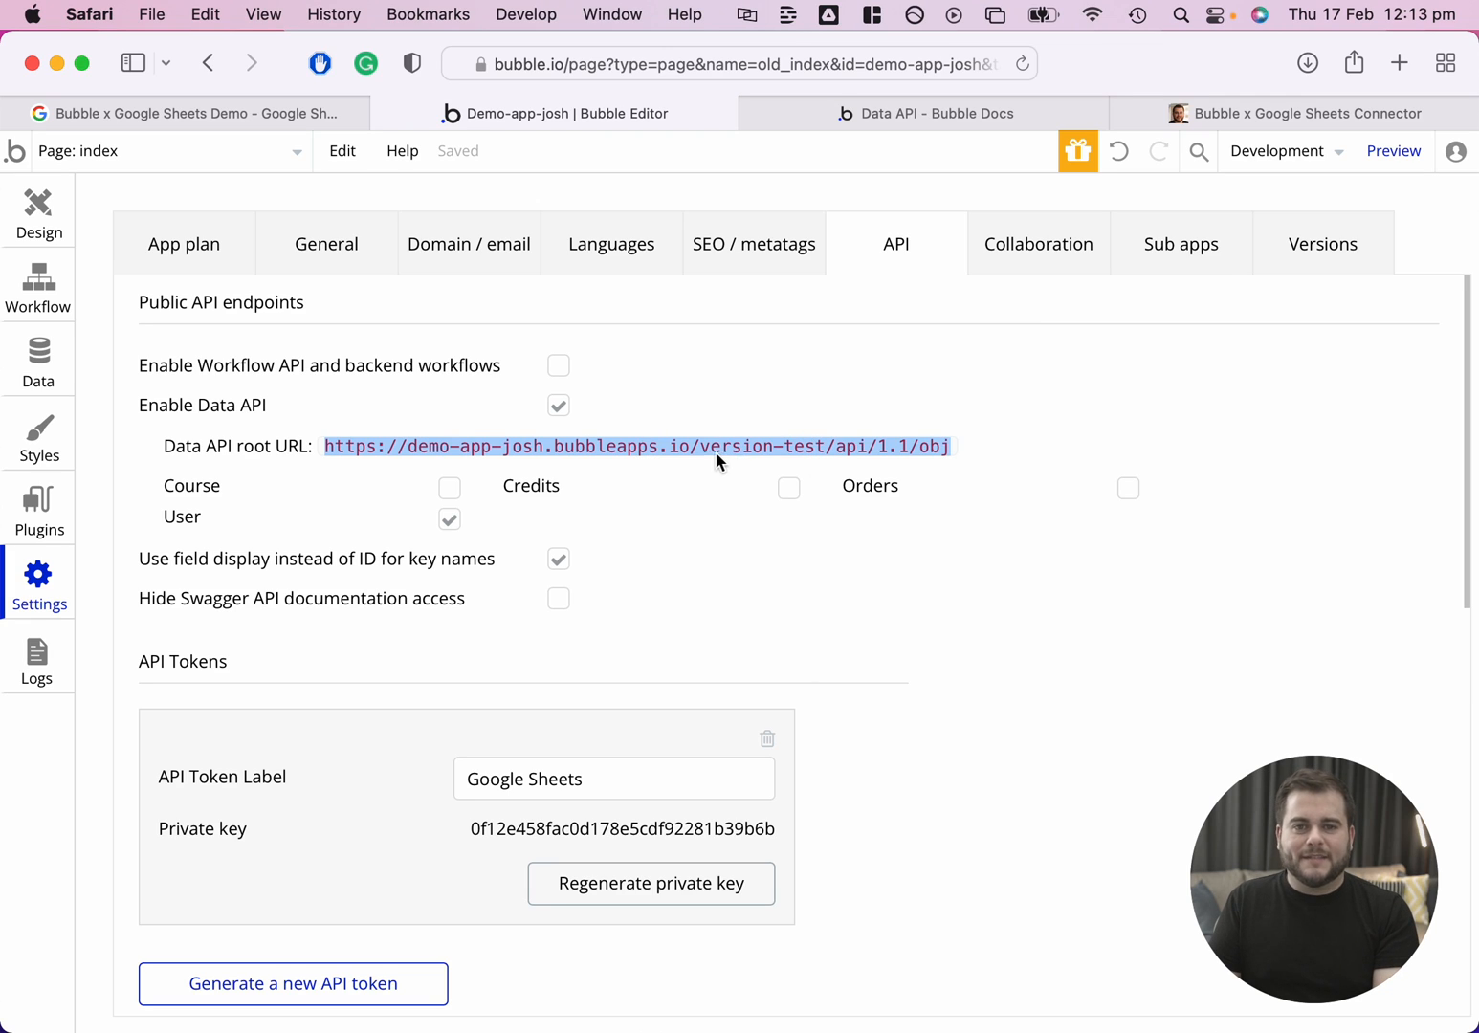
mouse_move(564, 150)
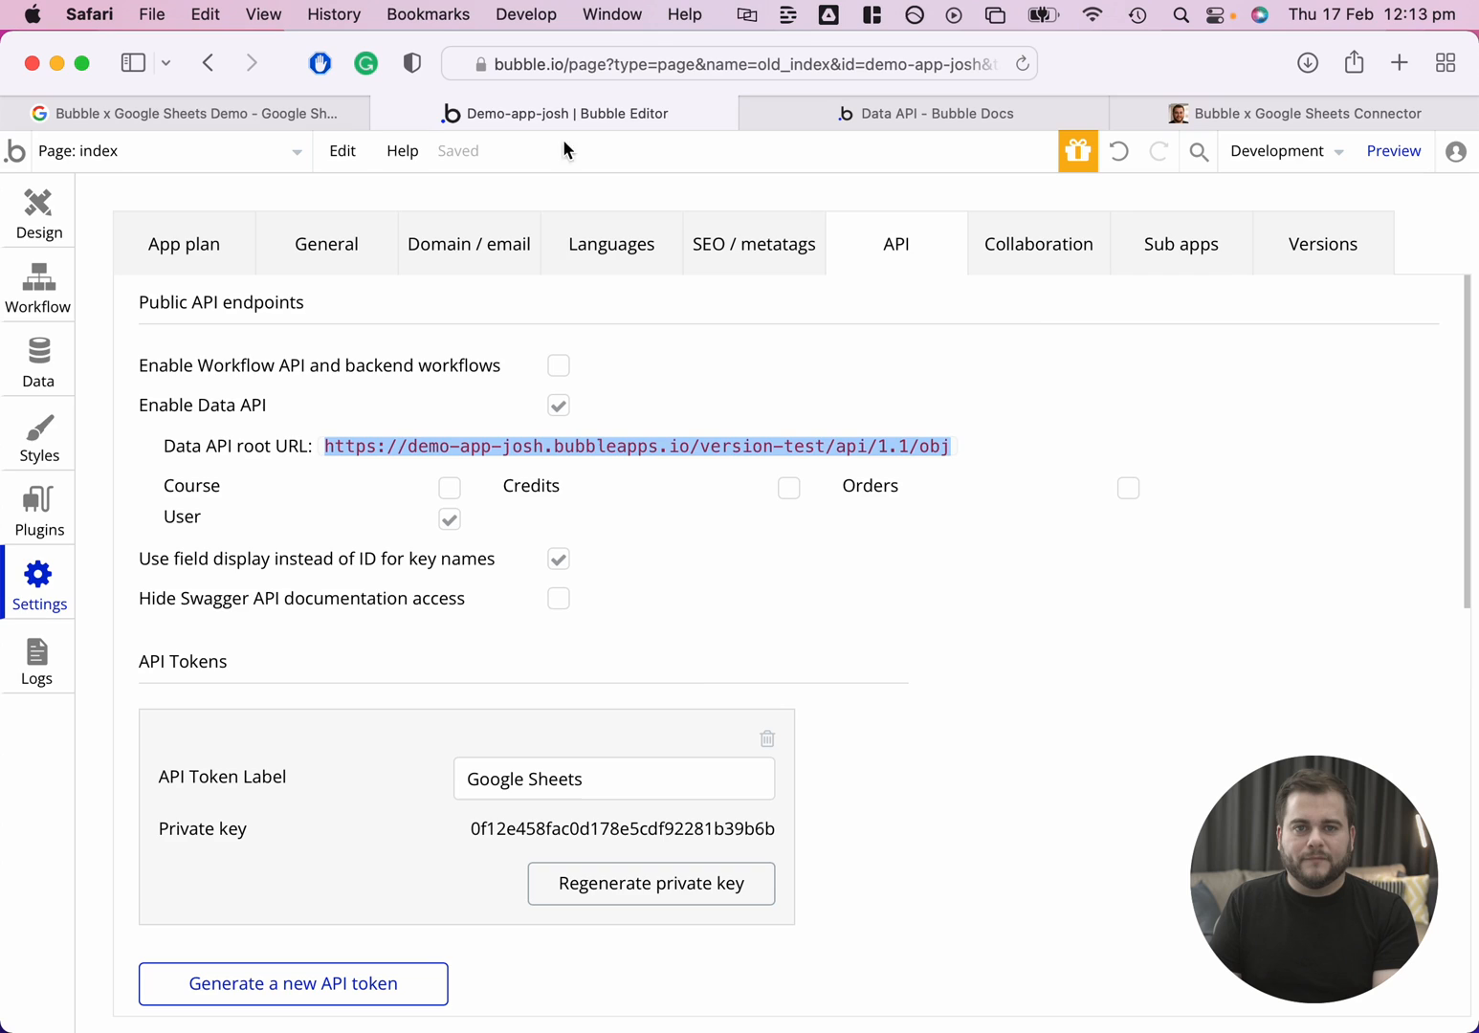
left_click(186, 113)
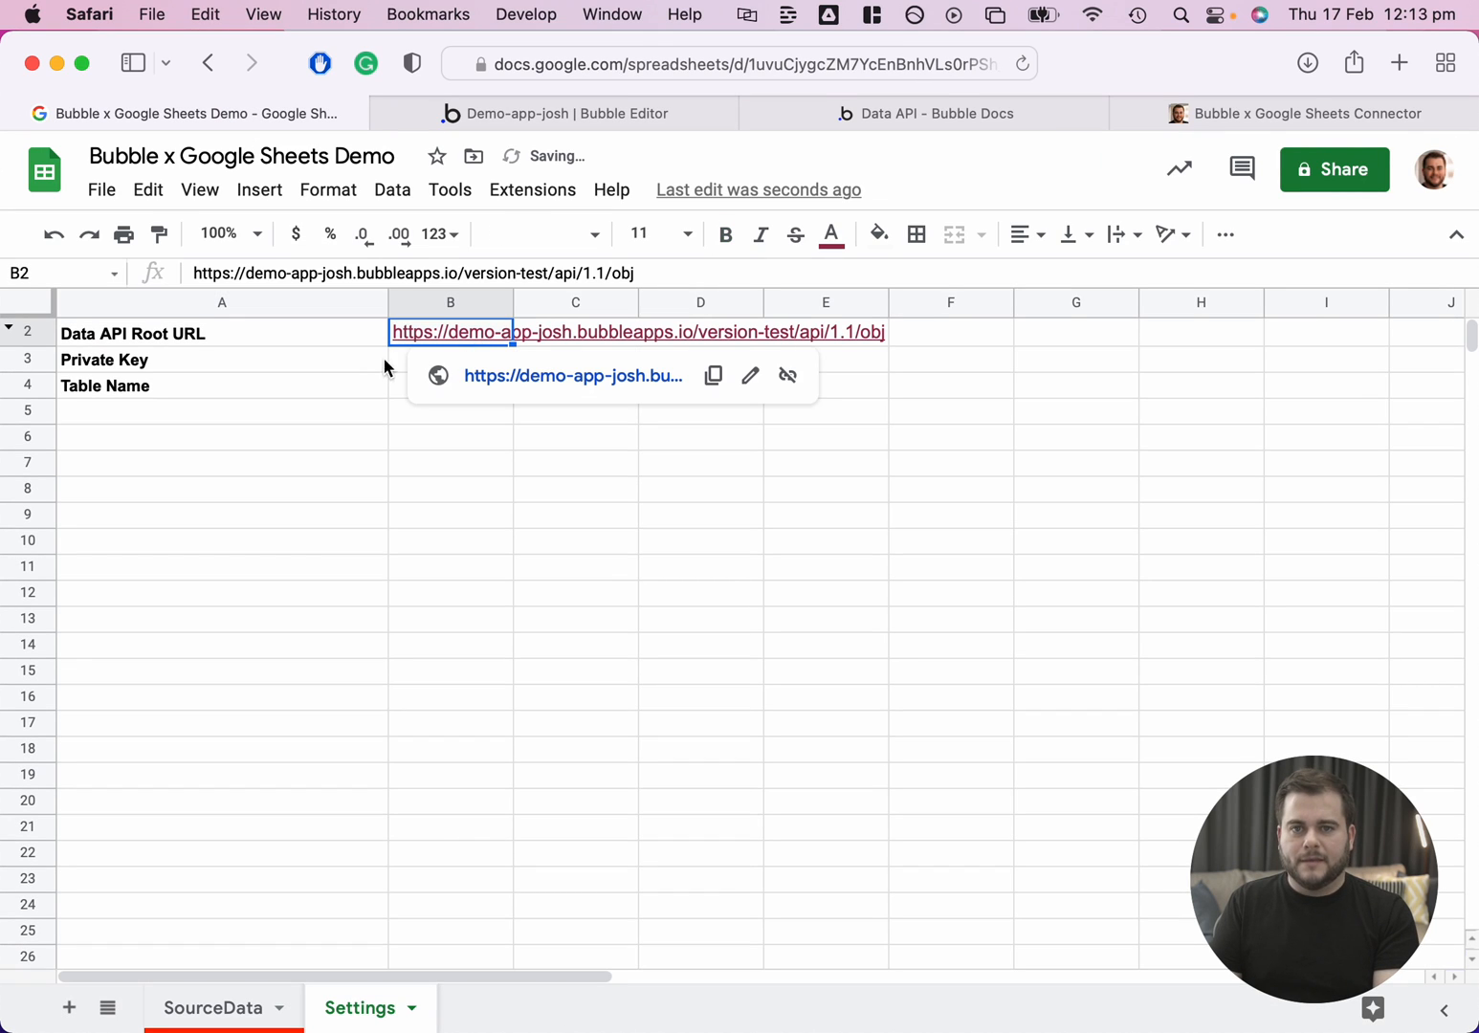
Copy the private API key into the Settings sheet and enter table name 'user'.
left_click(562, 112)
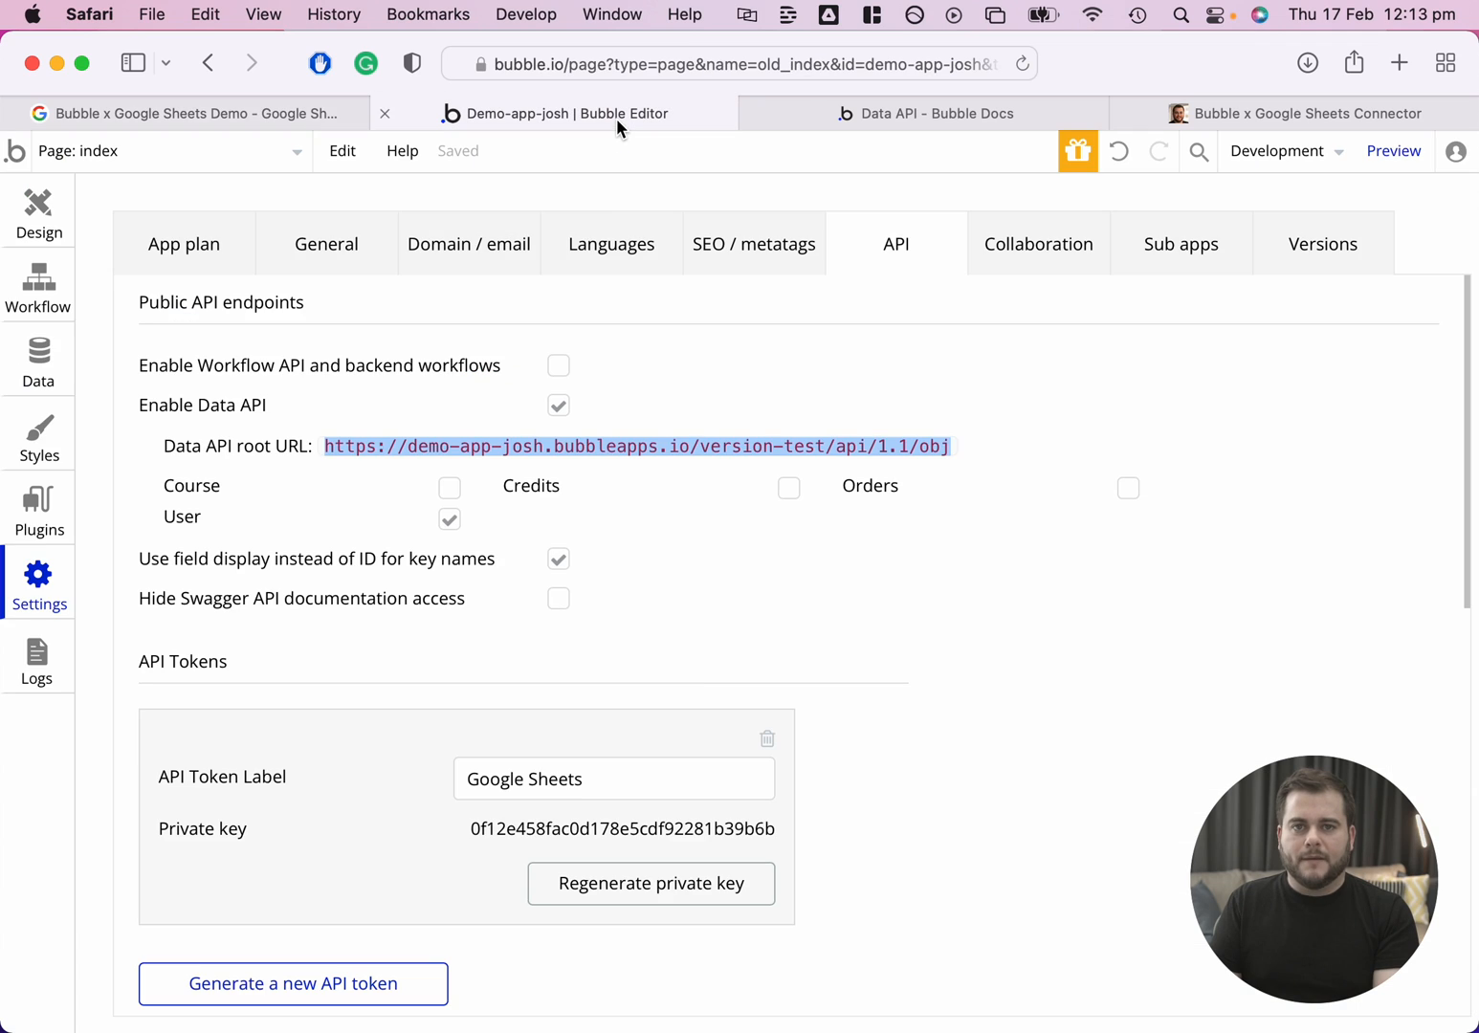
left_click(621, 828)
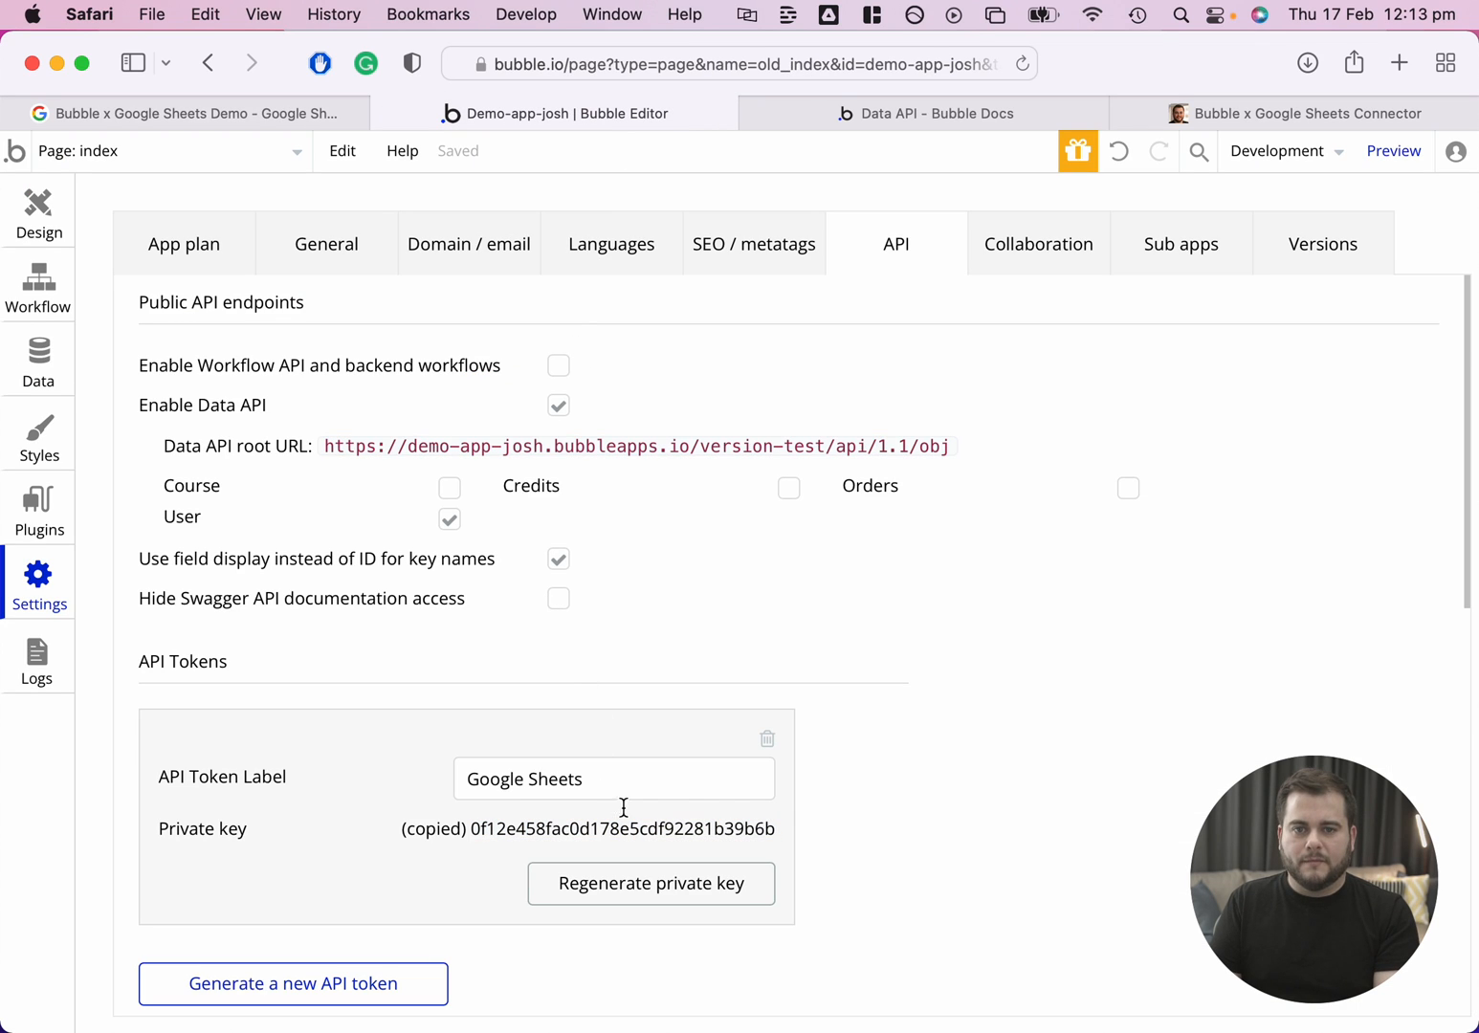
left_click(187, 113)
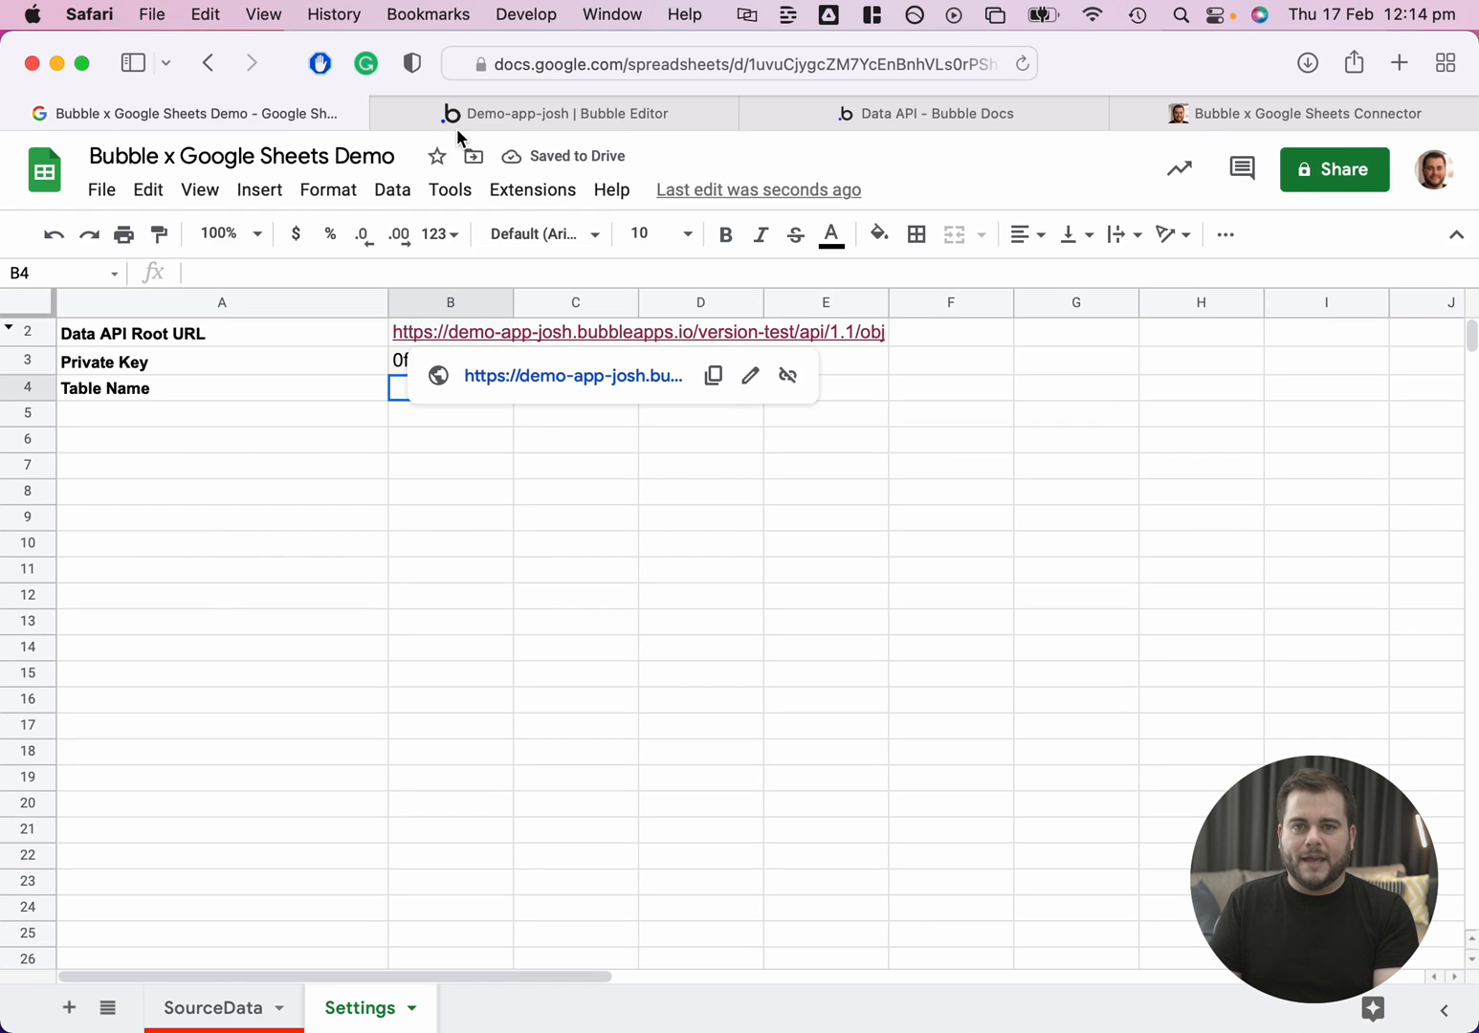
left_click(561, 113)
type("user")
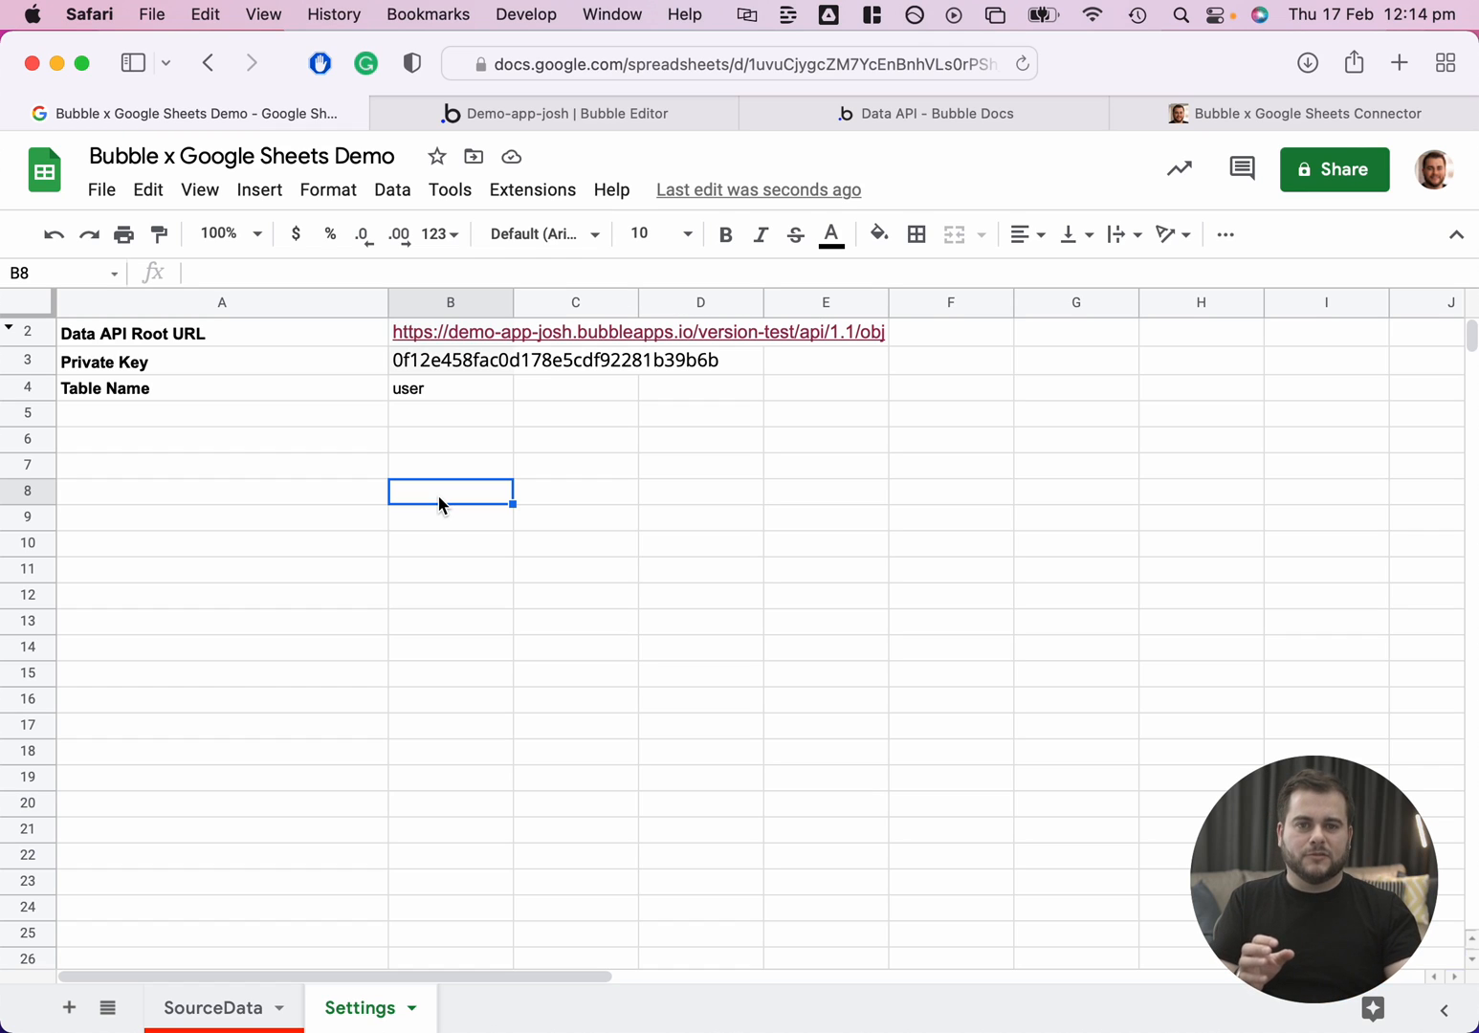
mouse_move(356, 583)
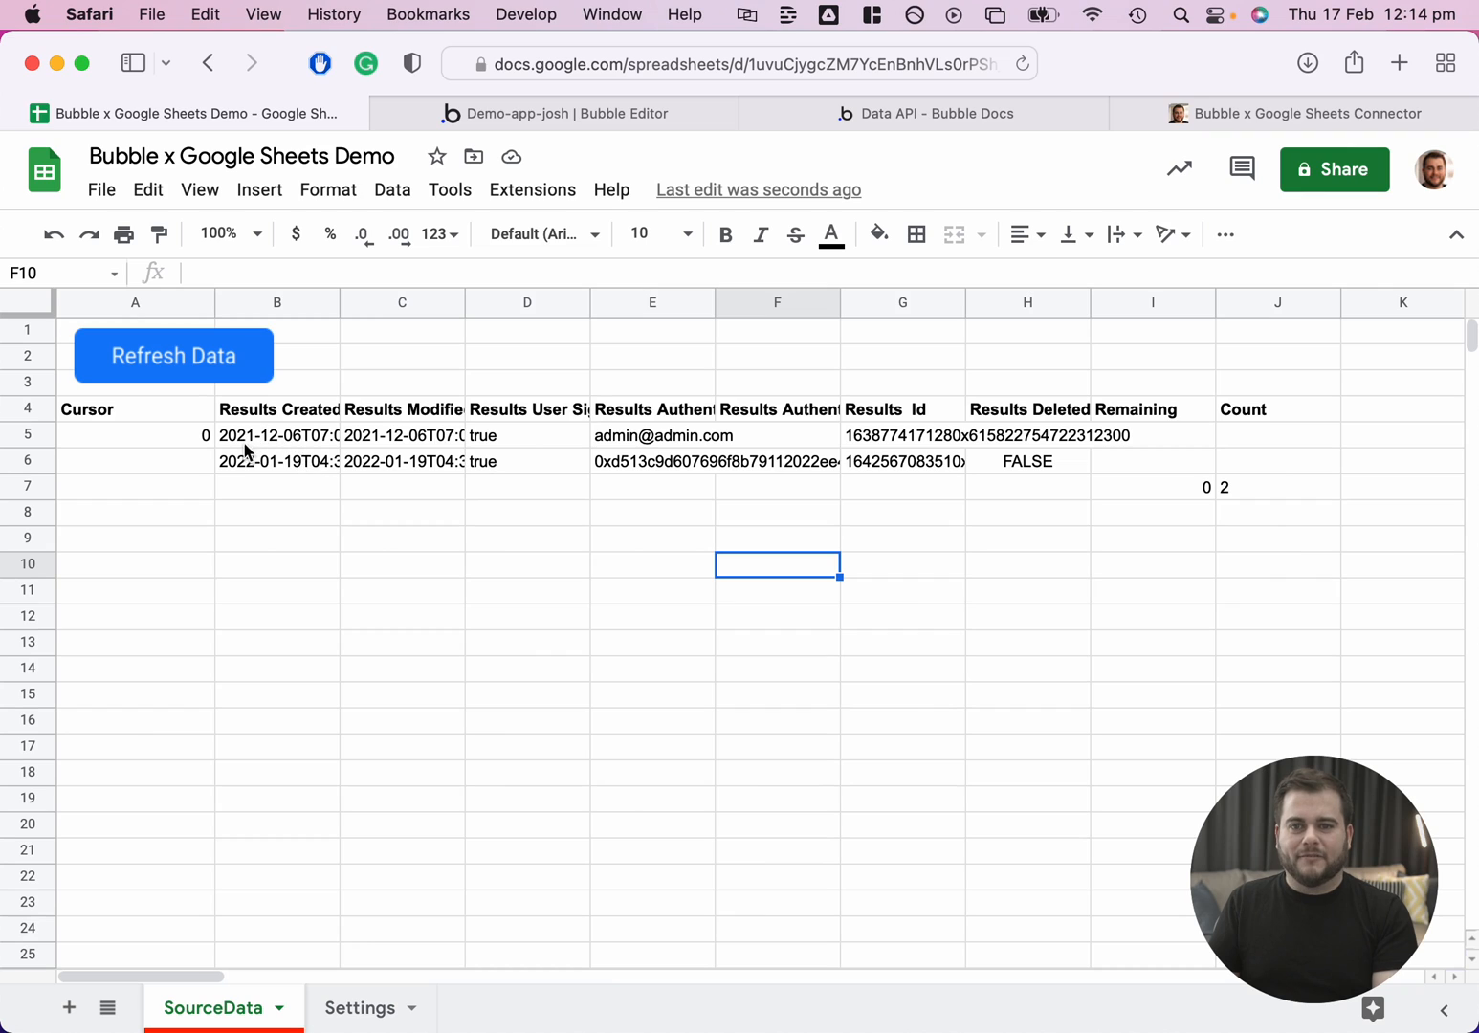
mouse_move(292, 467)
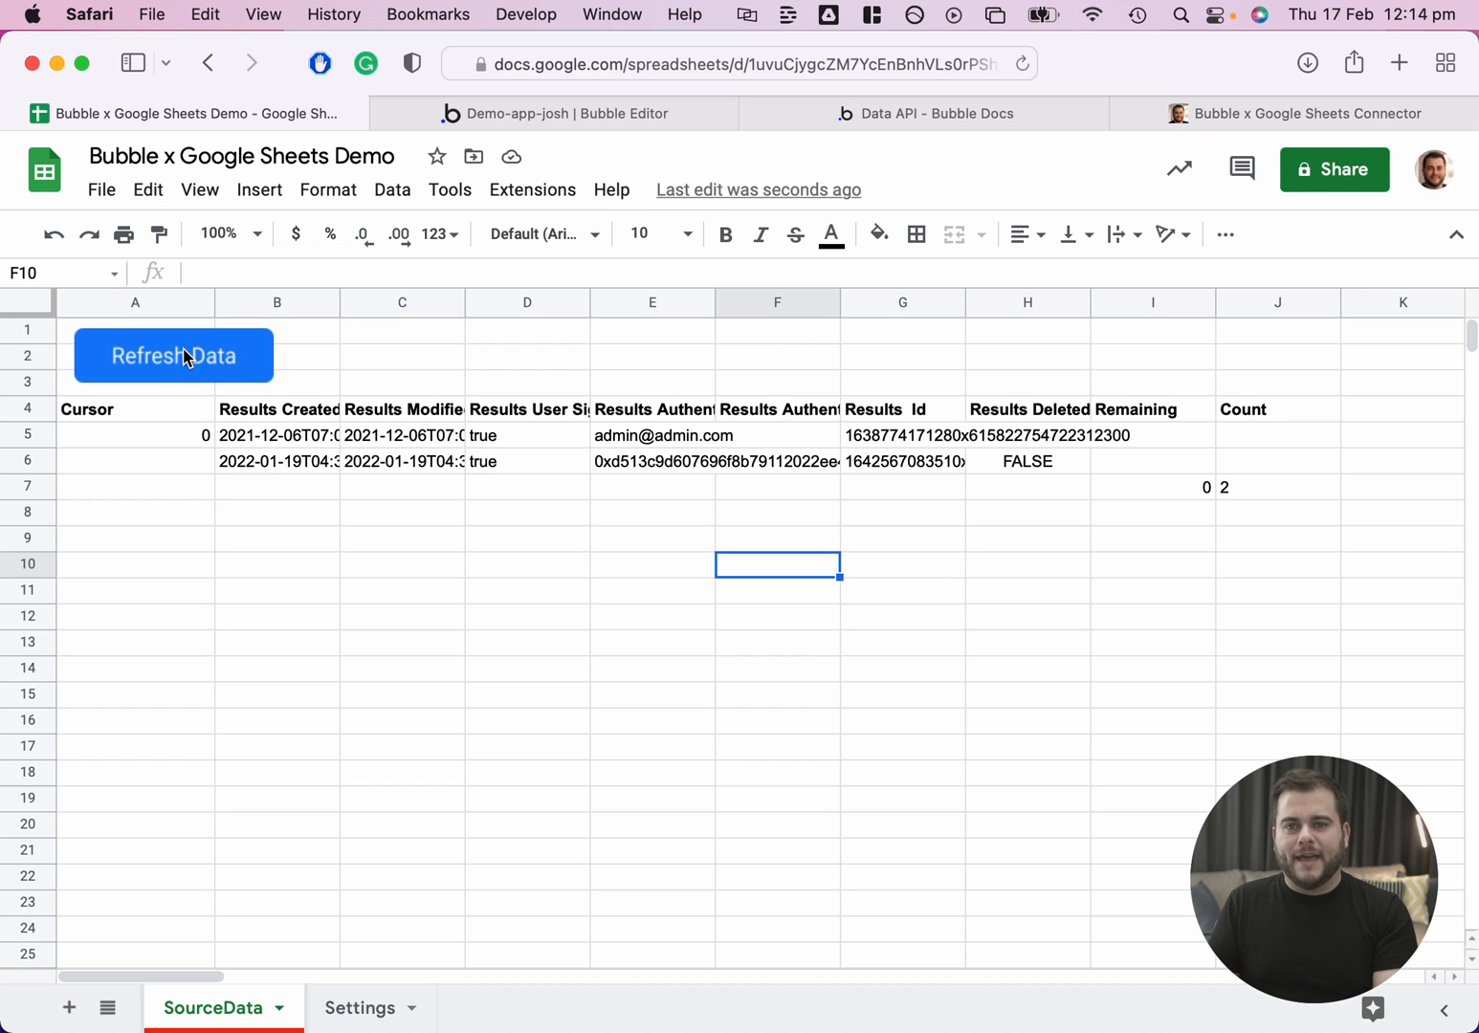
Run Refresh Data and authorise the Bubble Data API script to access the Google account.
left_click(173, 355)
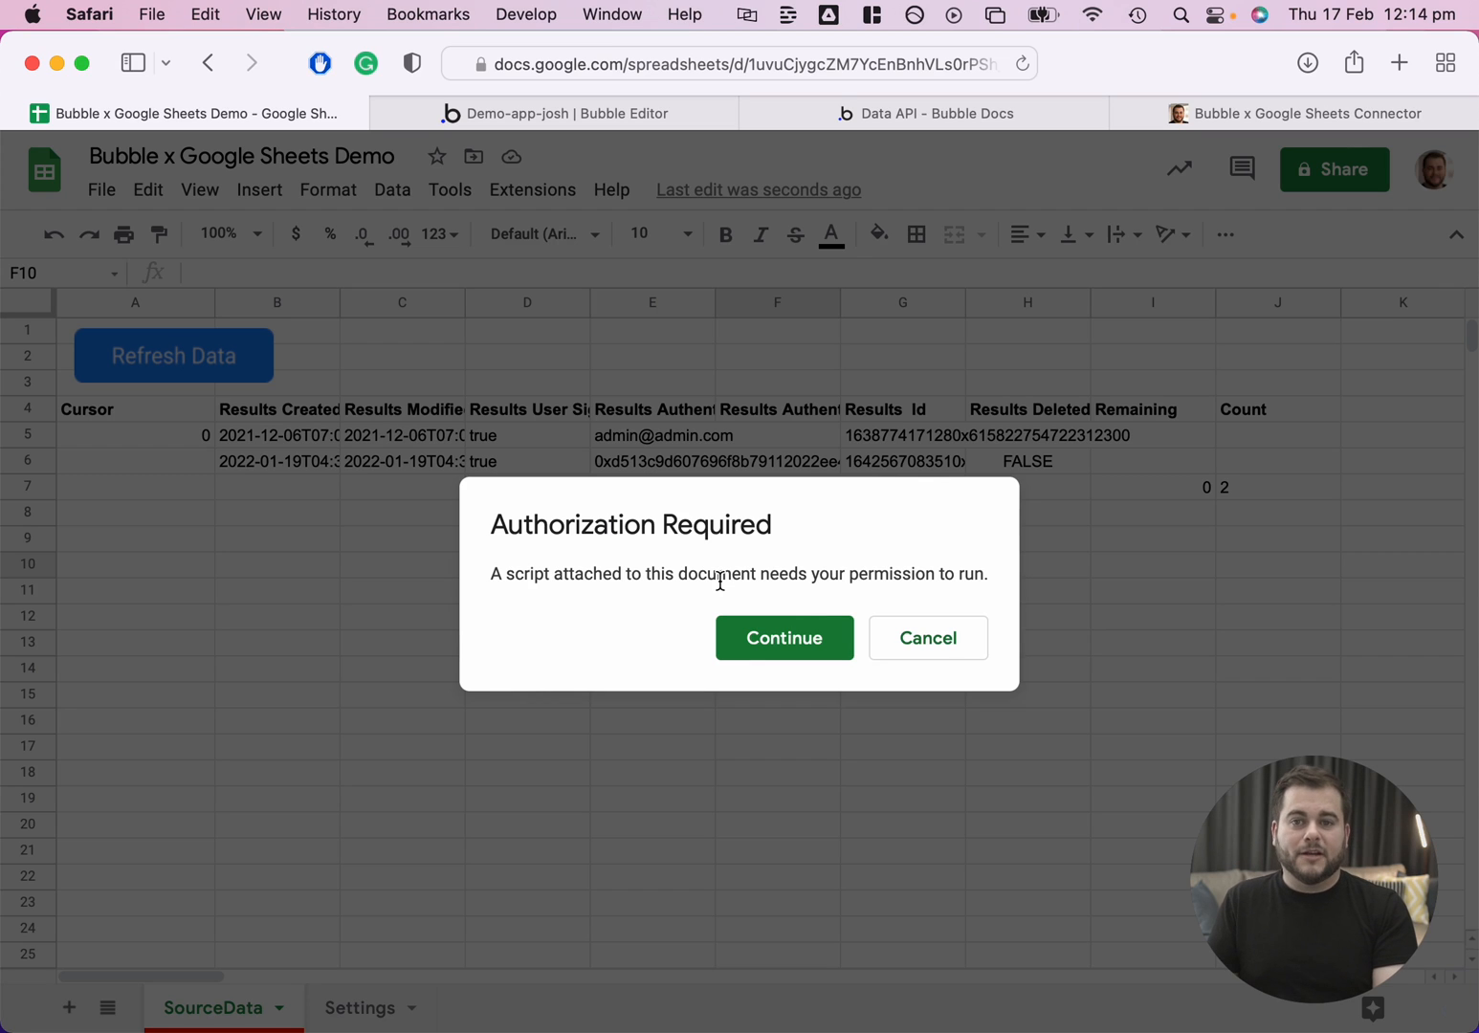
mouse_move(722, 591)
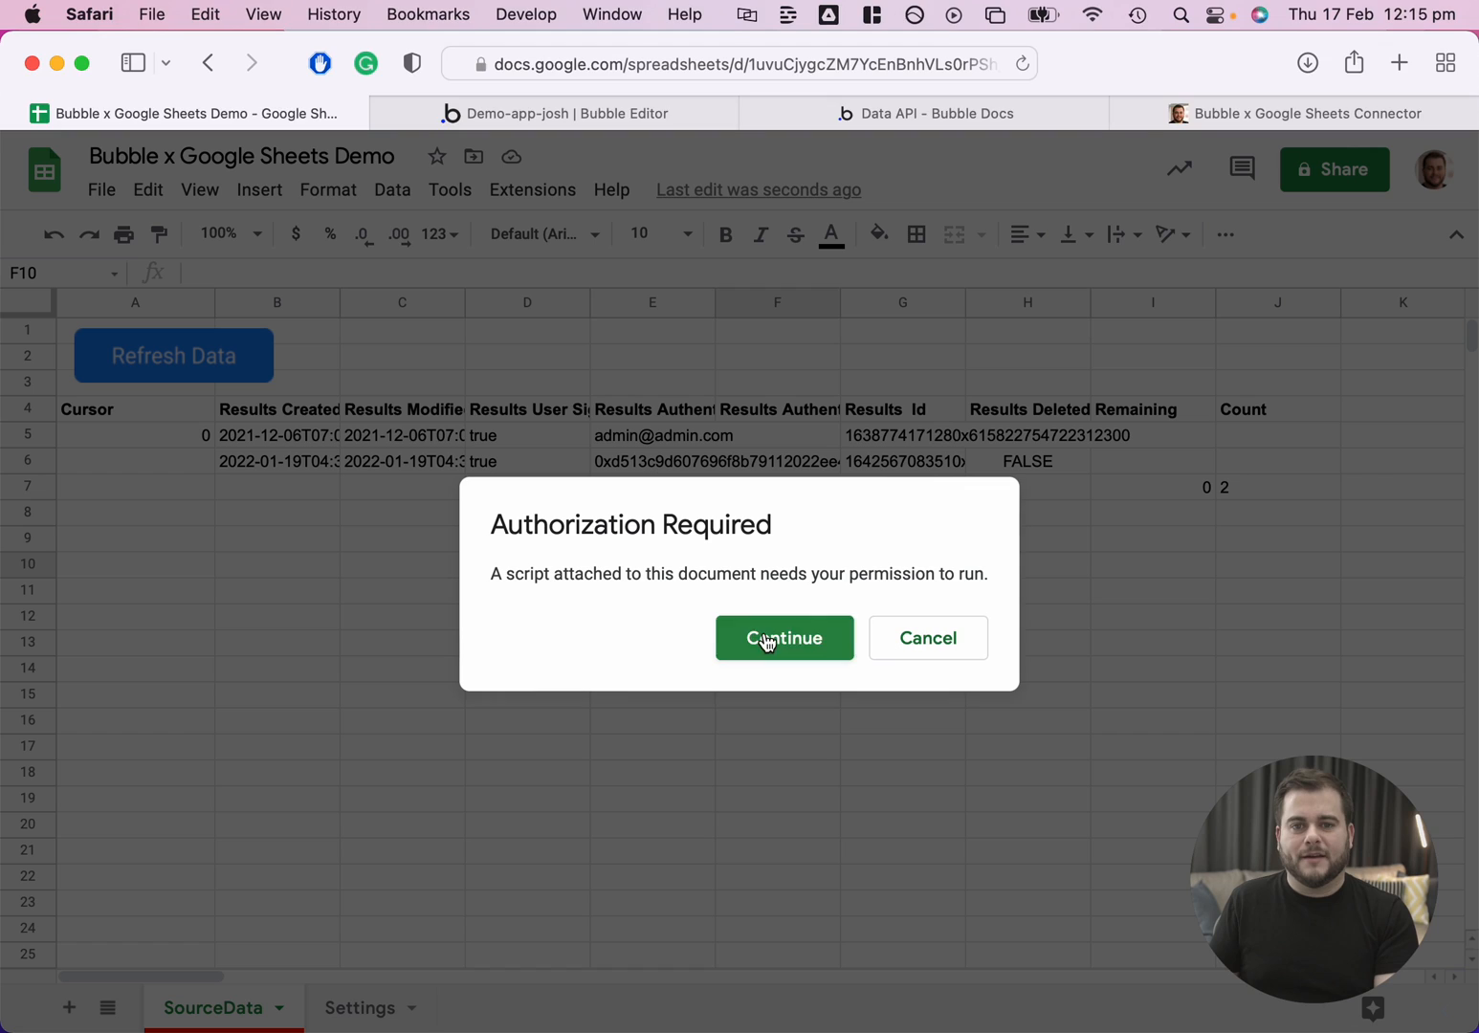
left_click(783, 638)
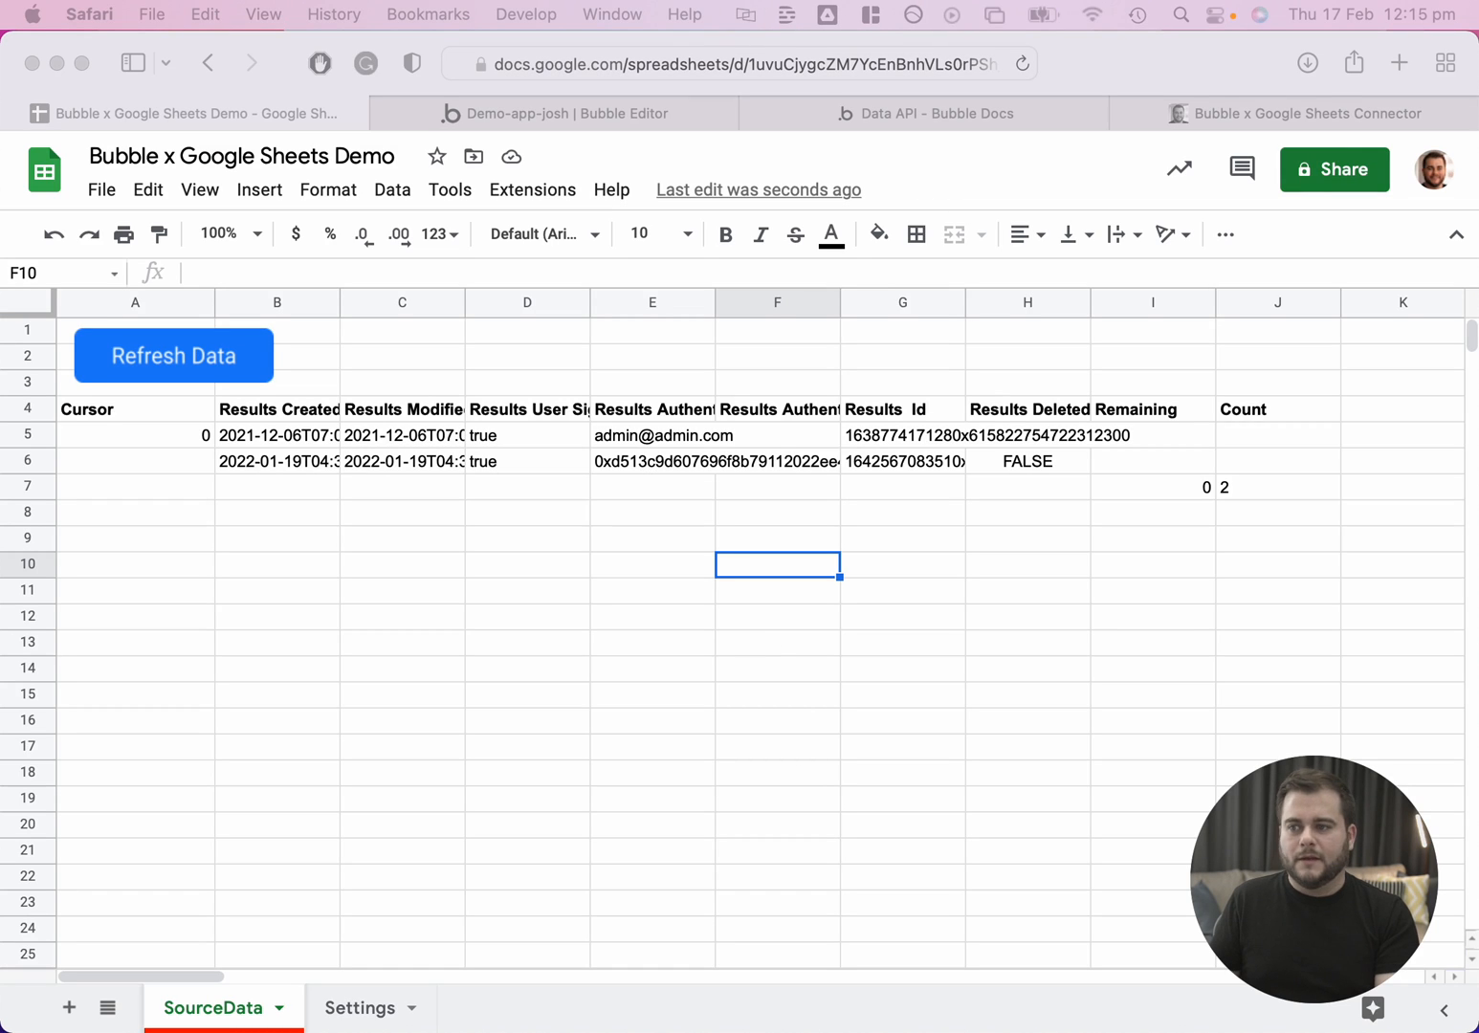
left_click(173, 355)
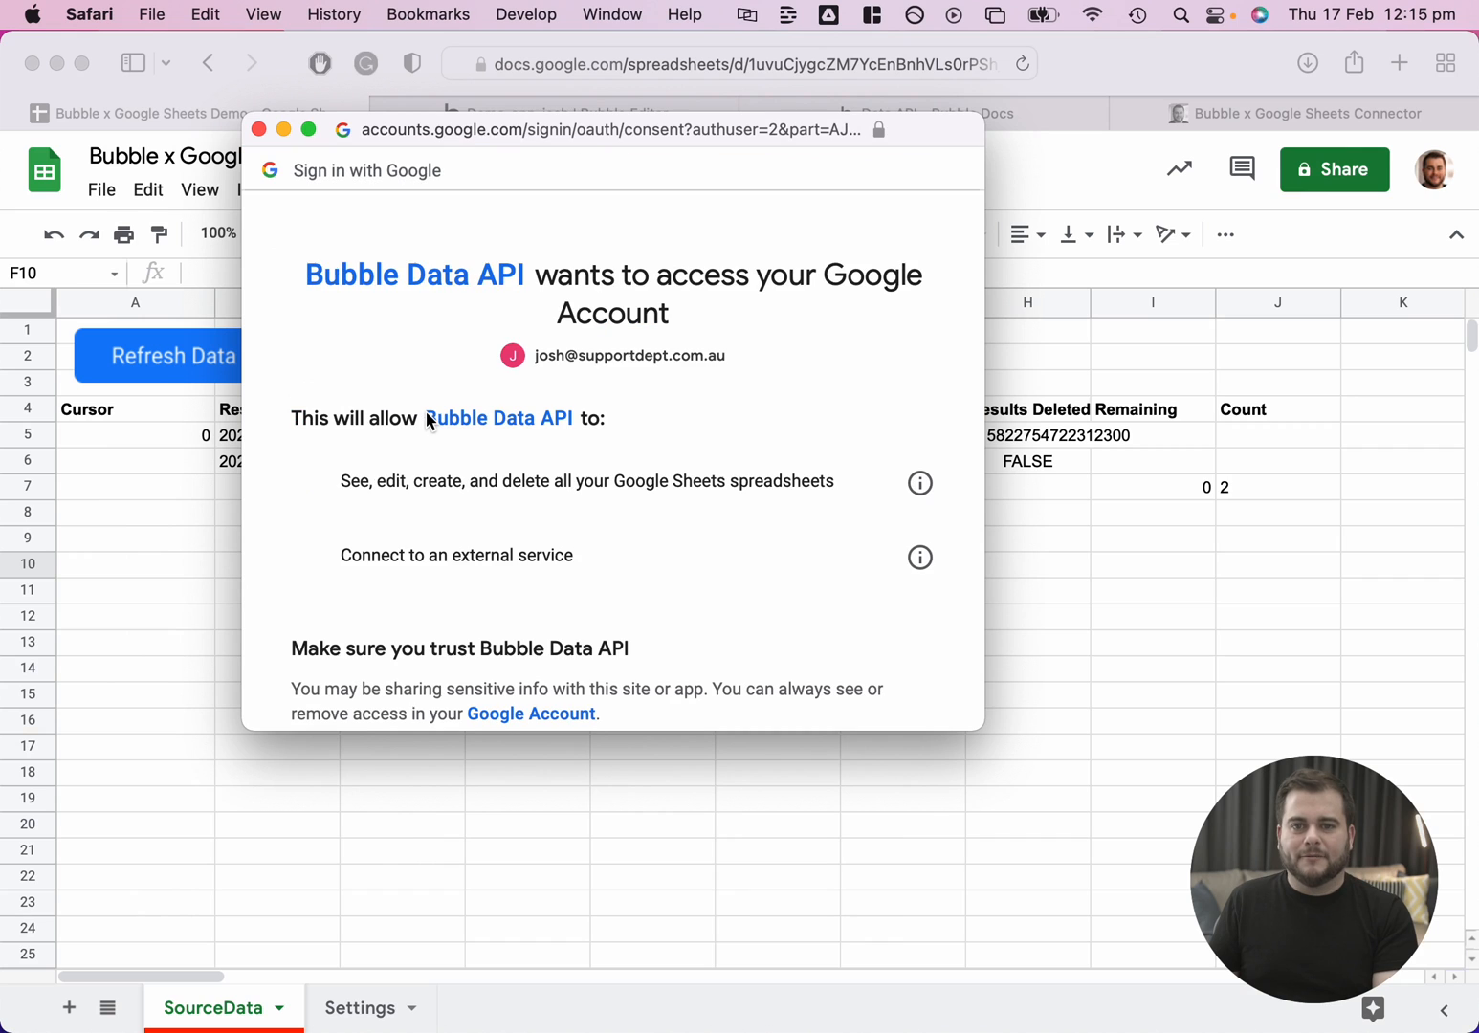
scroll("down", 3)
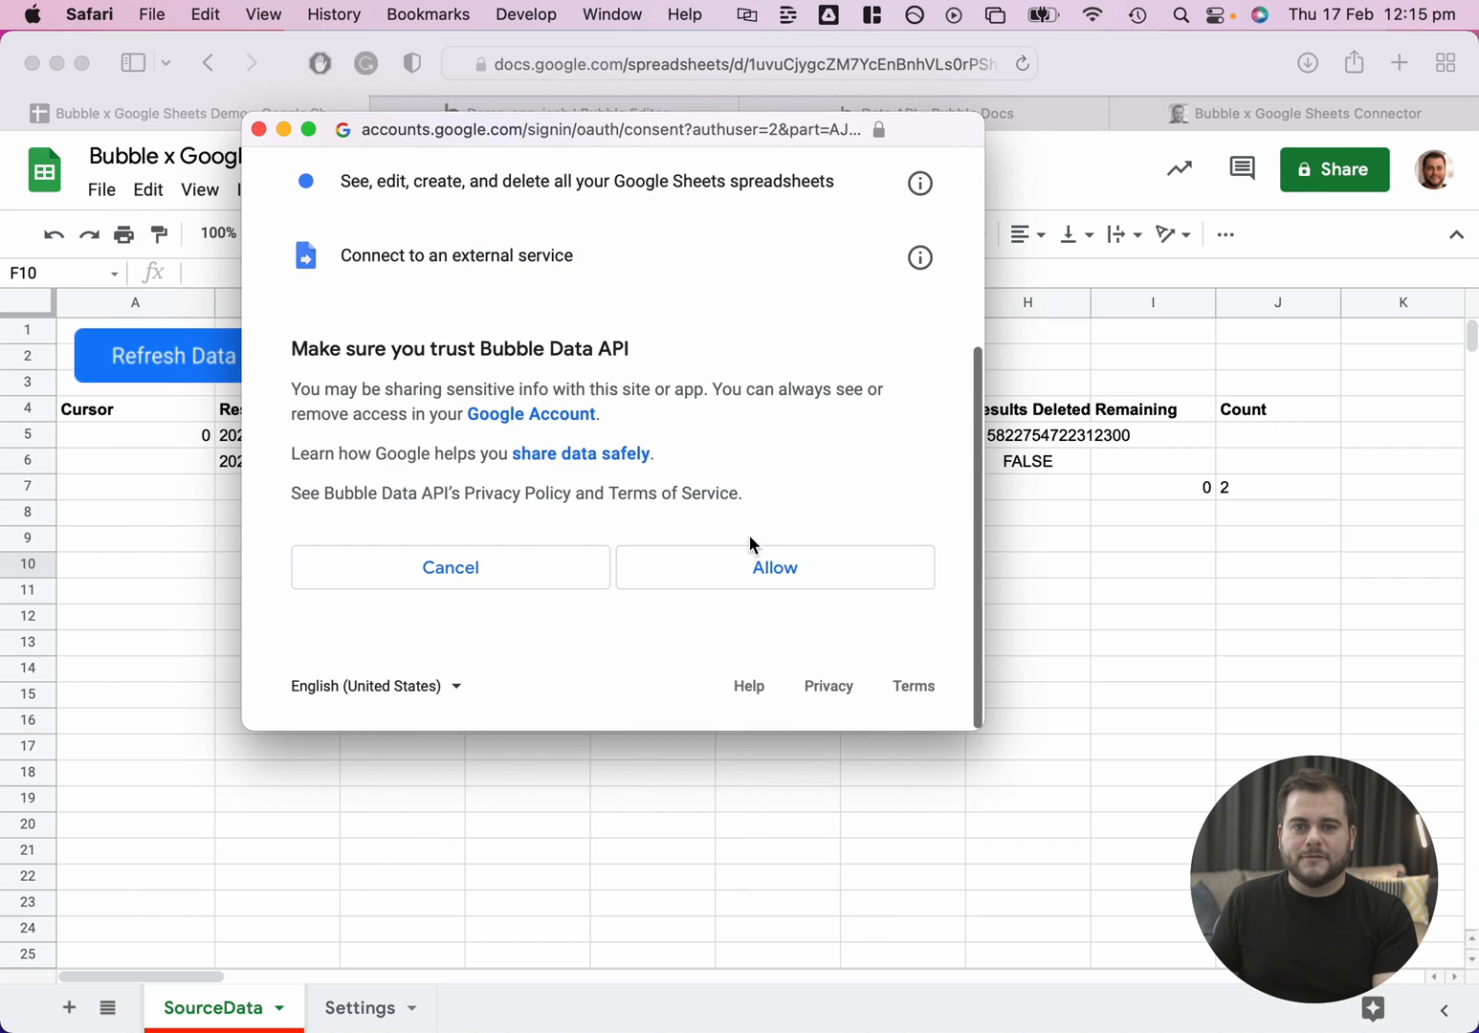
left_click(774, 566)
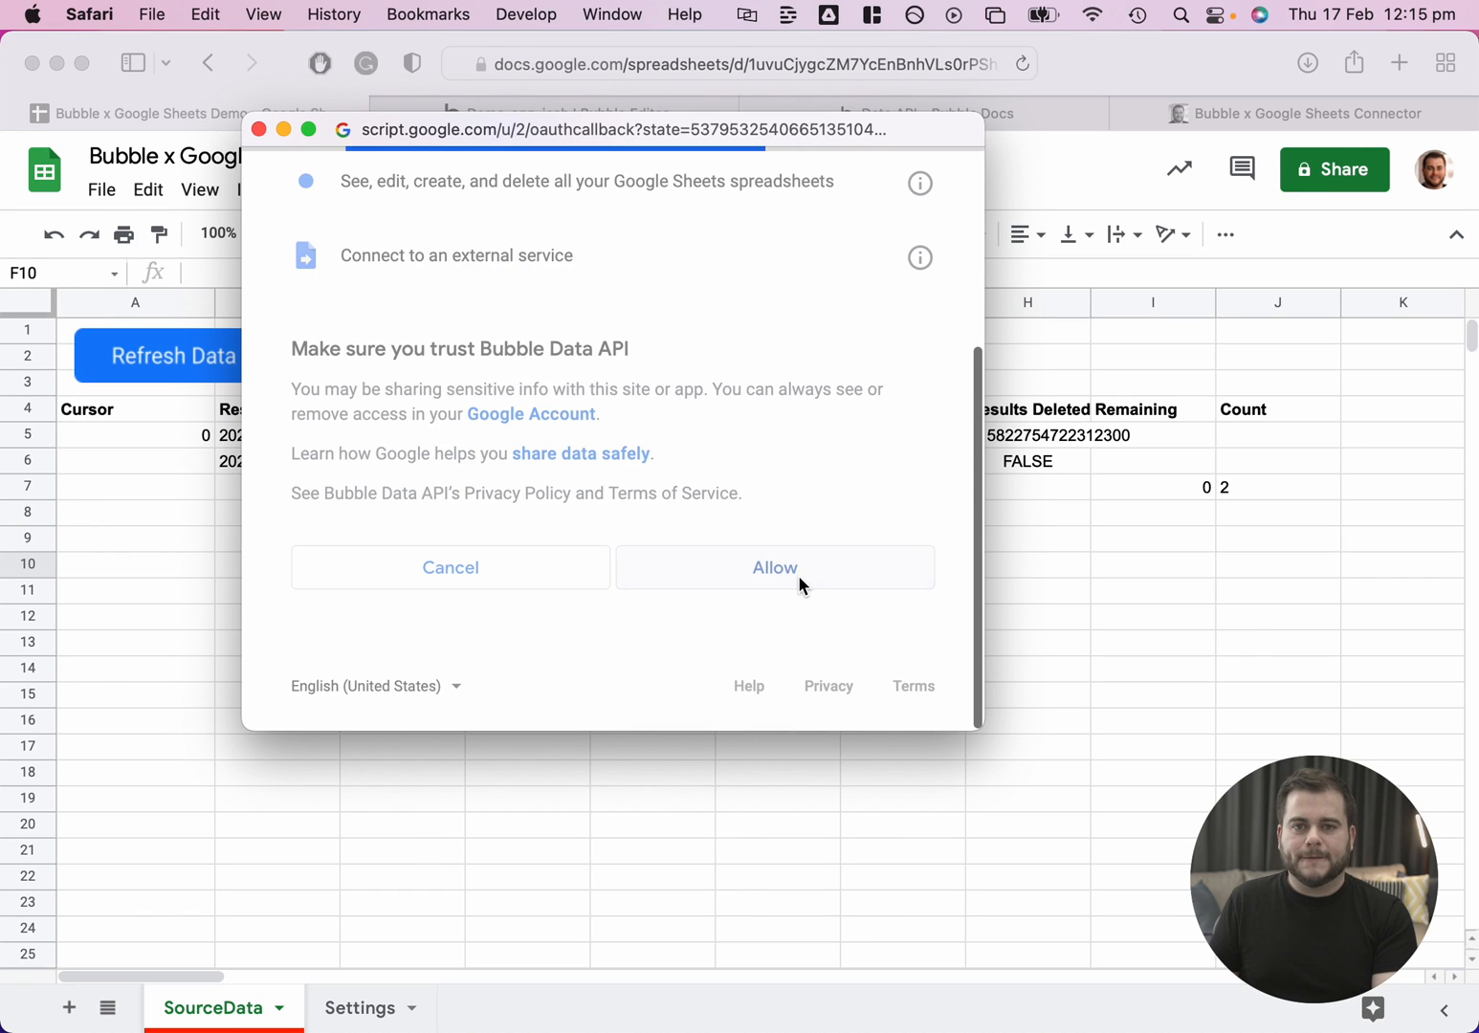
left_click(774, 566)
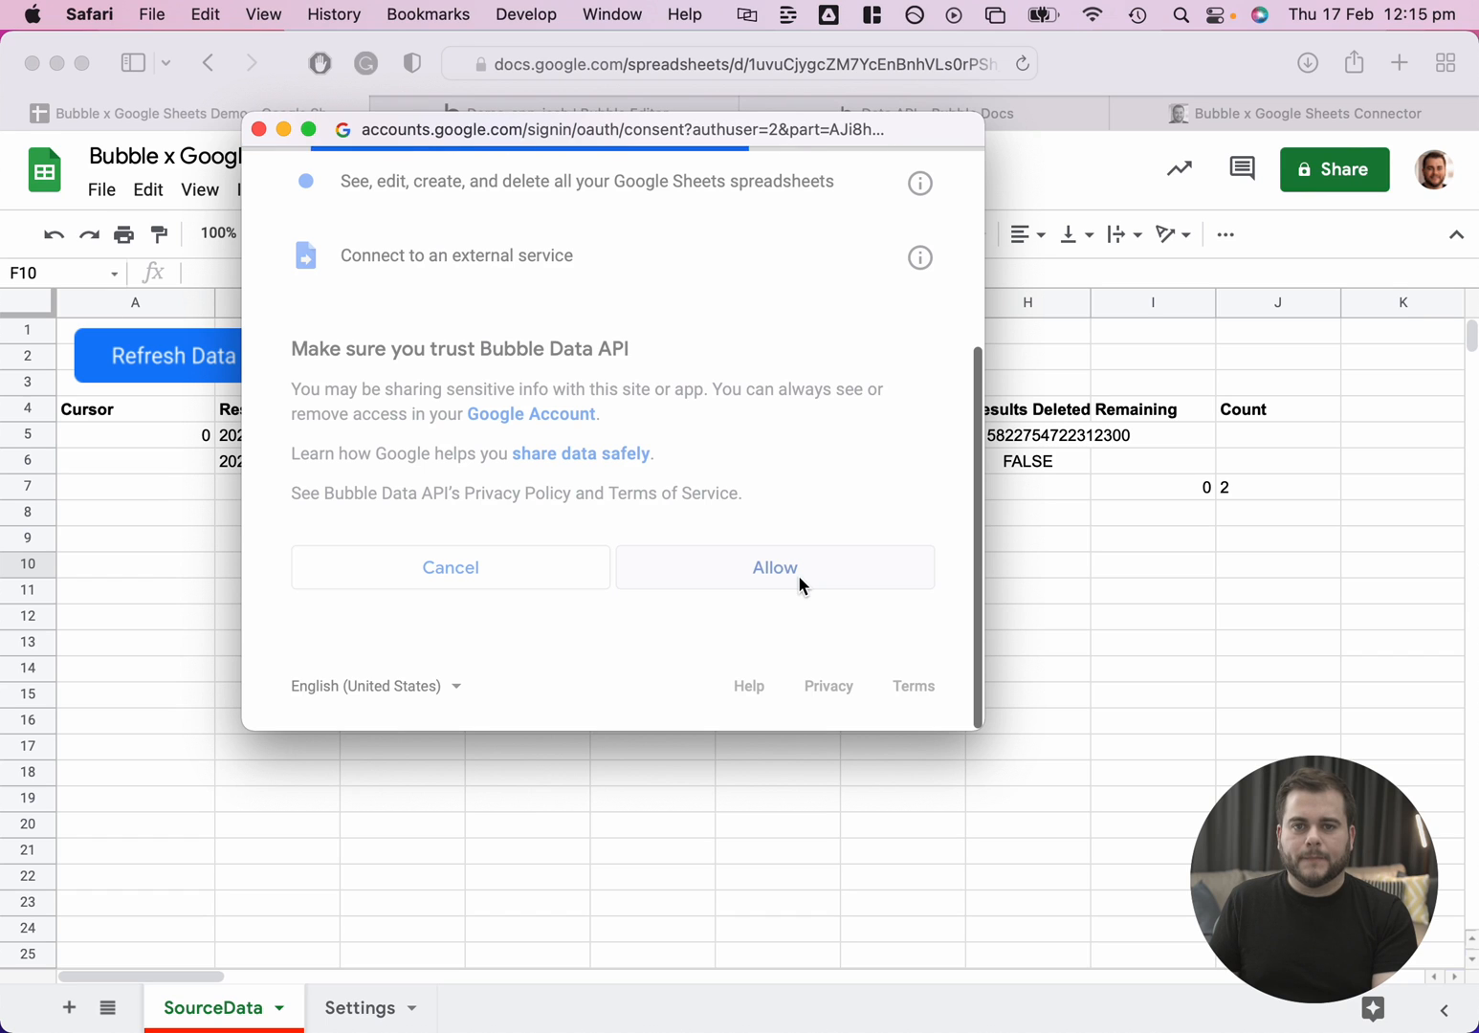
left_click(774, 567)
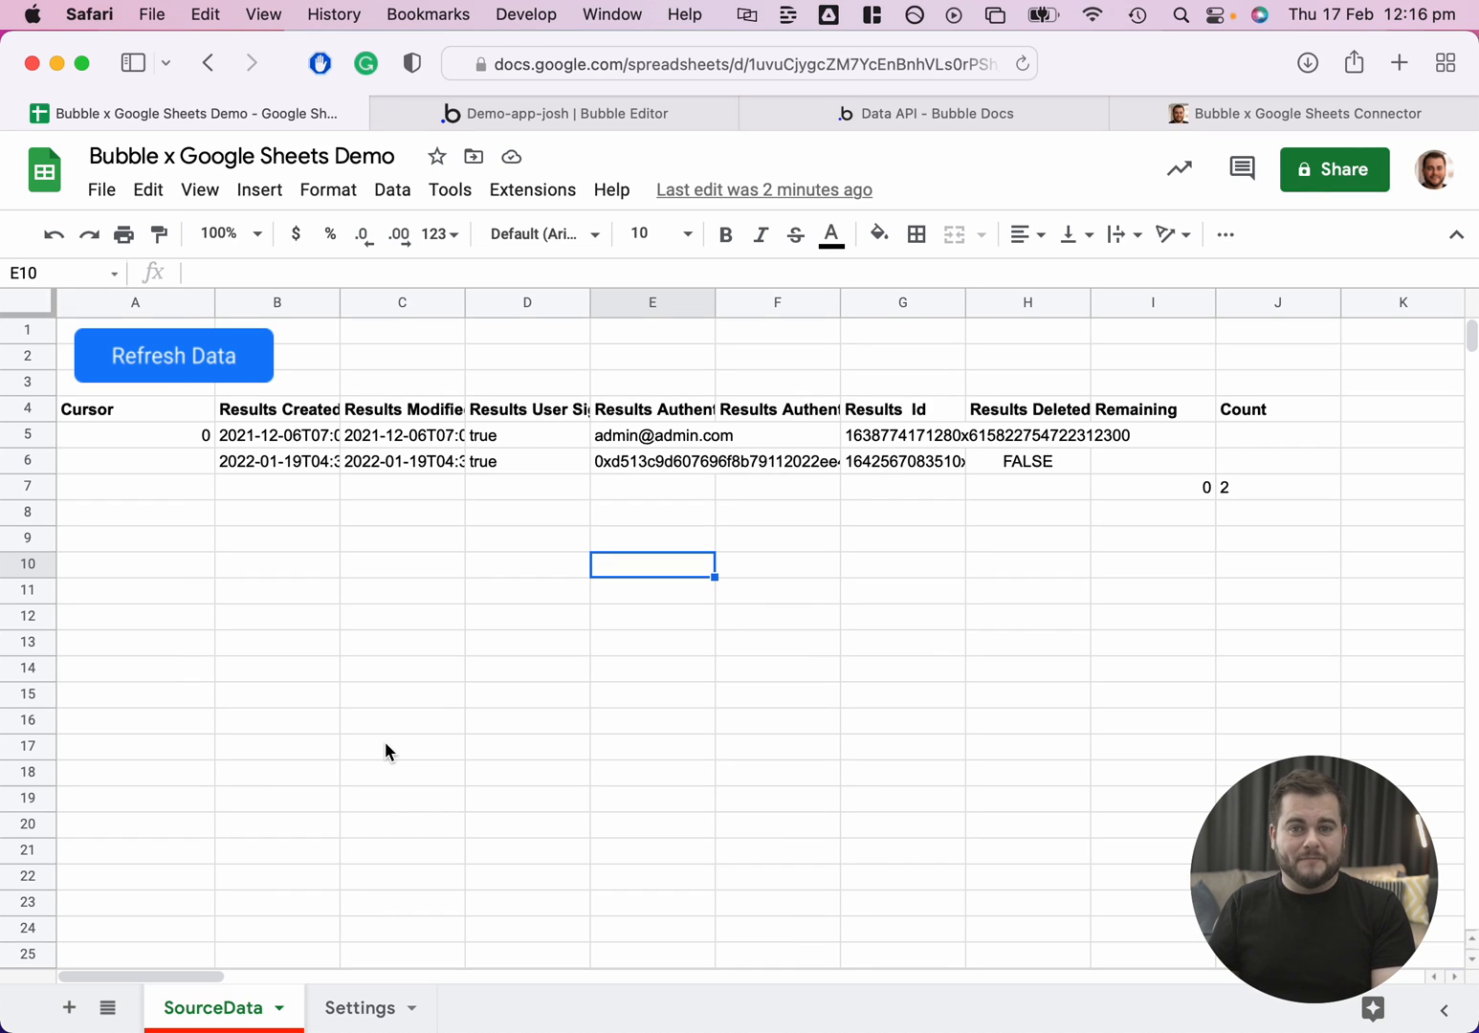
mouse_move(488, 519)
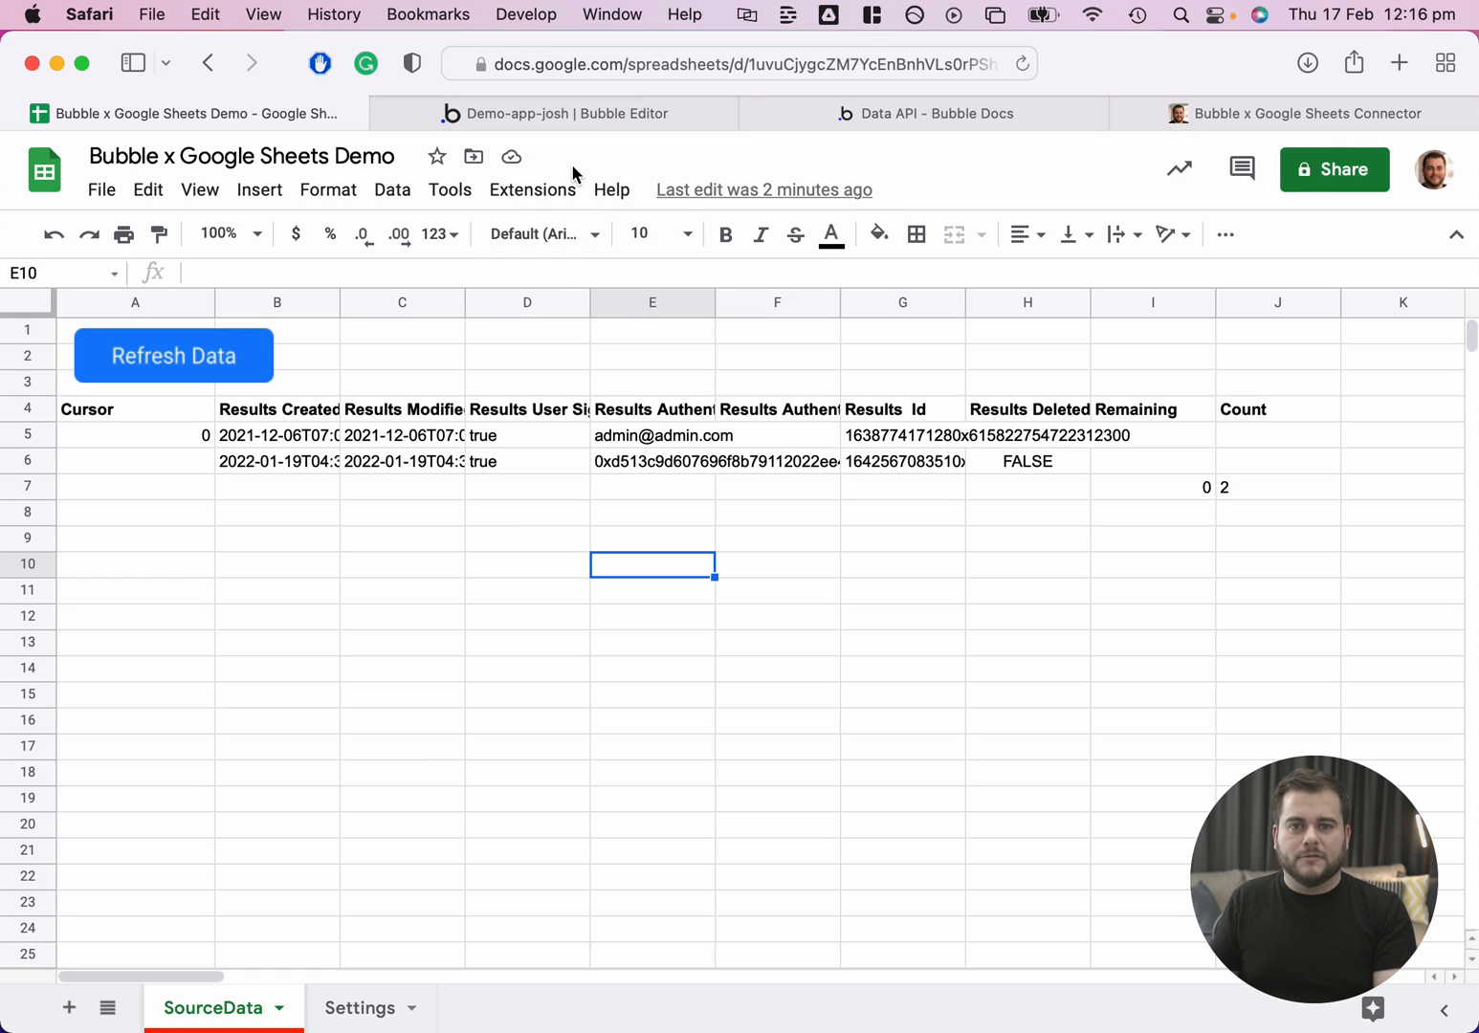
left_click(532, 189)
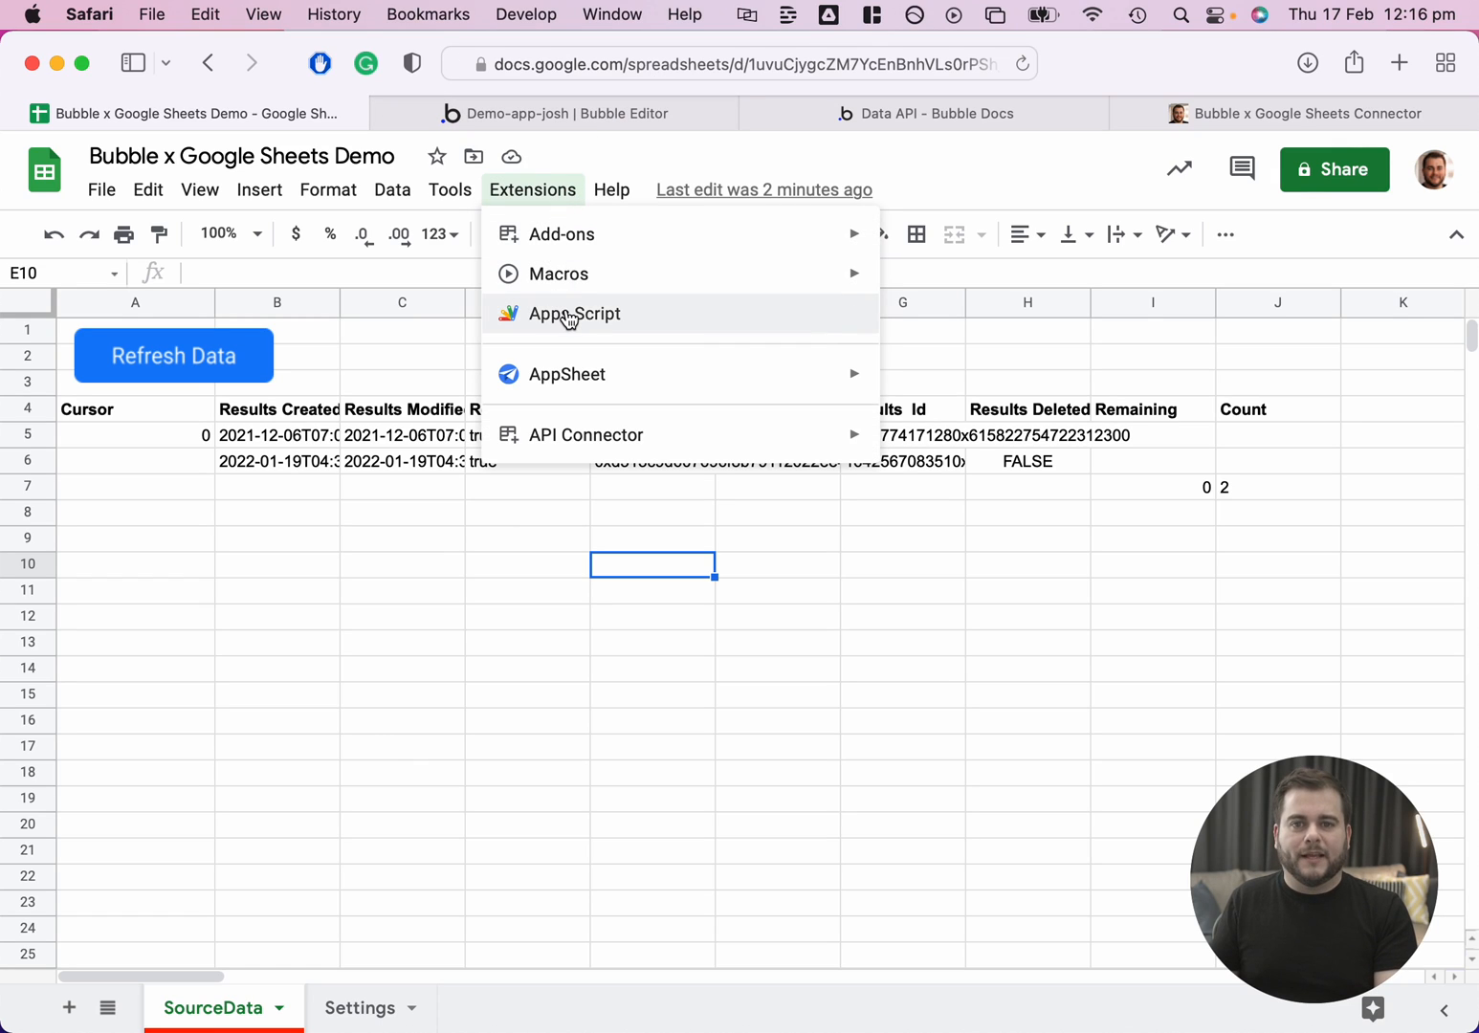
Open the Apps Script editor from Extensions and begin adding a new trigger.
left_click(574, 314)
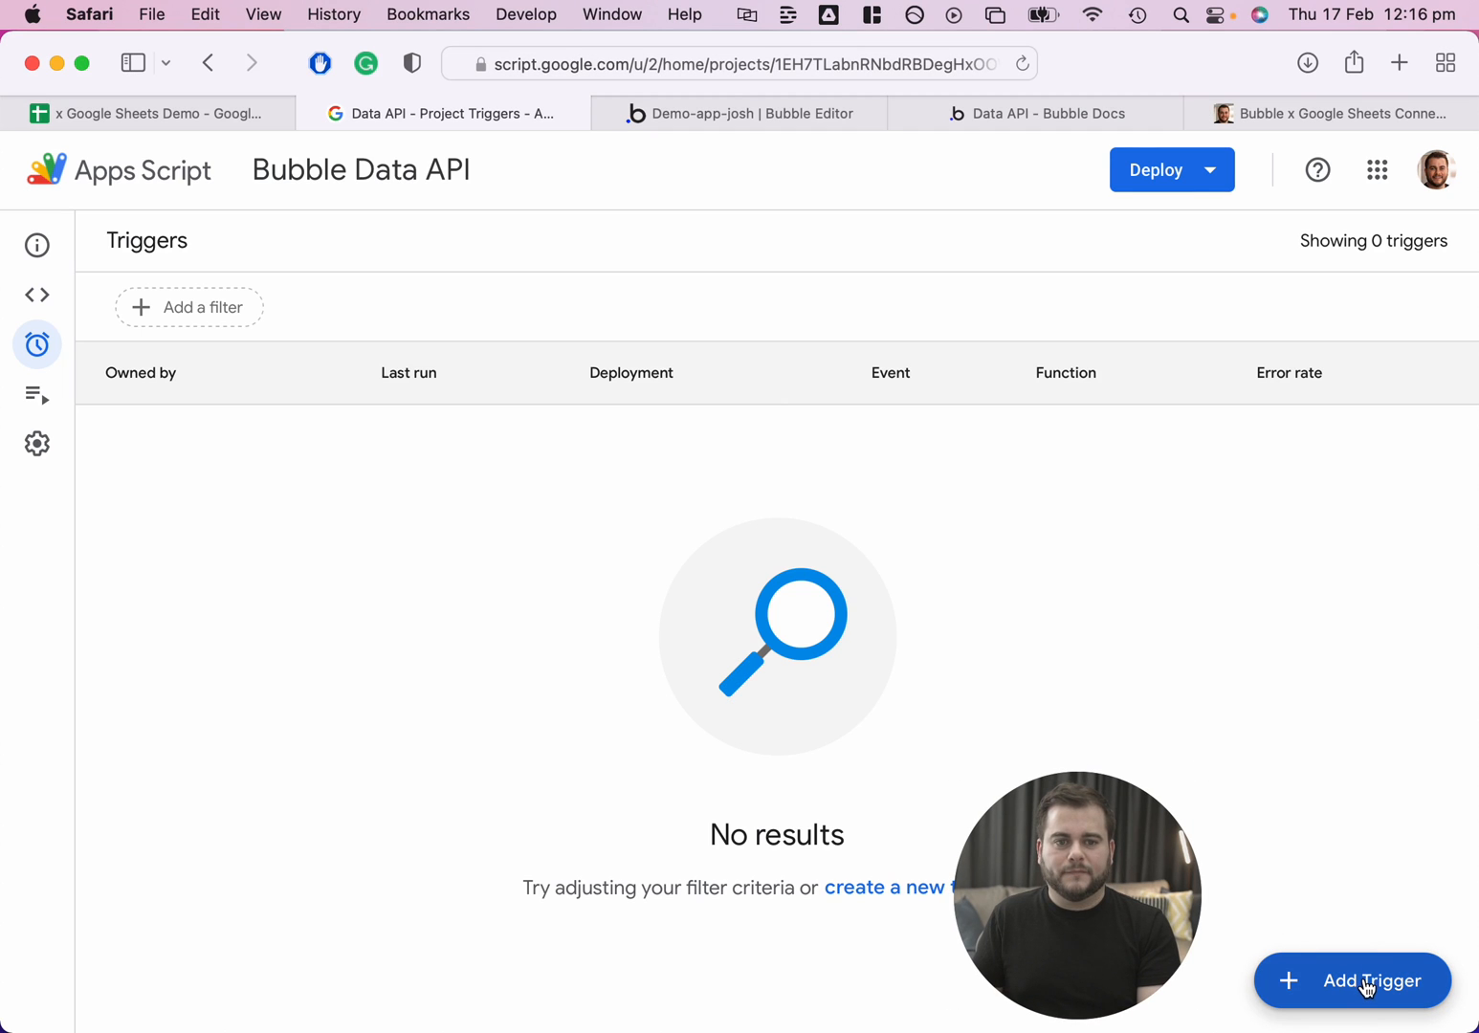
left_click(1352, 981)
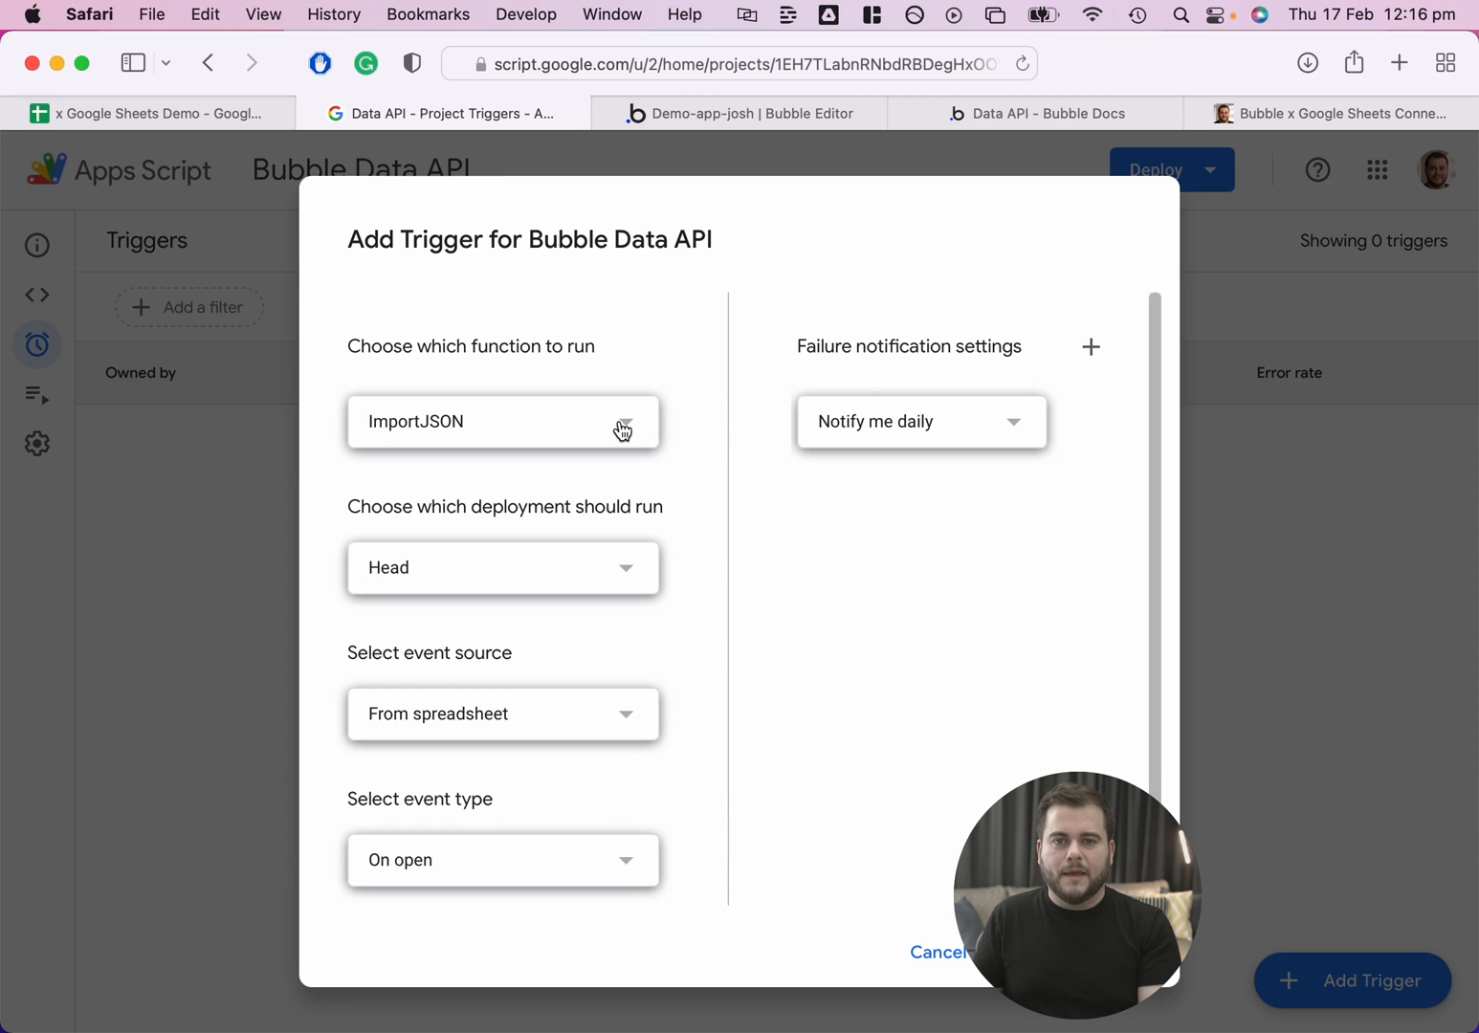
Save a trigger running triggerAutoRefresh on Head, time-driven with an hourly timer.
left_click(502, 422)
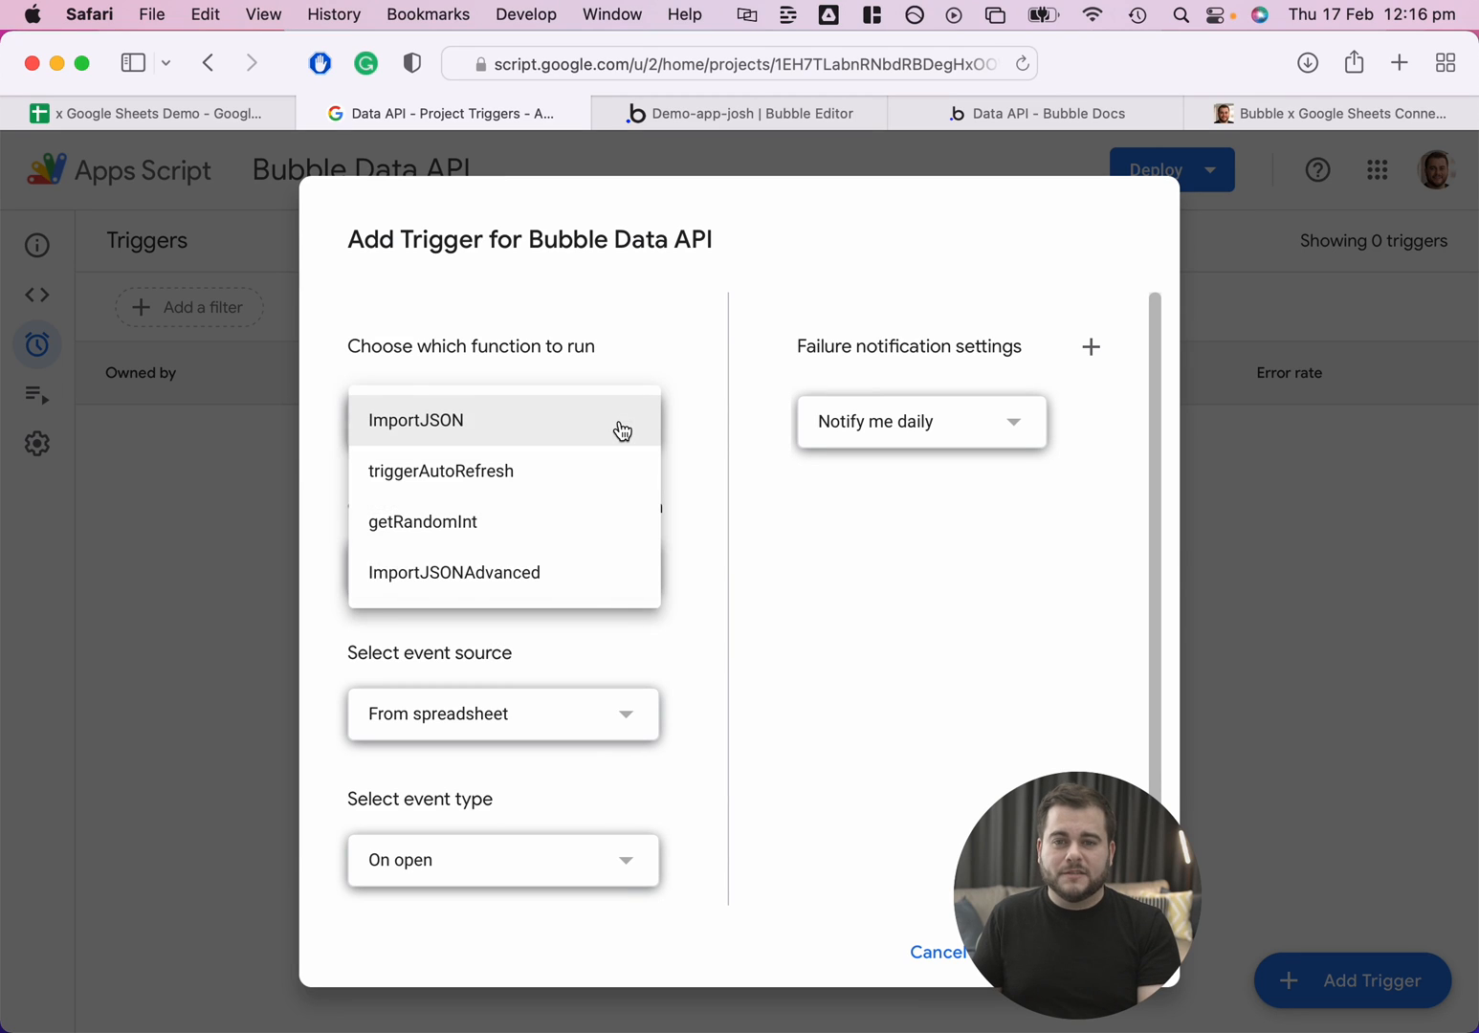
mouse_move(526, 474)
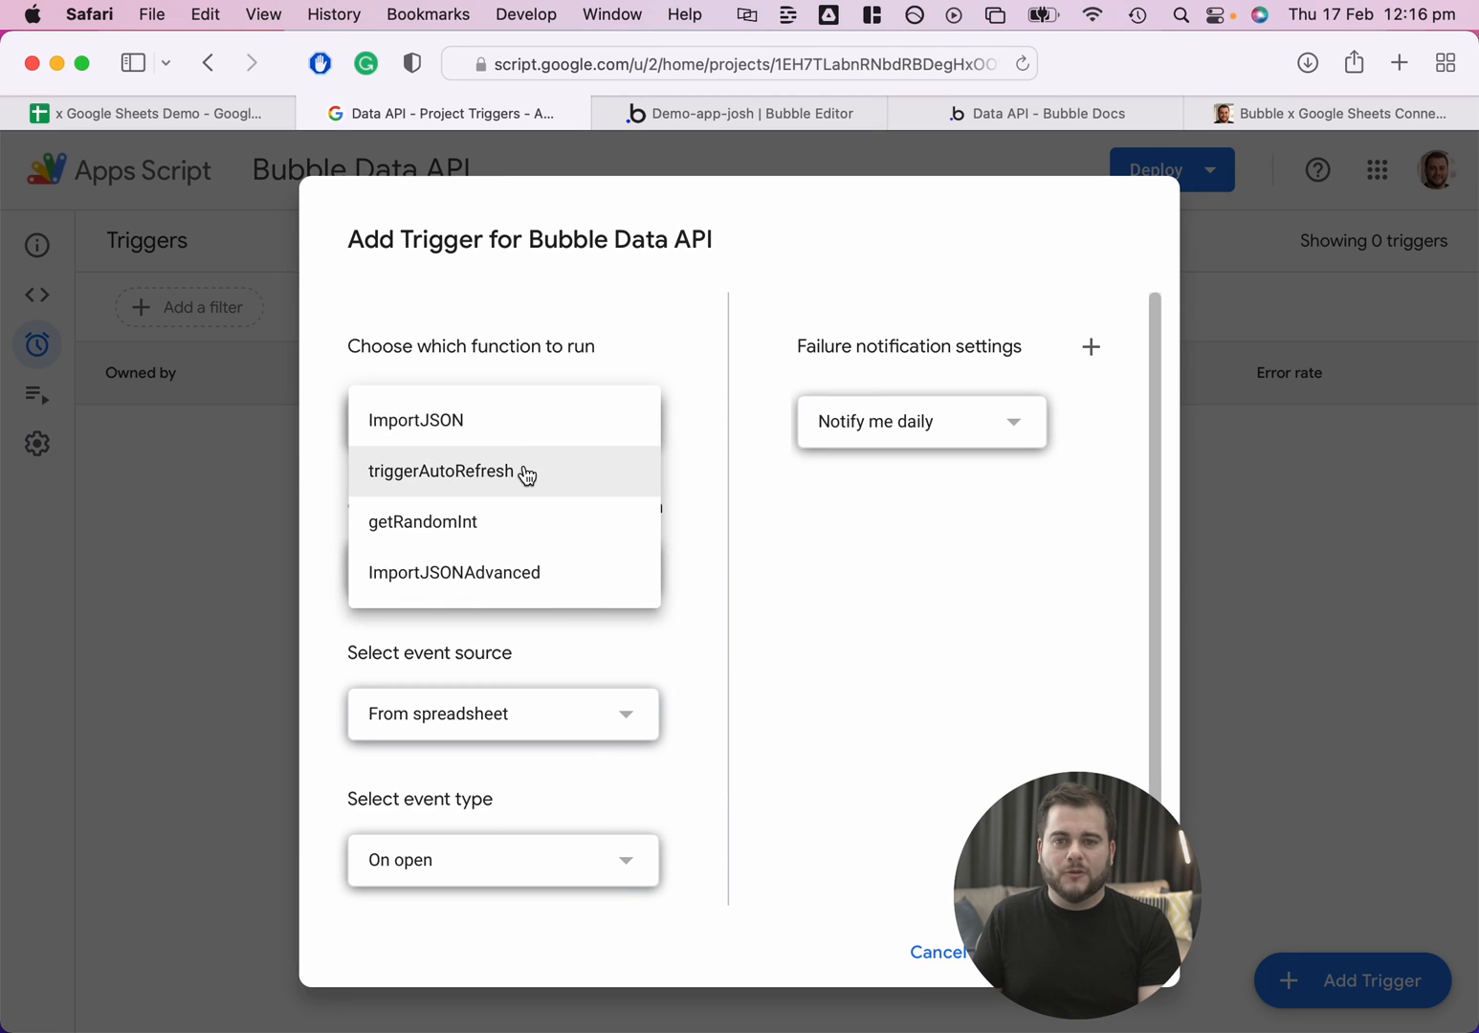
left_click(441, 471)
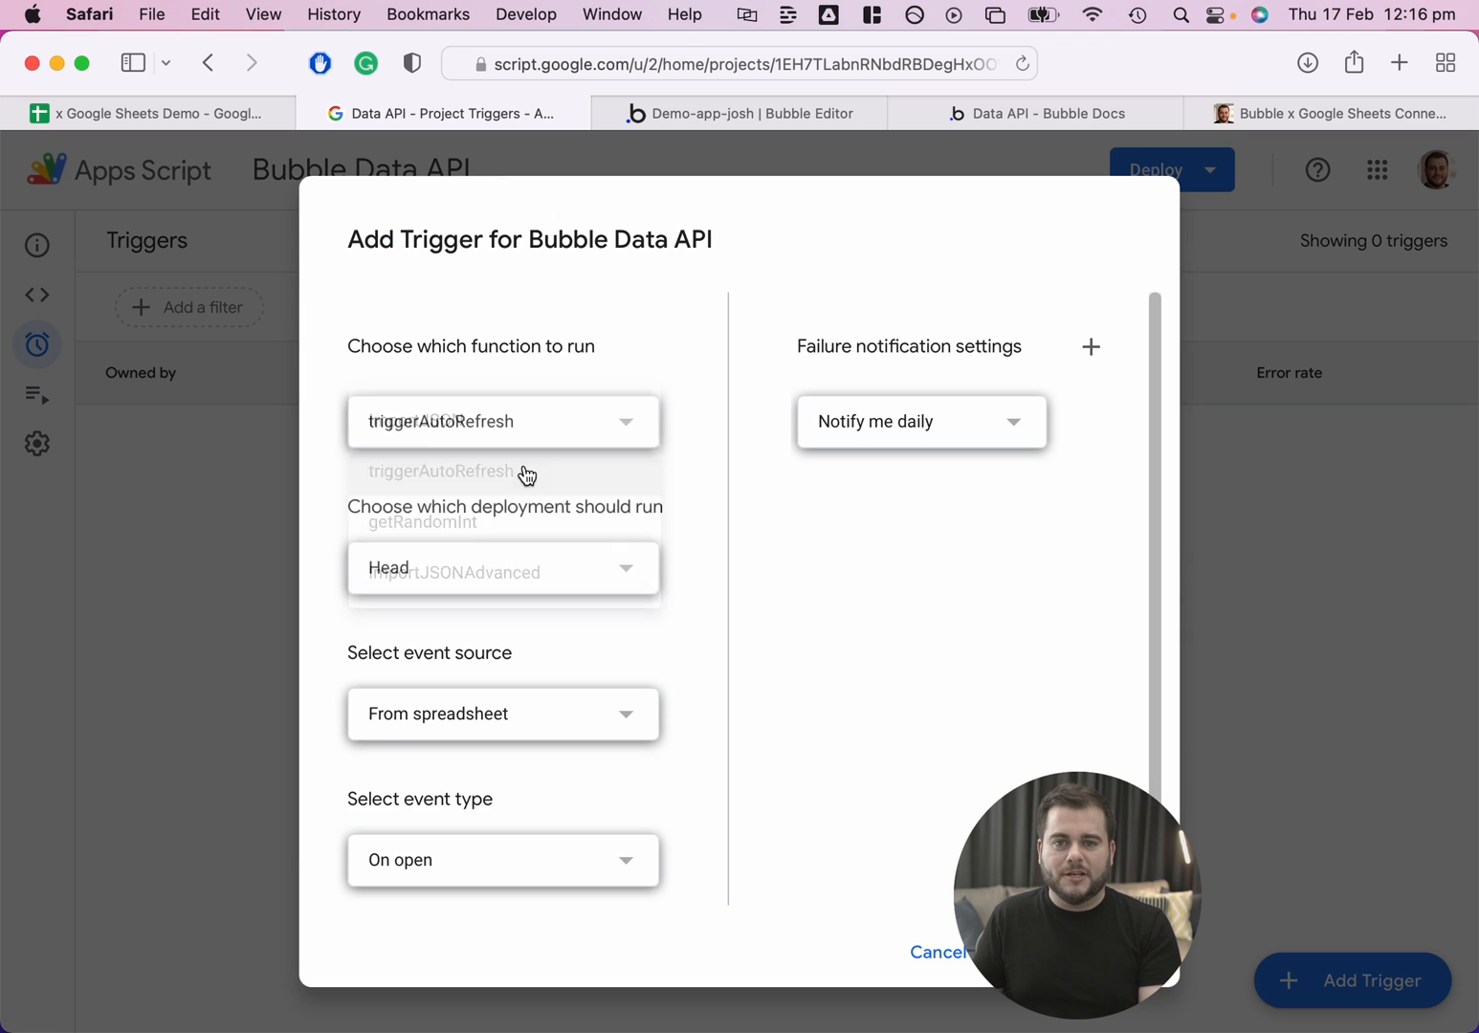
left_click(502, 713)
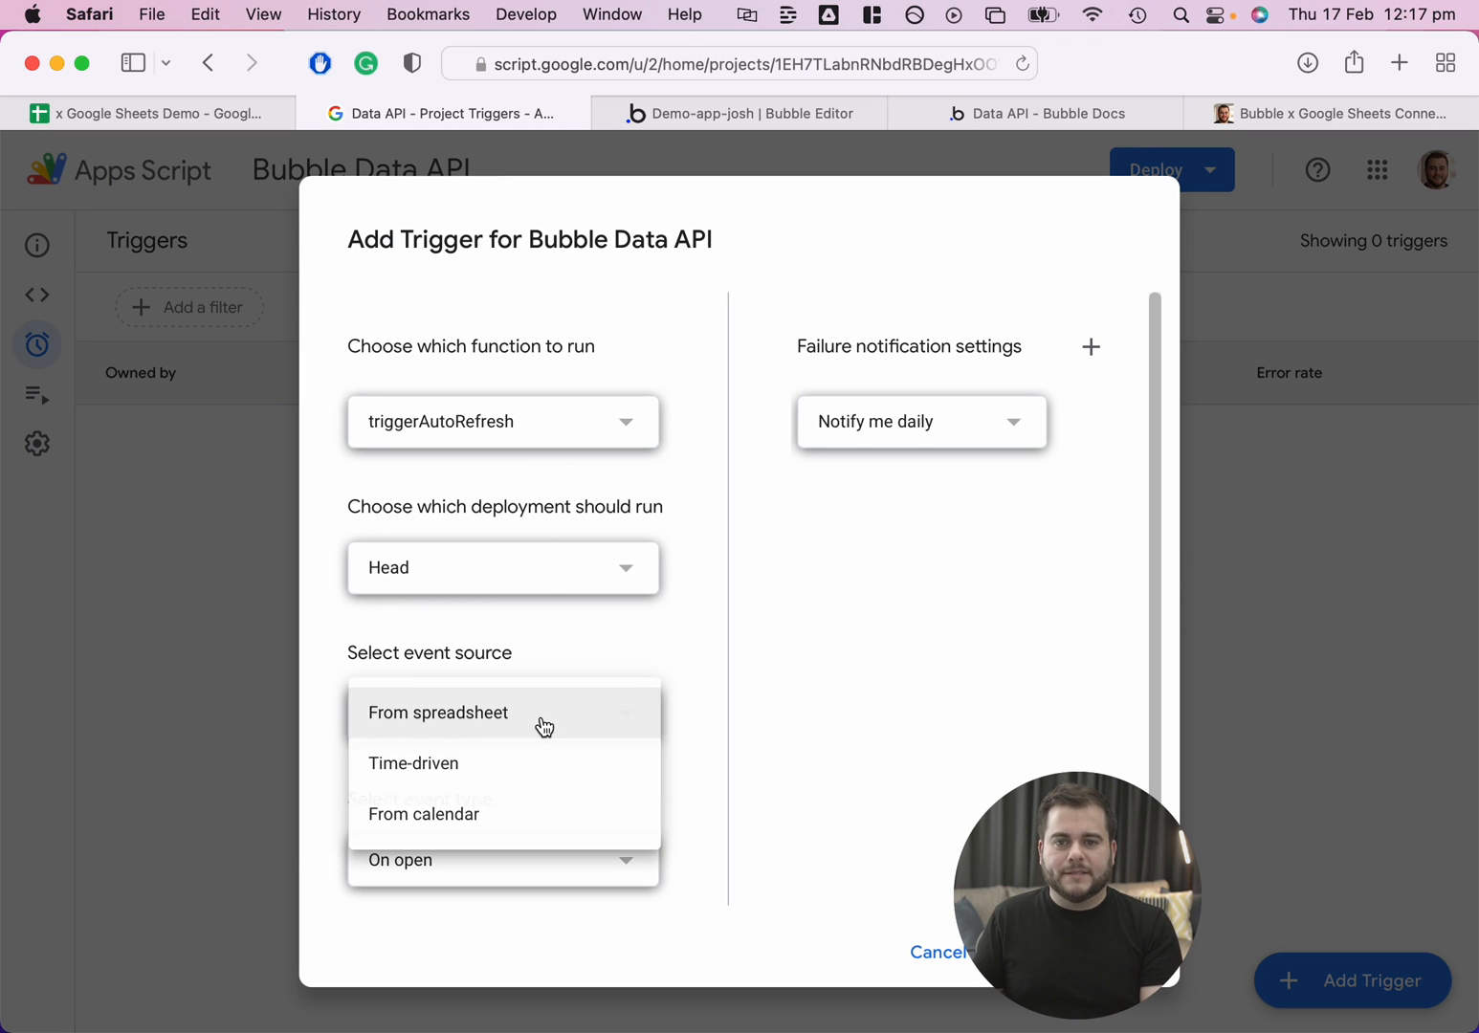
left_click(413, 762)
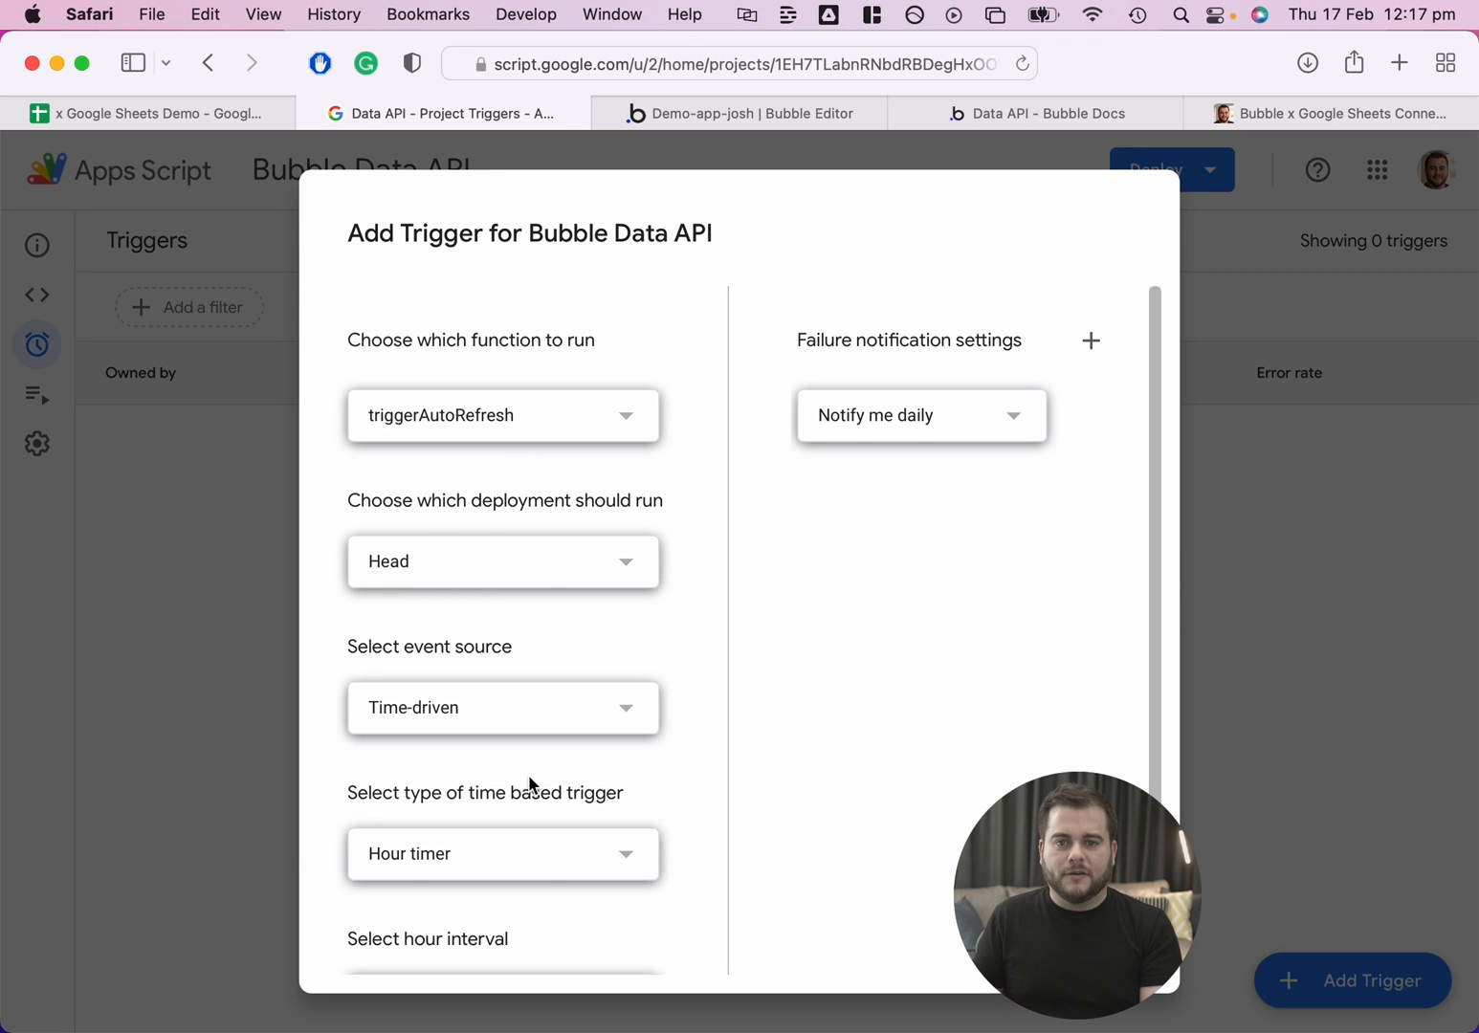
mouse_move(698, 706)
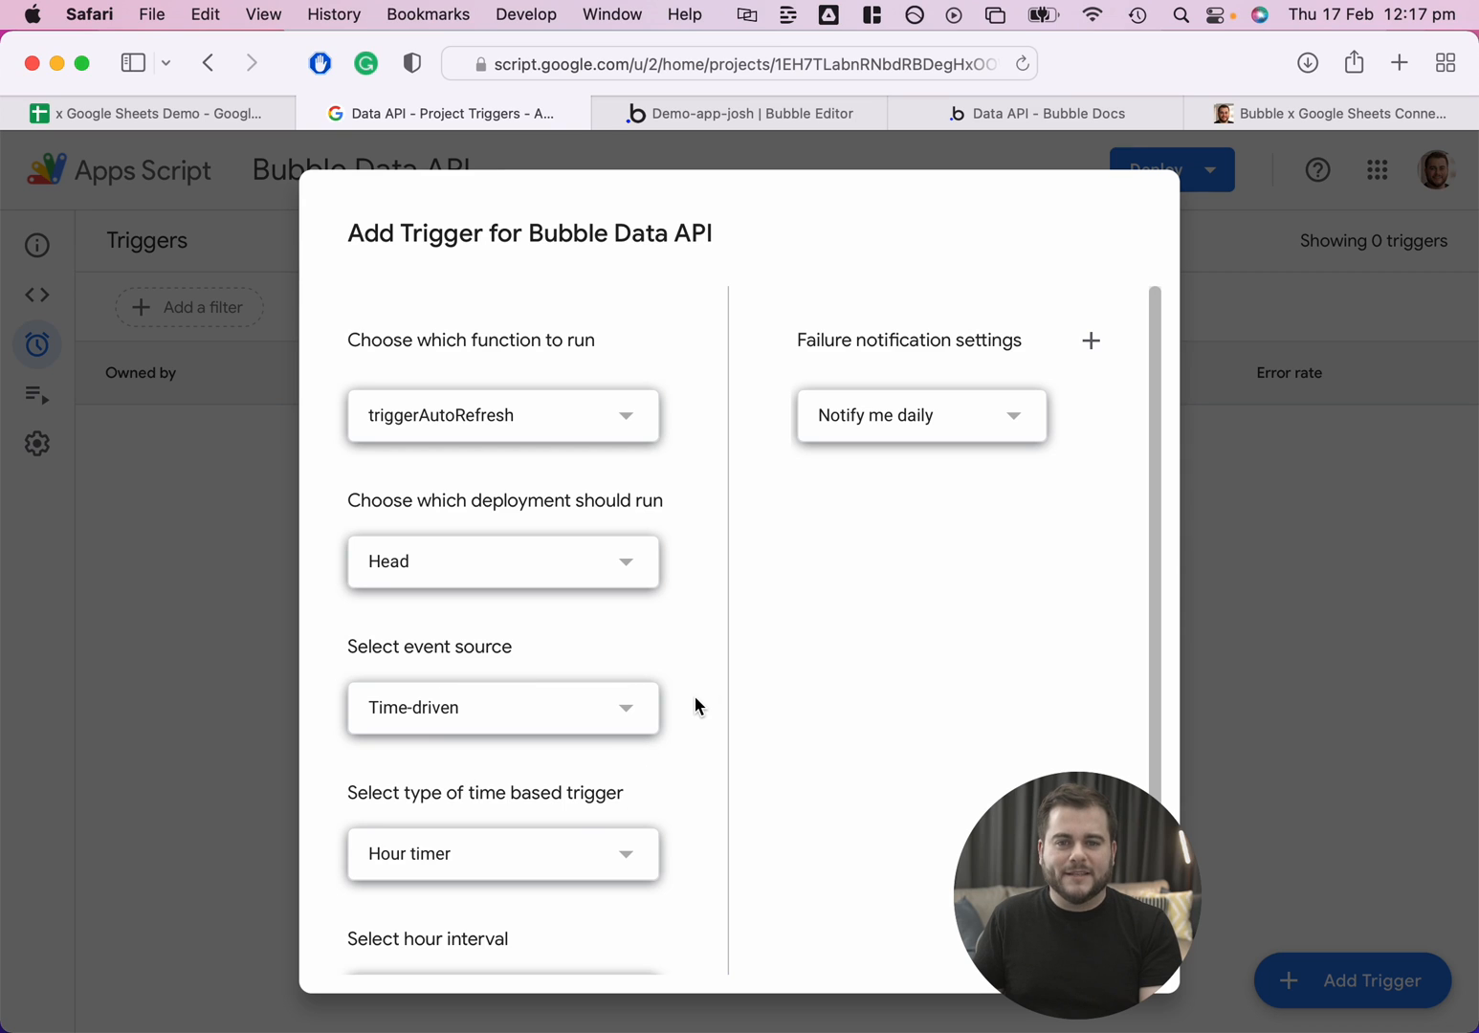
scroll("down", 3)
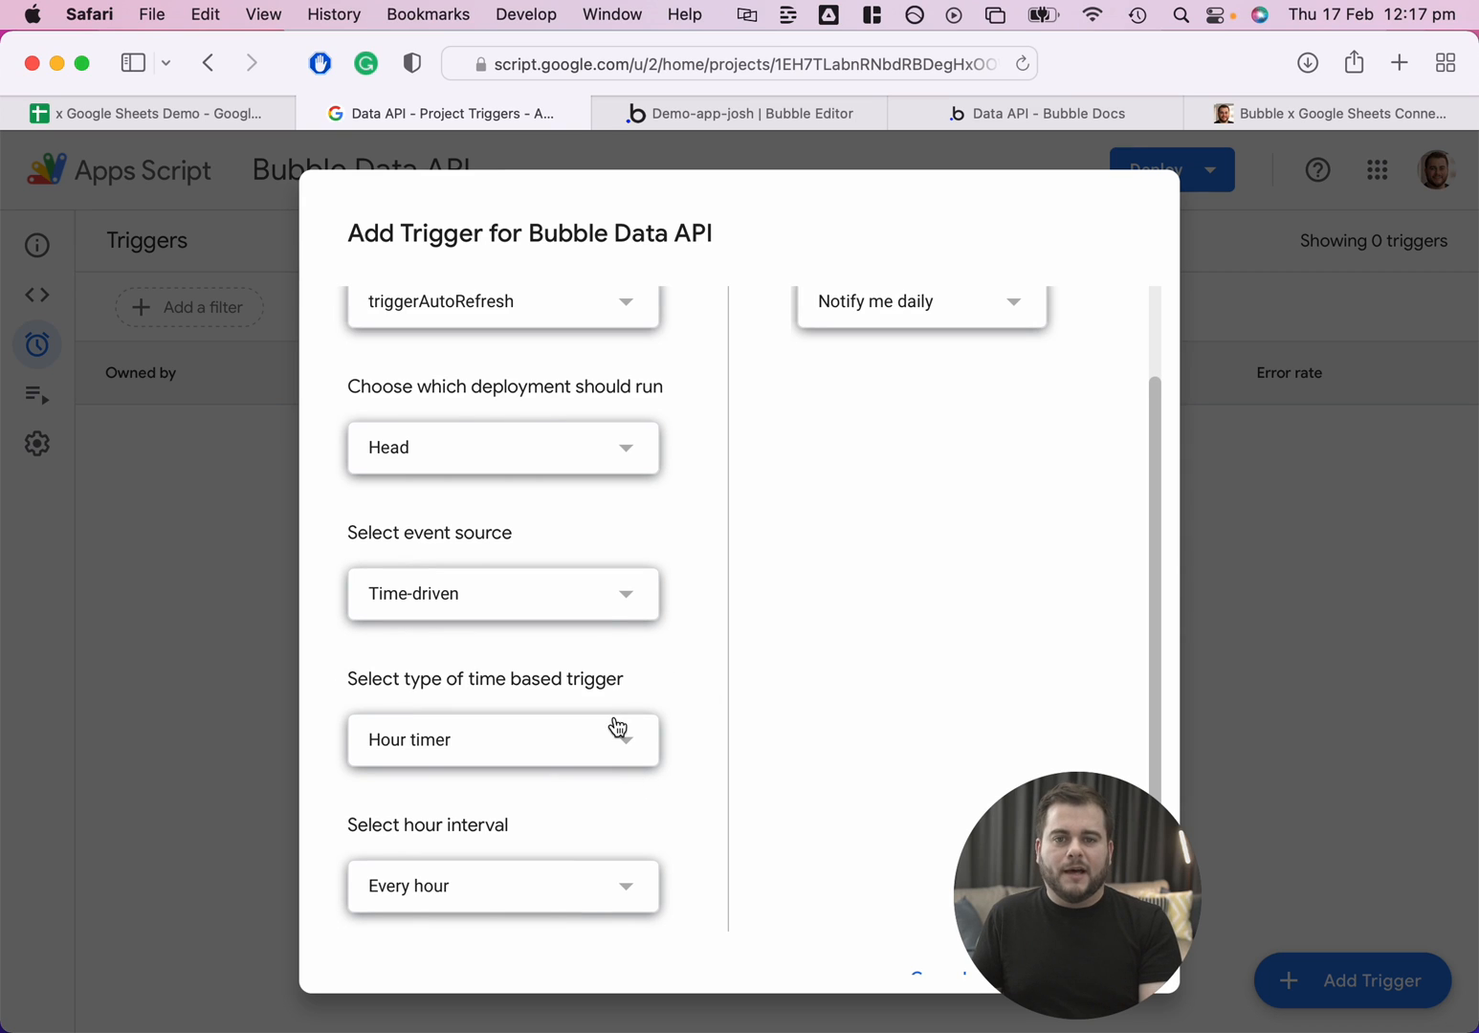
left_click(502, 594)
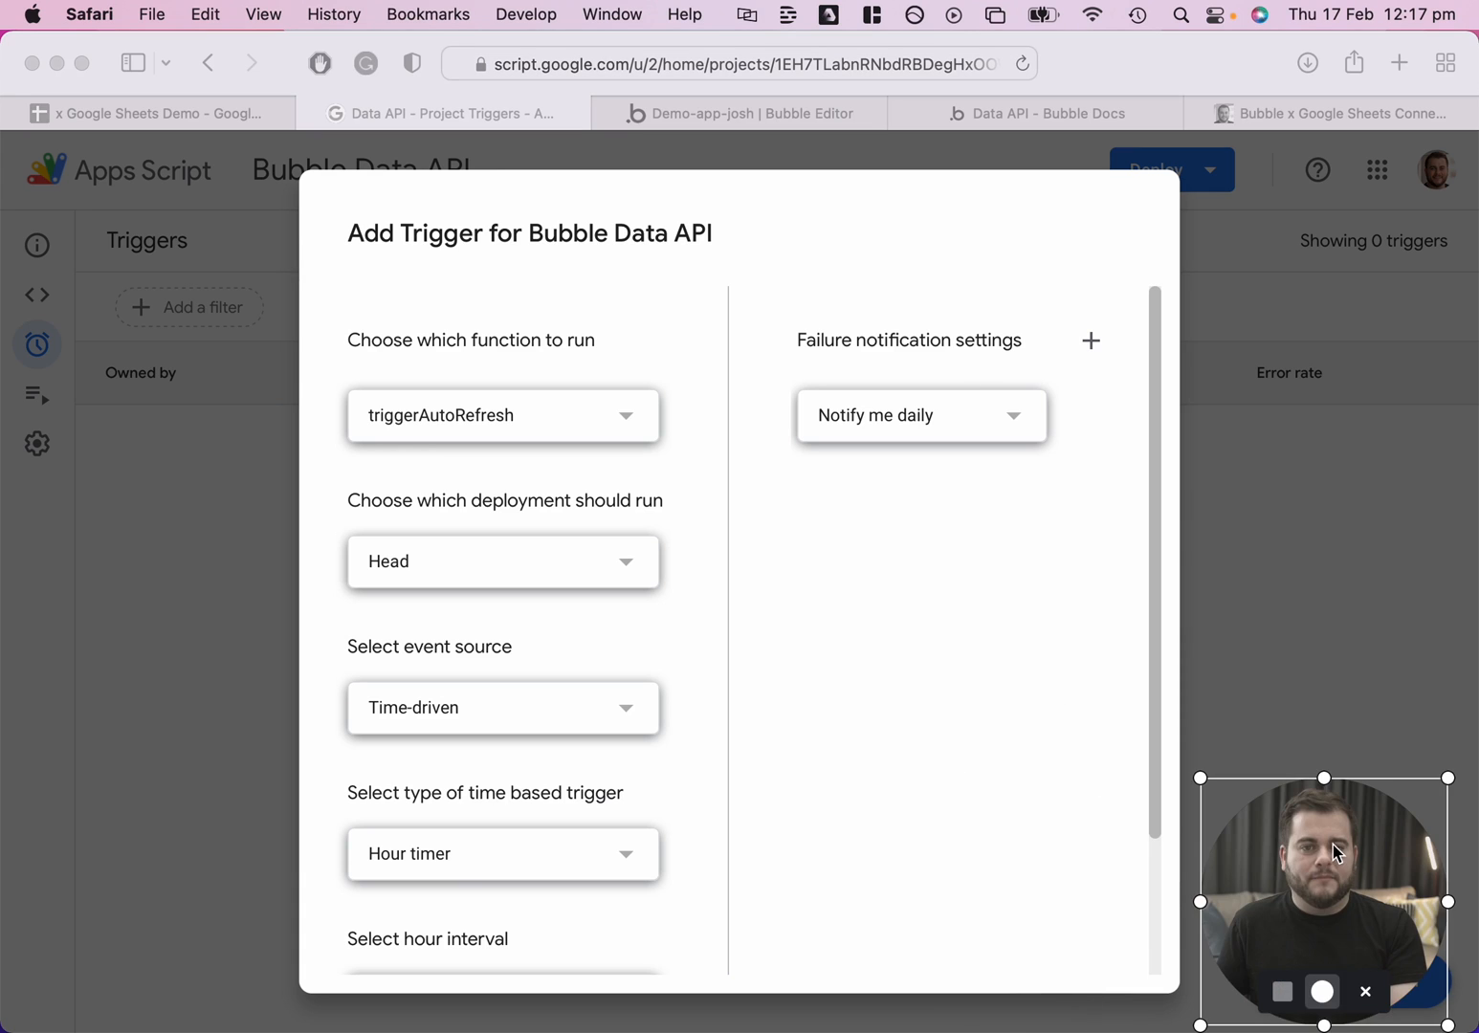
scroll("down", 3)
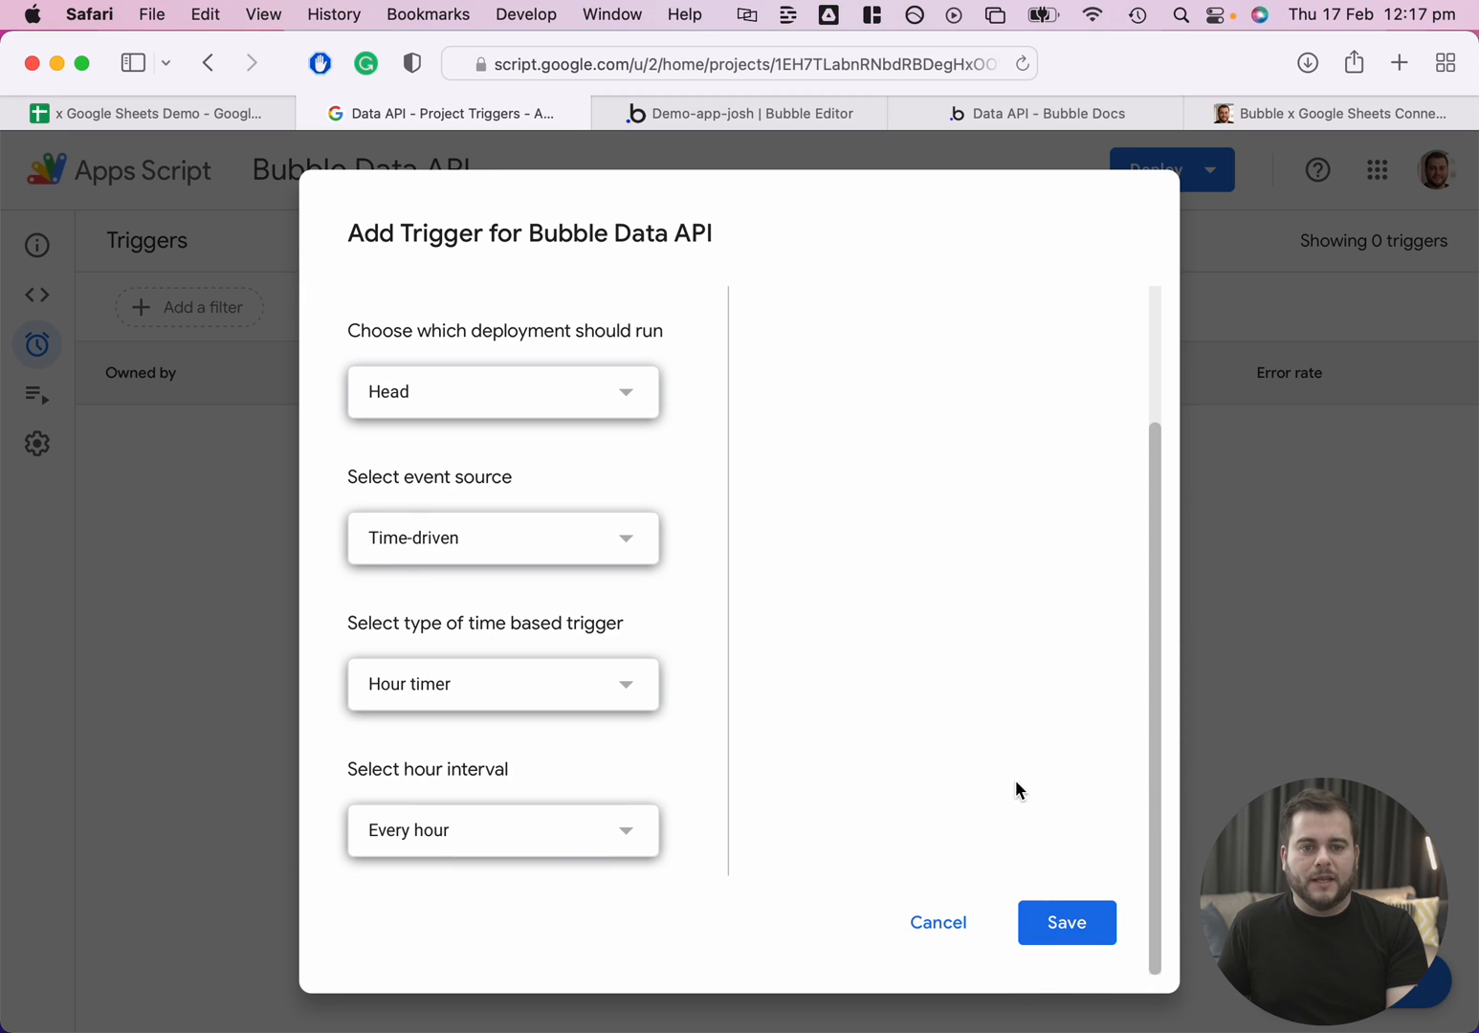
left_click(1066, 923)
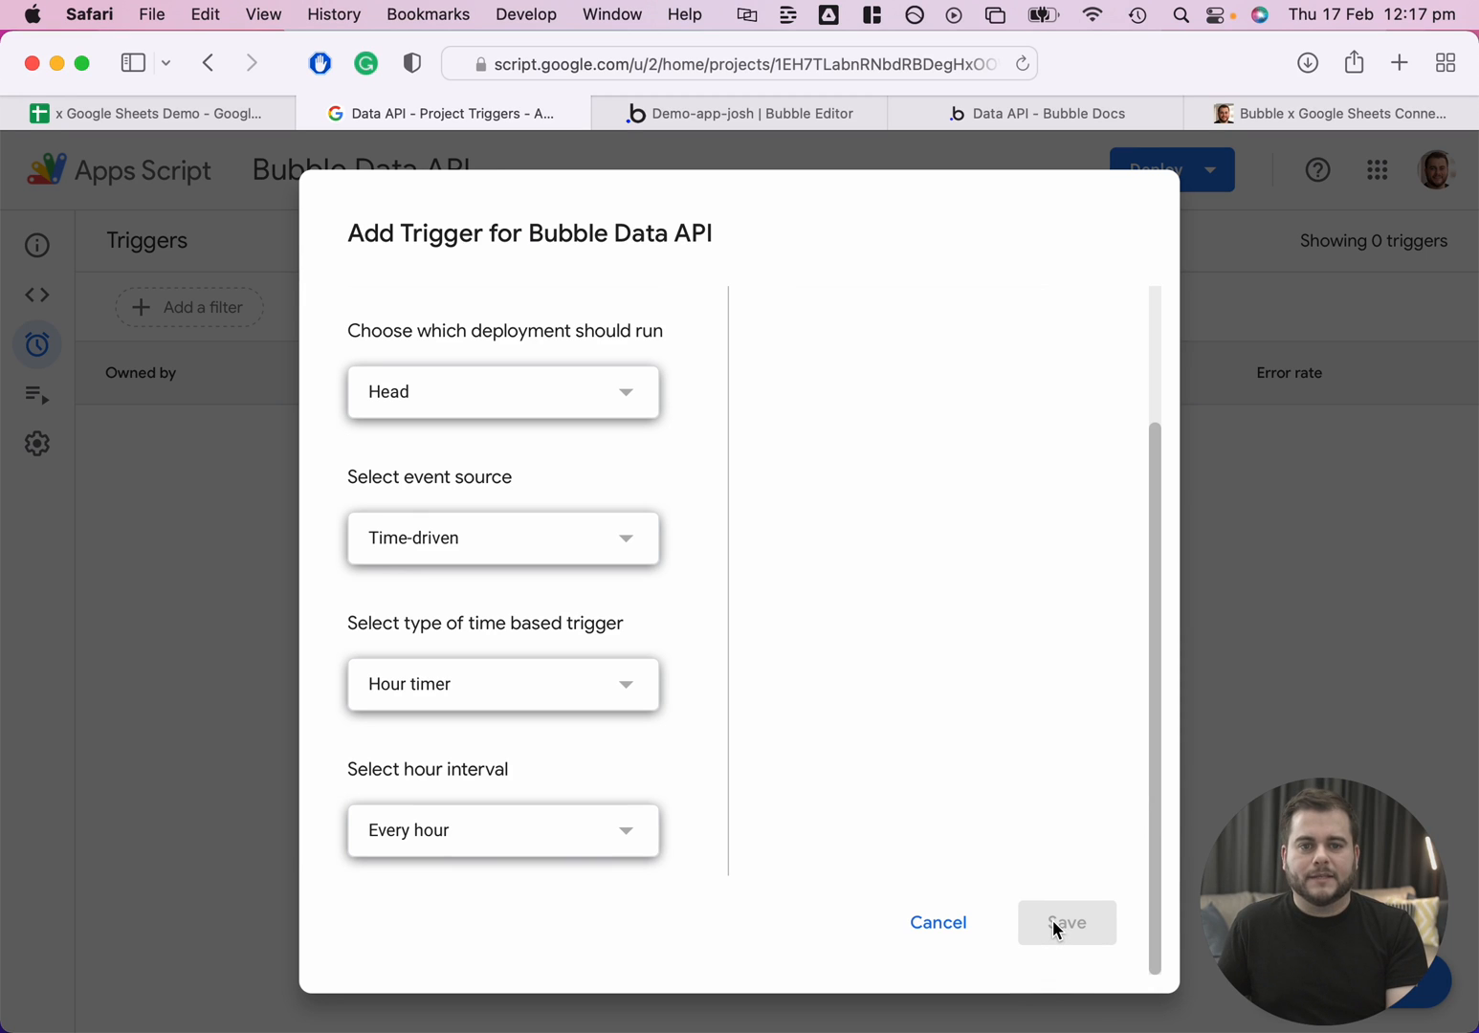
left_click(1066, 922)
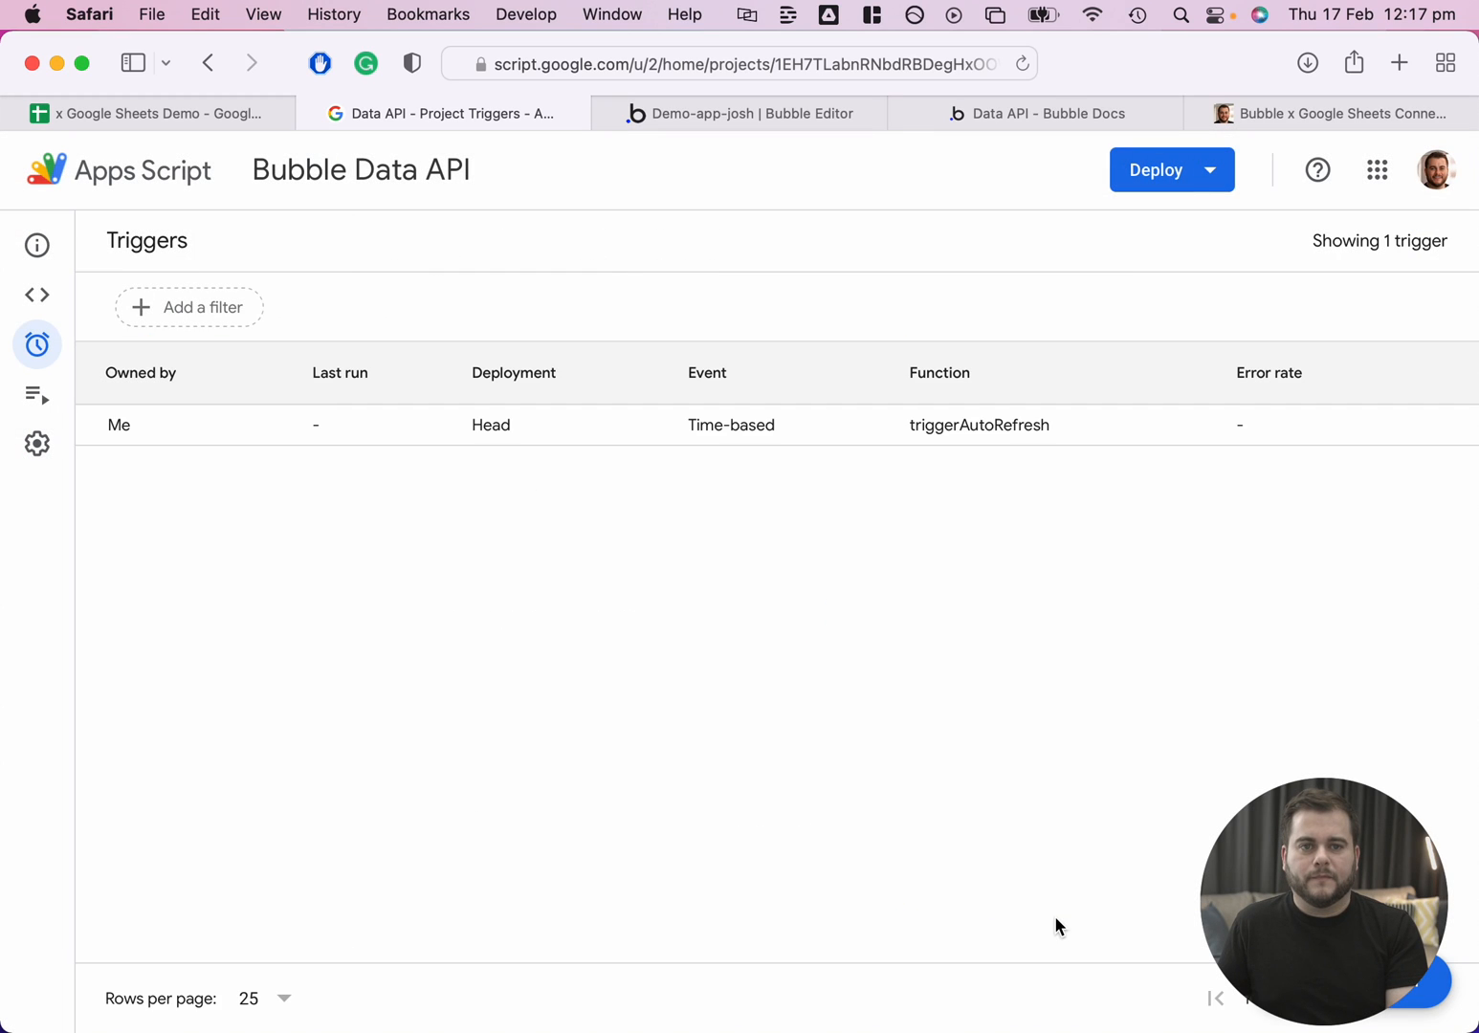
mouse_move(1029, 880)
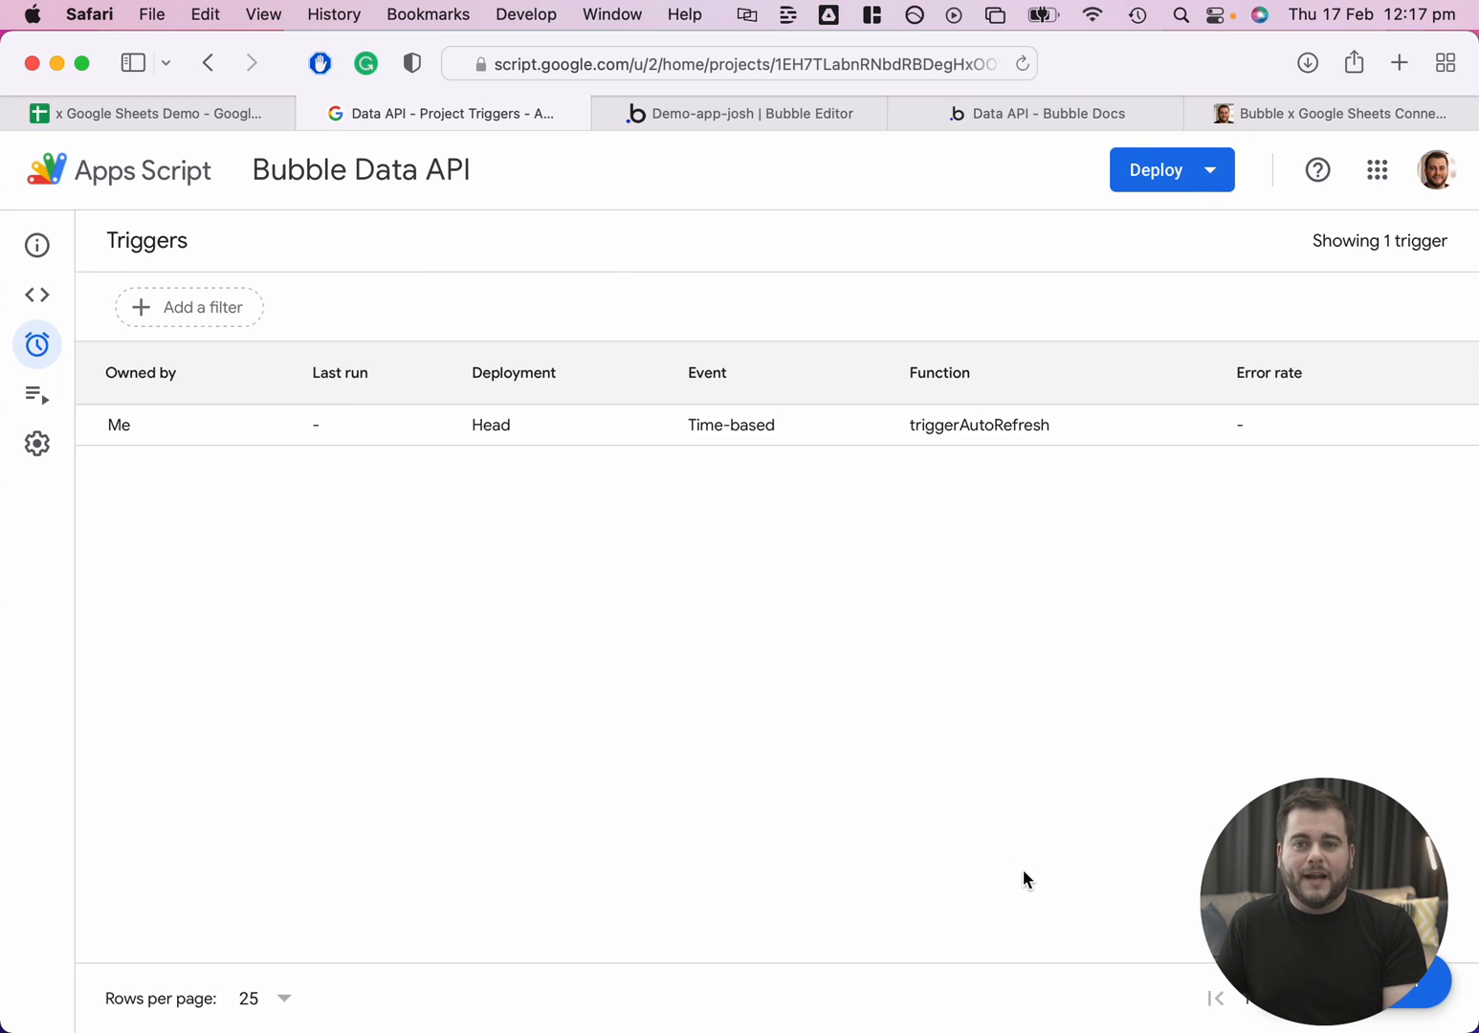
mouse_move(153, 113)
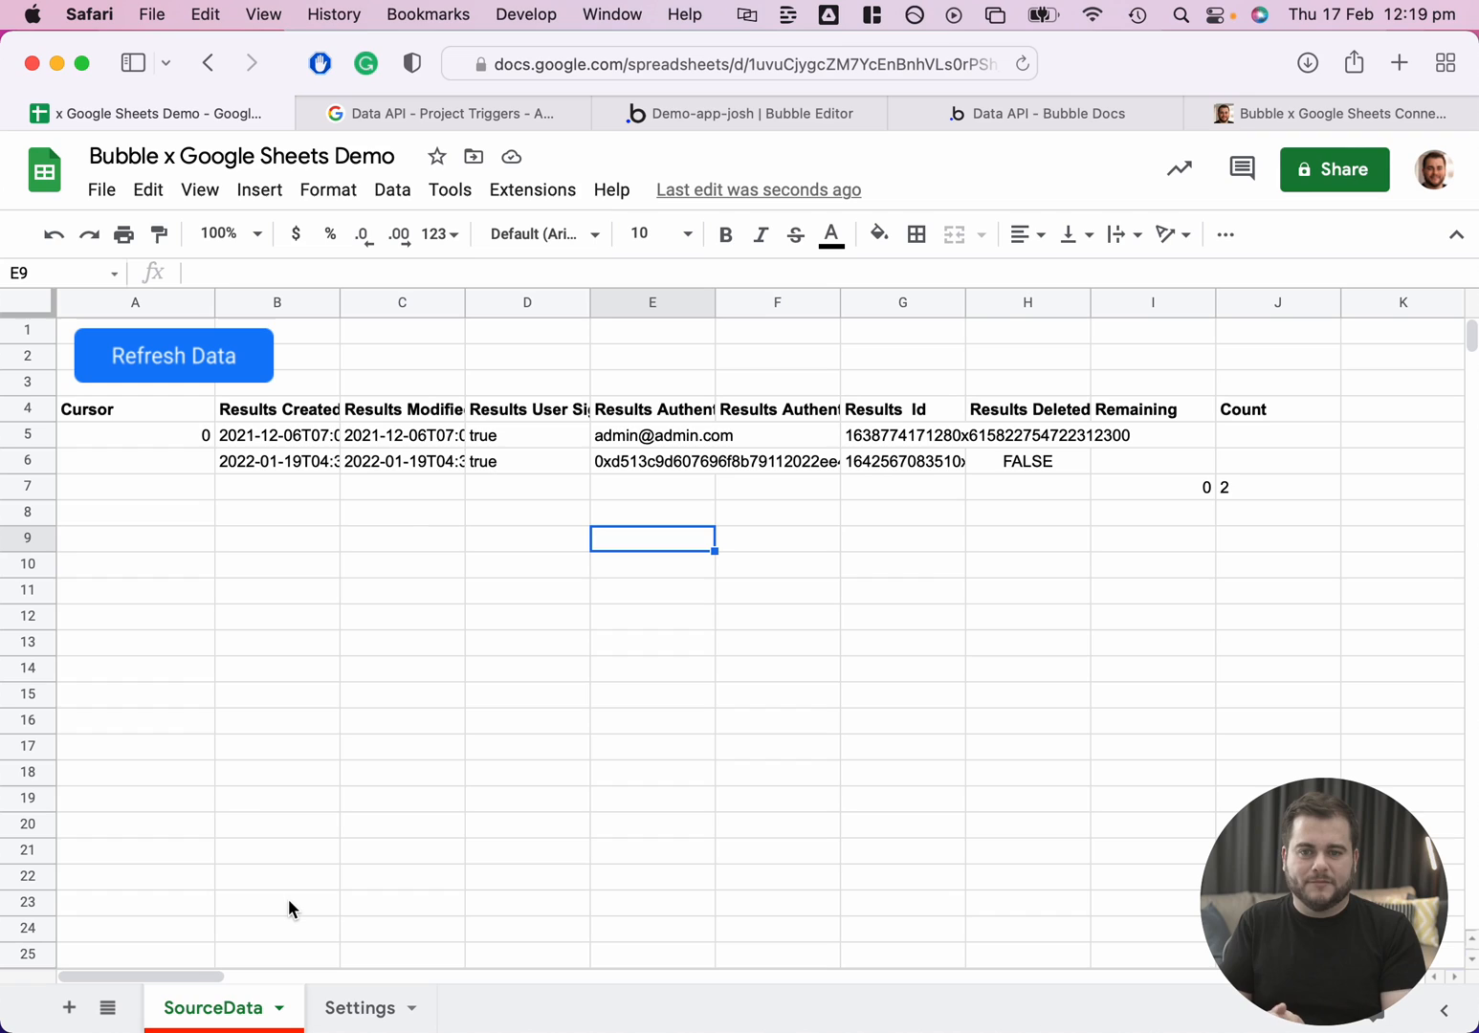
mouse_move(279, 964)
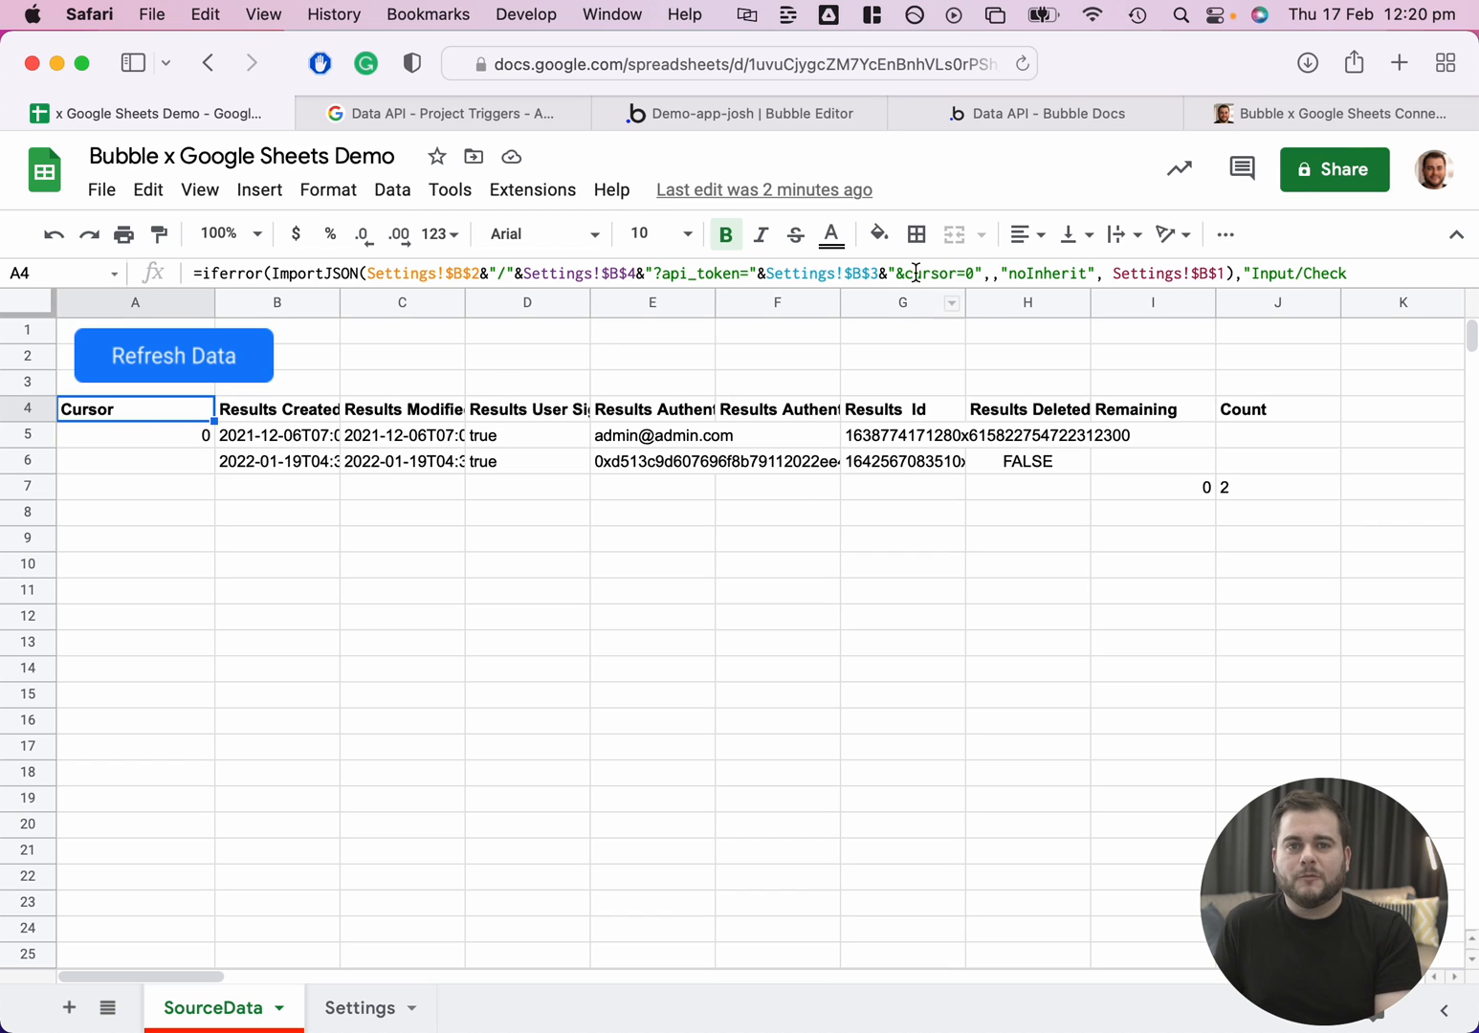
Read the Bubble Data API docs down to 'Getting a list of things and search'.
left_click(1038, 113)
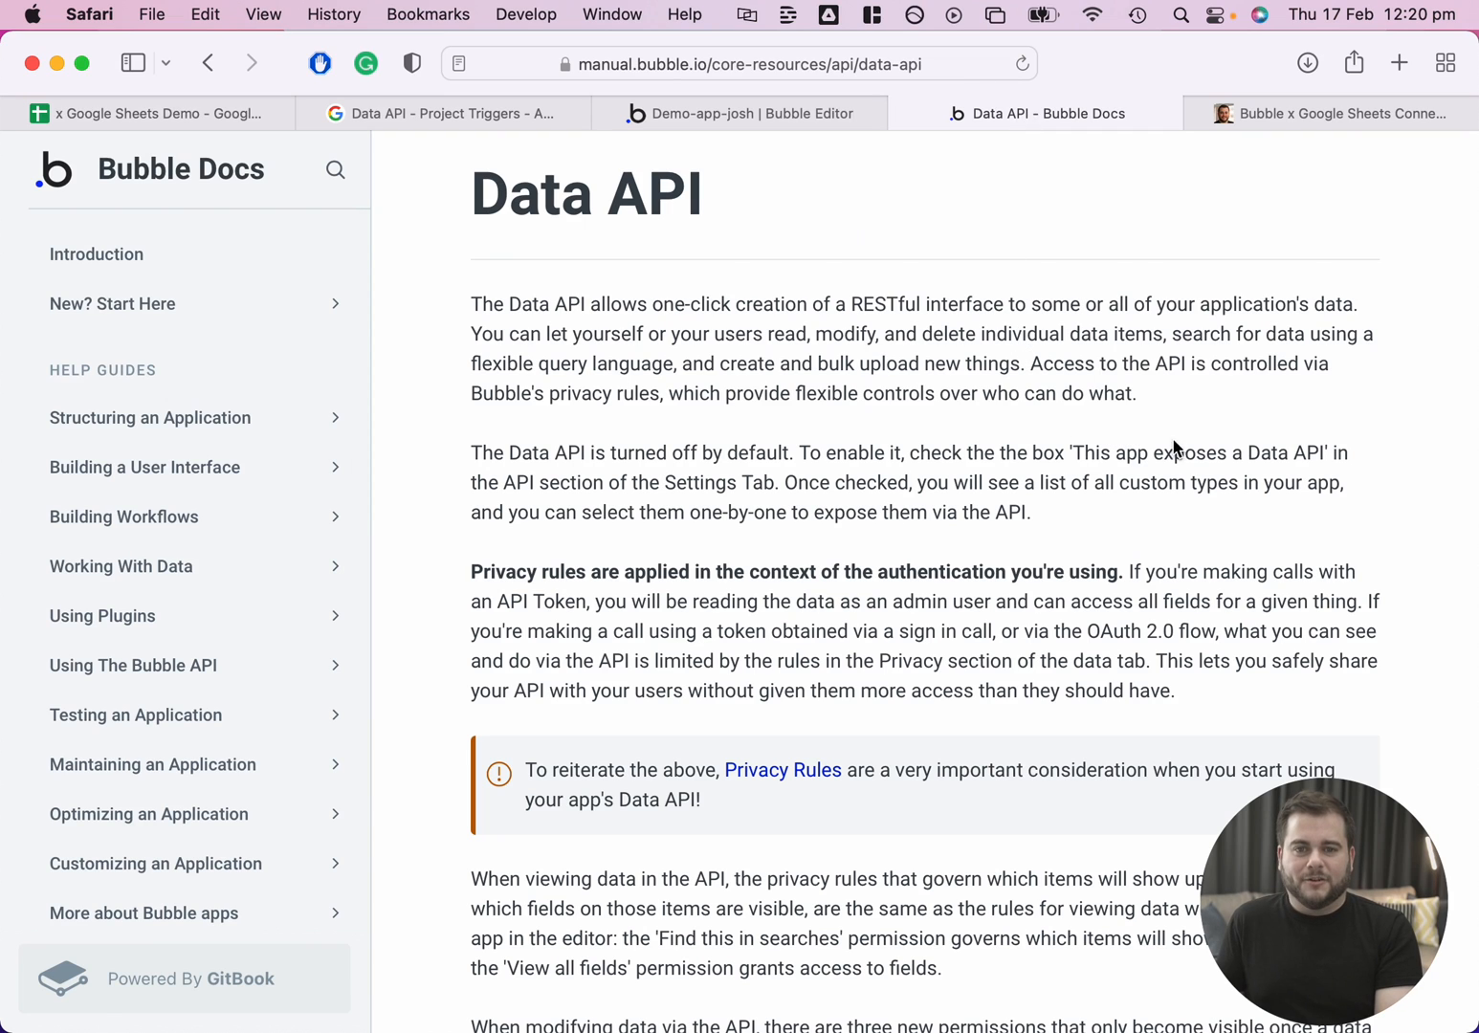
scroll("down", 3)
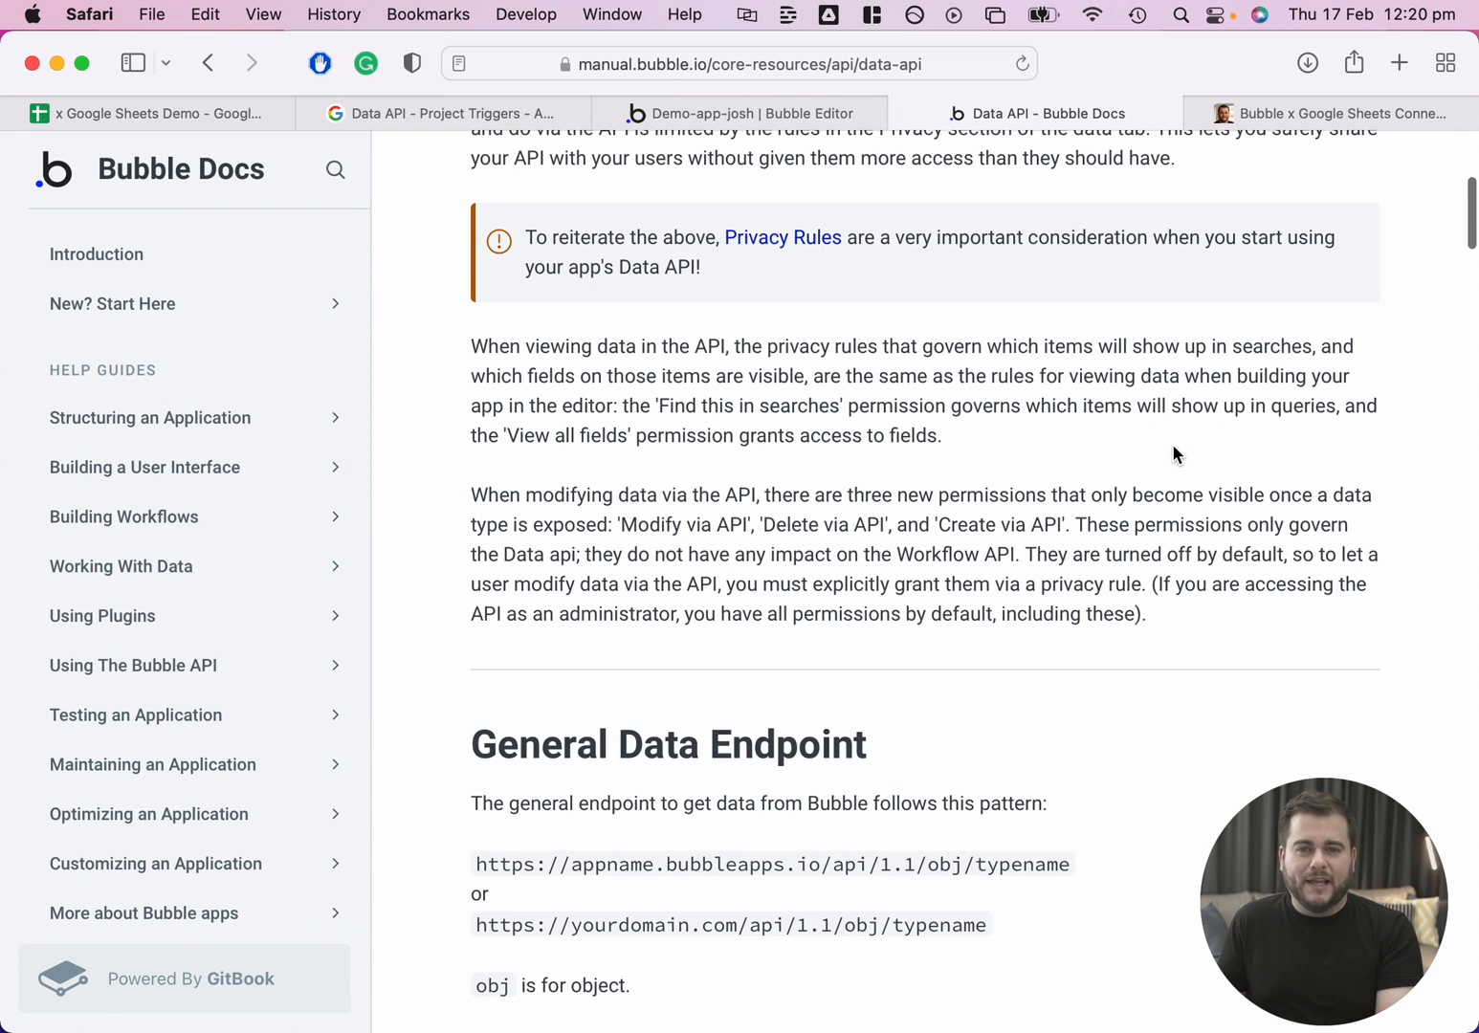
scroll("down", 3)
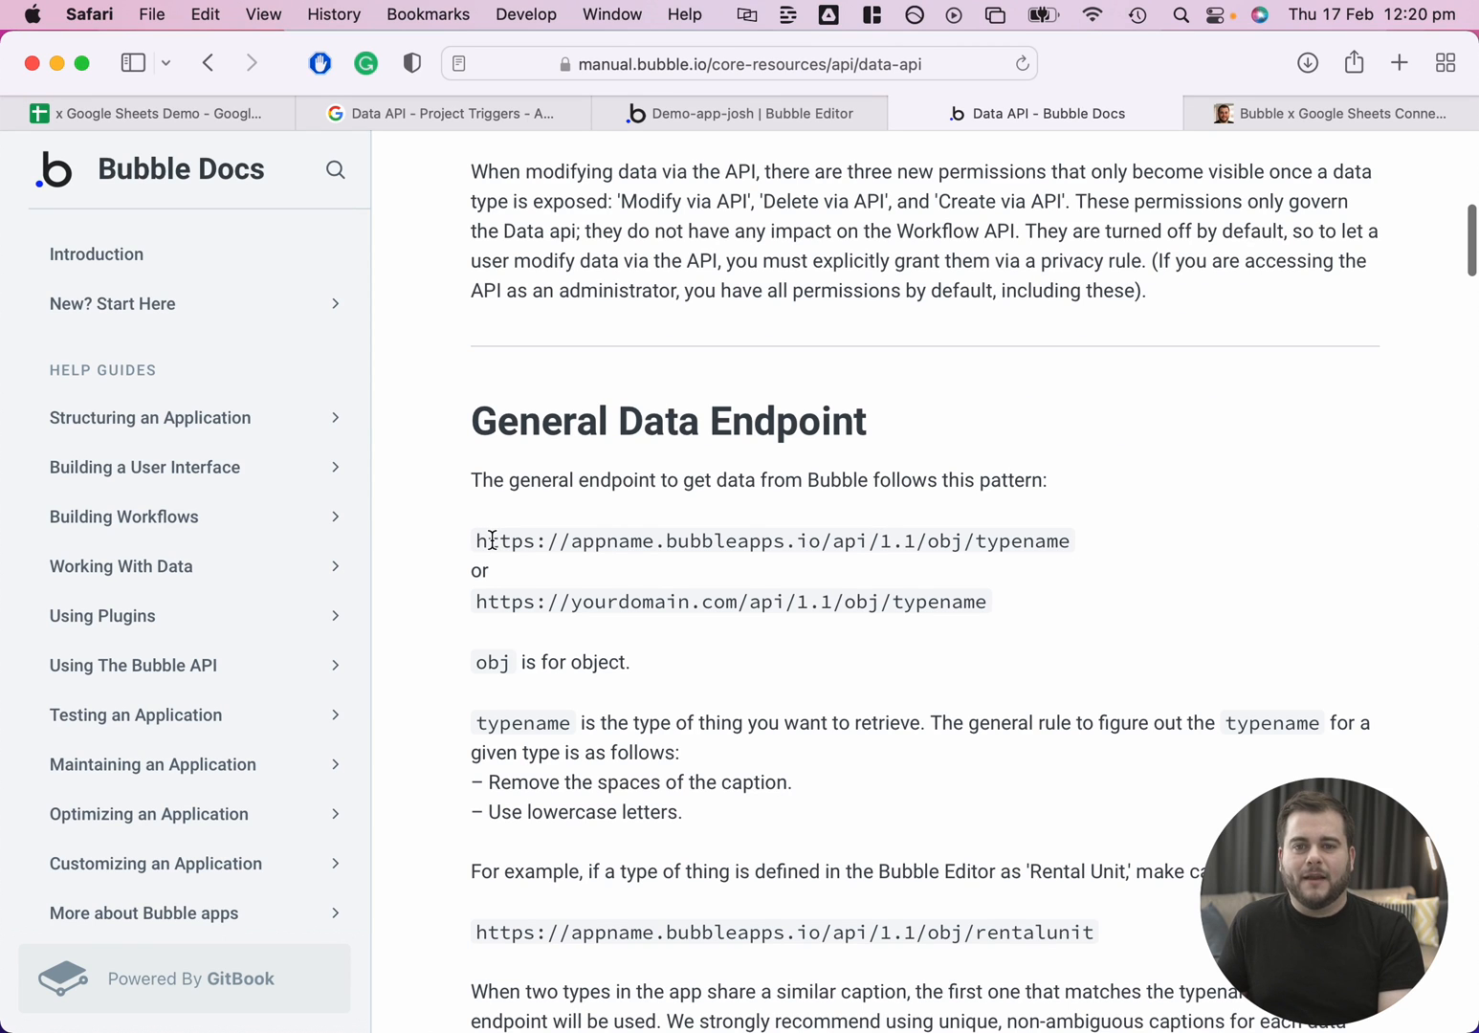
left_click_drag(487, 541, 846, 540)
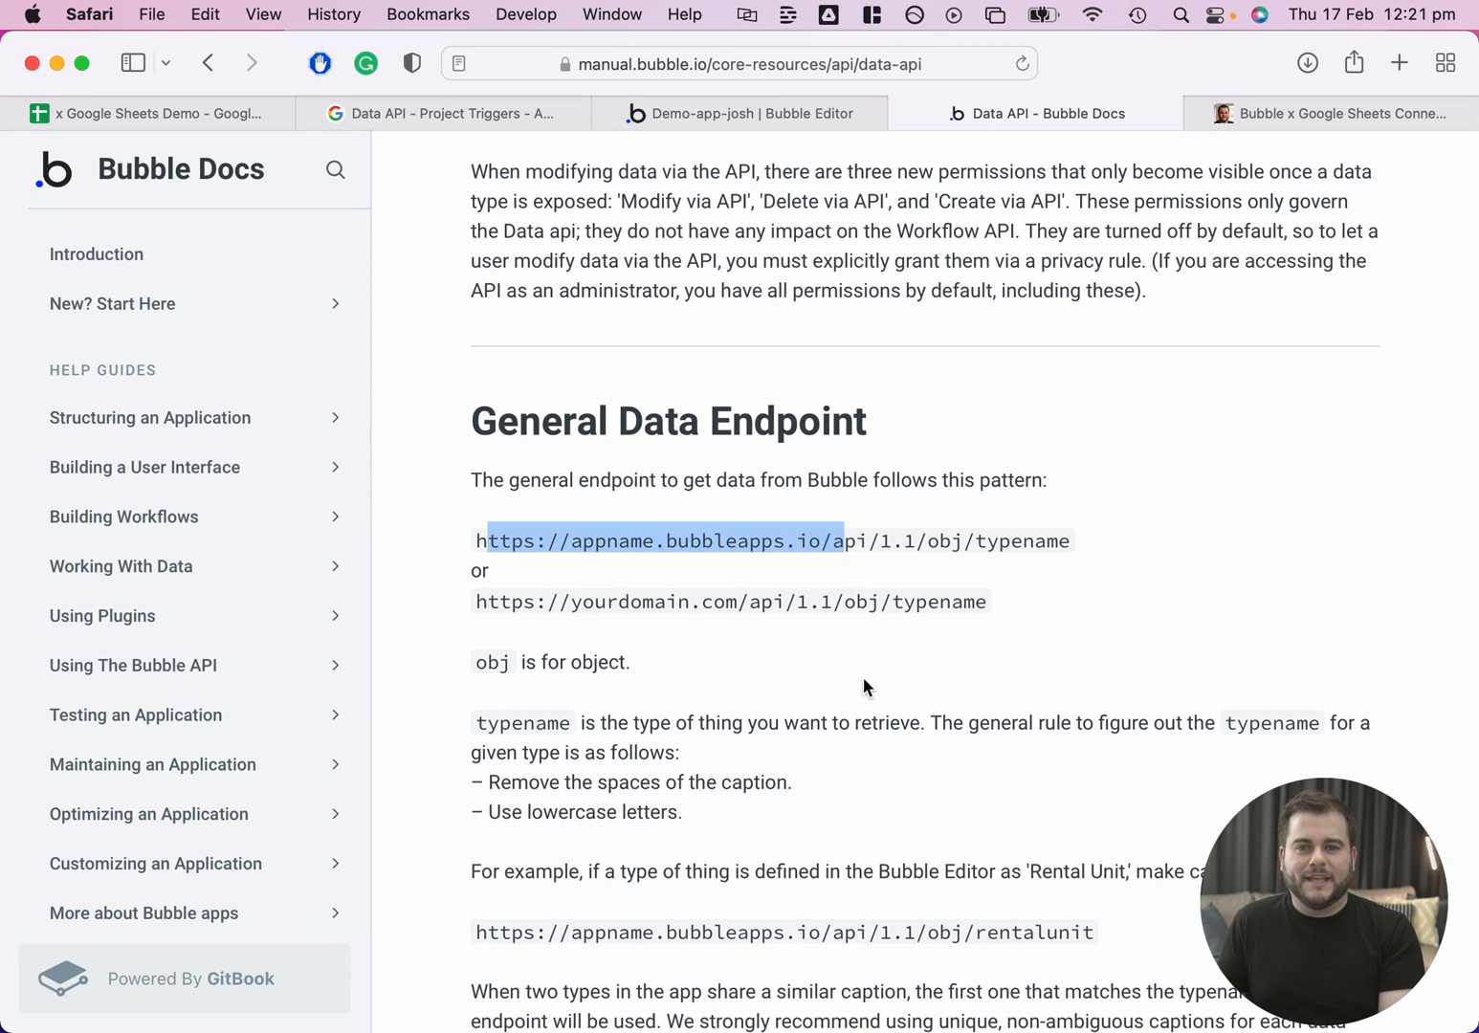
scroll("down", 3)
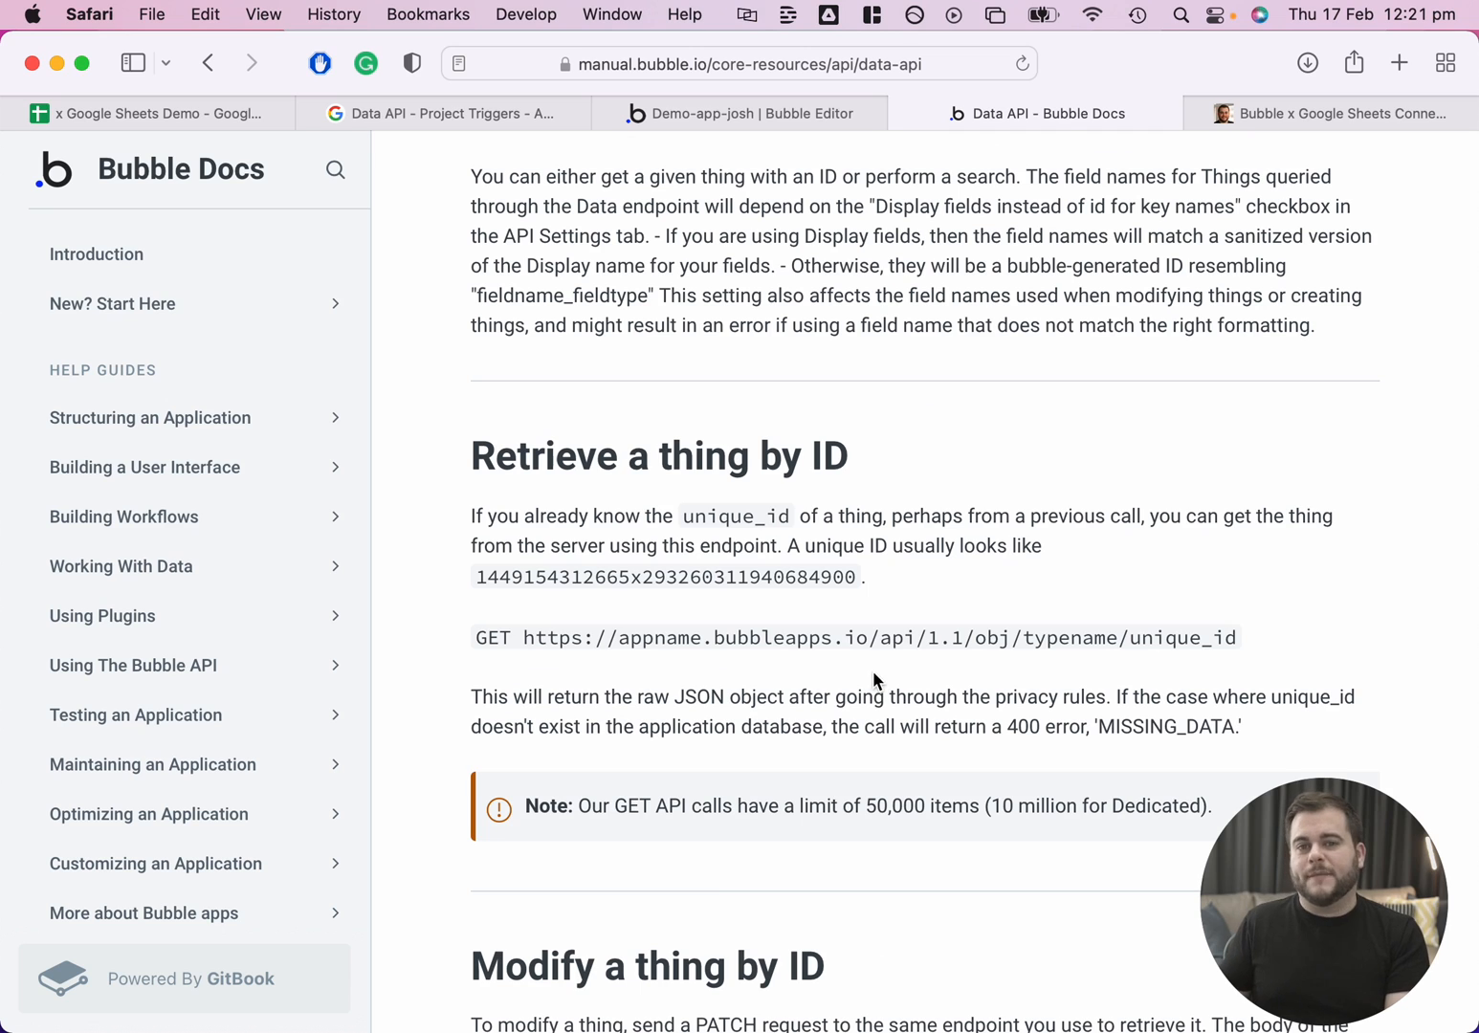
mouse_move(907, 660)
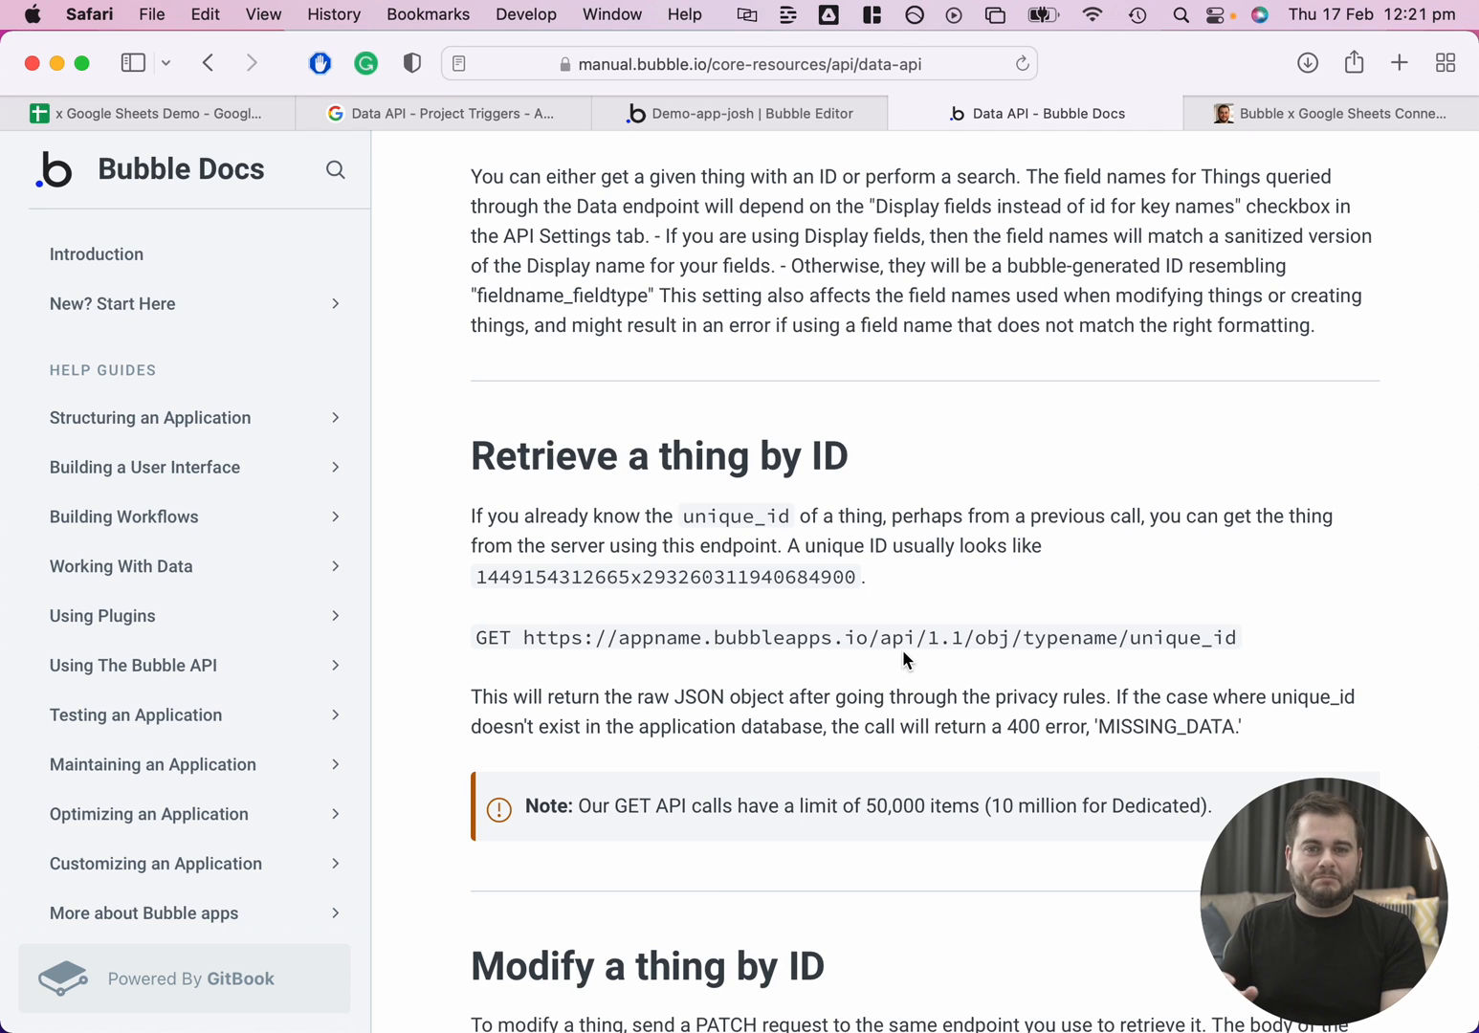
scroll("down", 3)
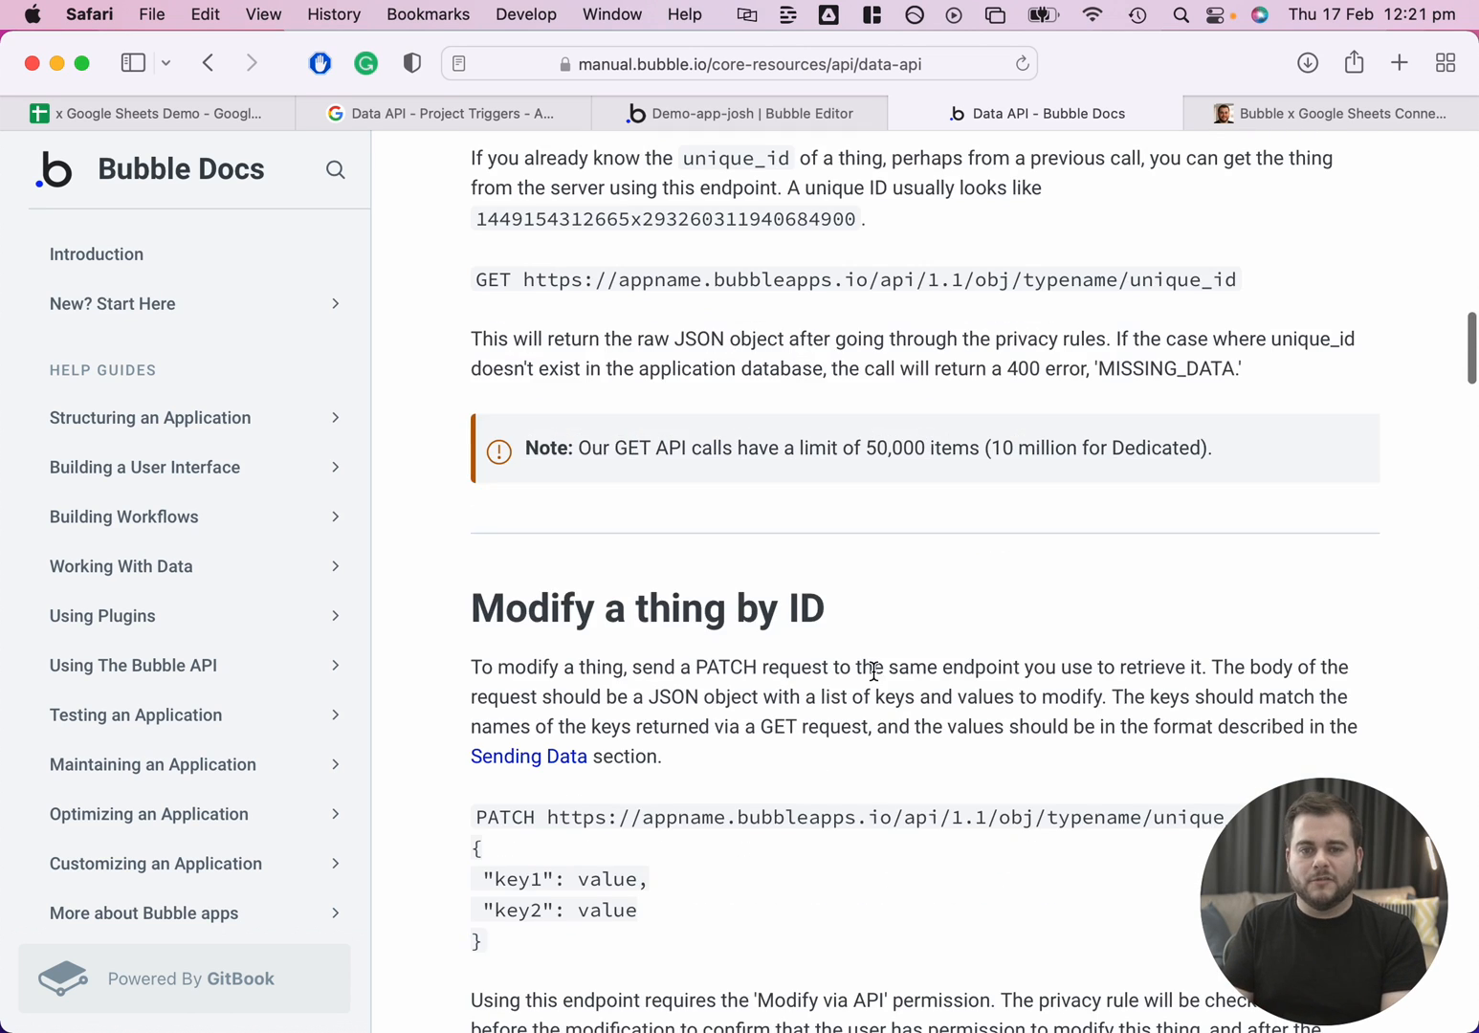
scroll("down", 3)
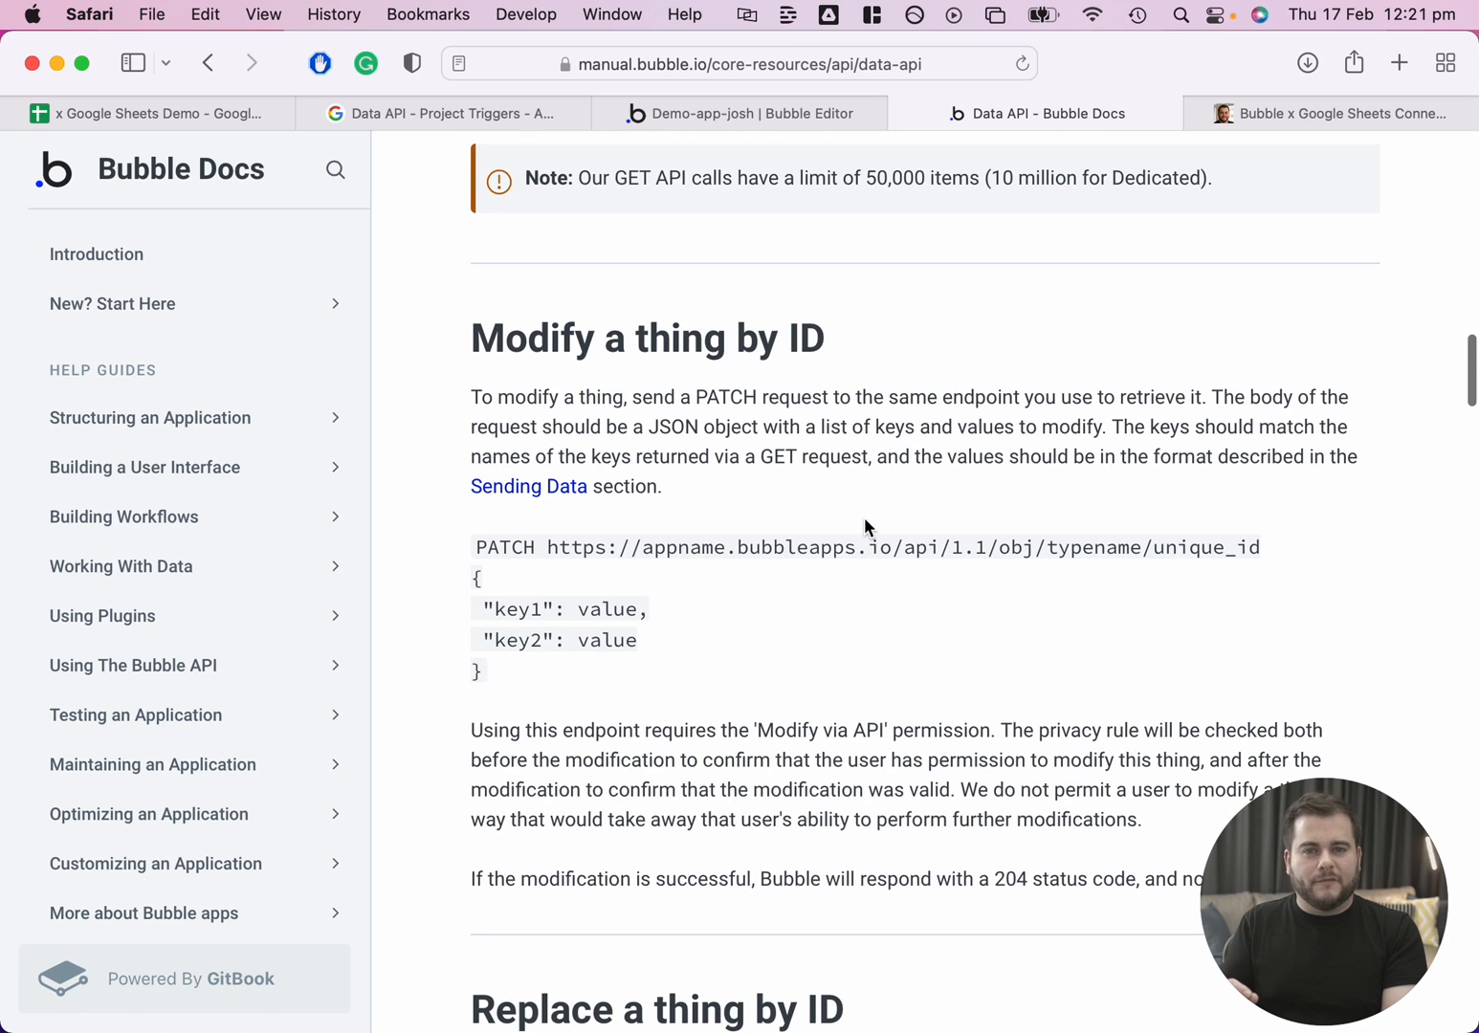
mouse_move(917, 664)
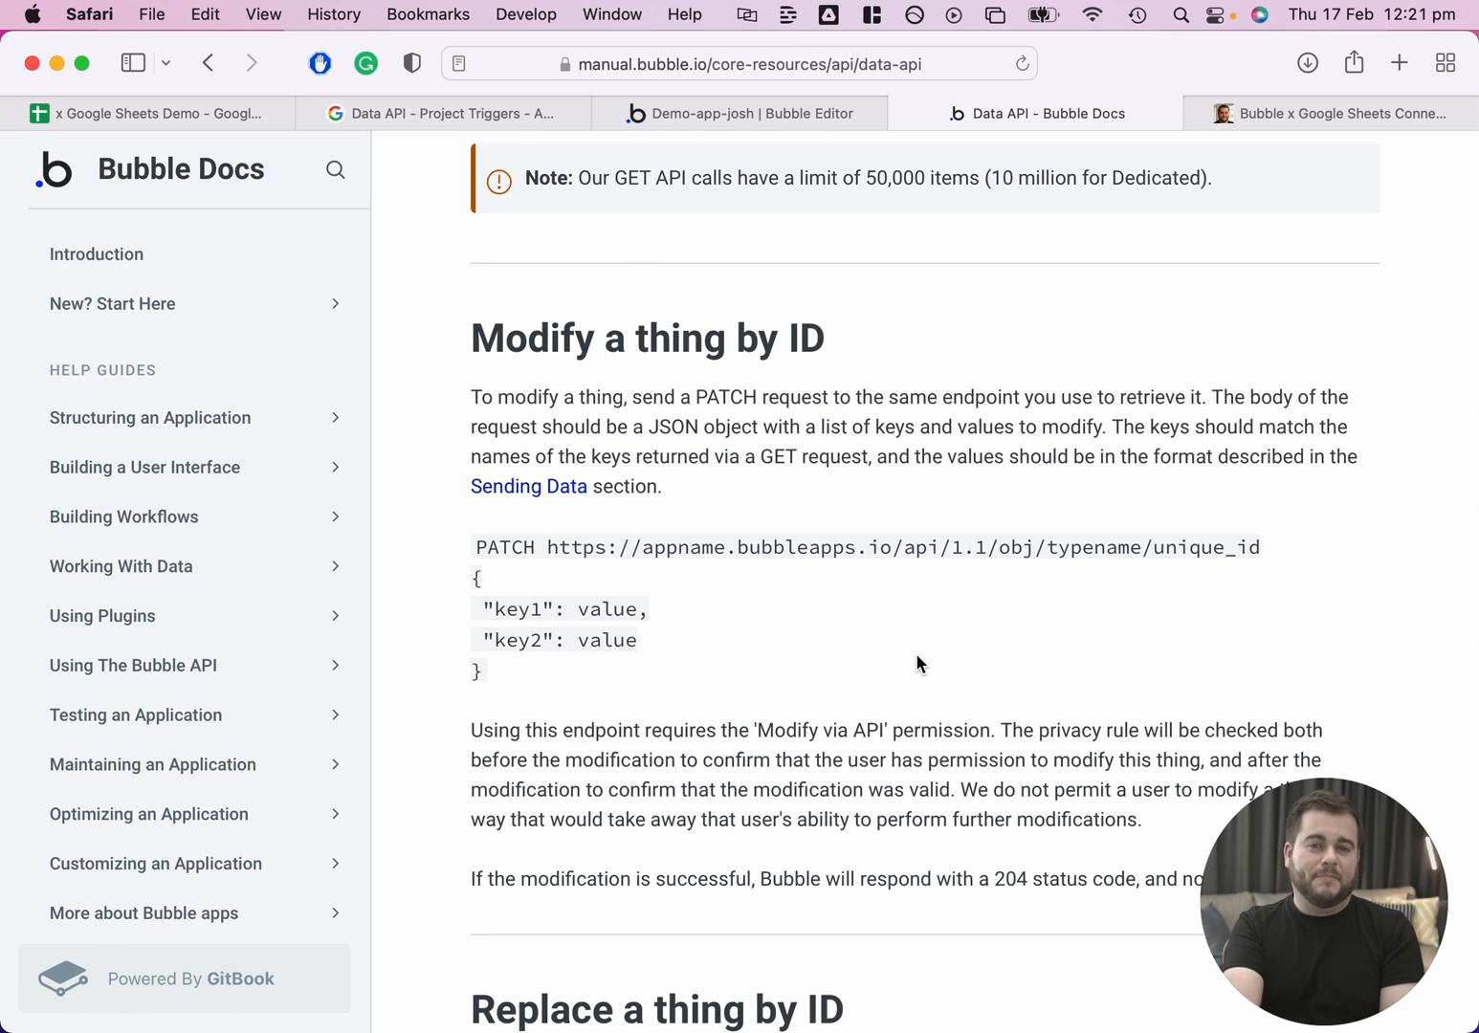
scroll("down", 3)
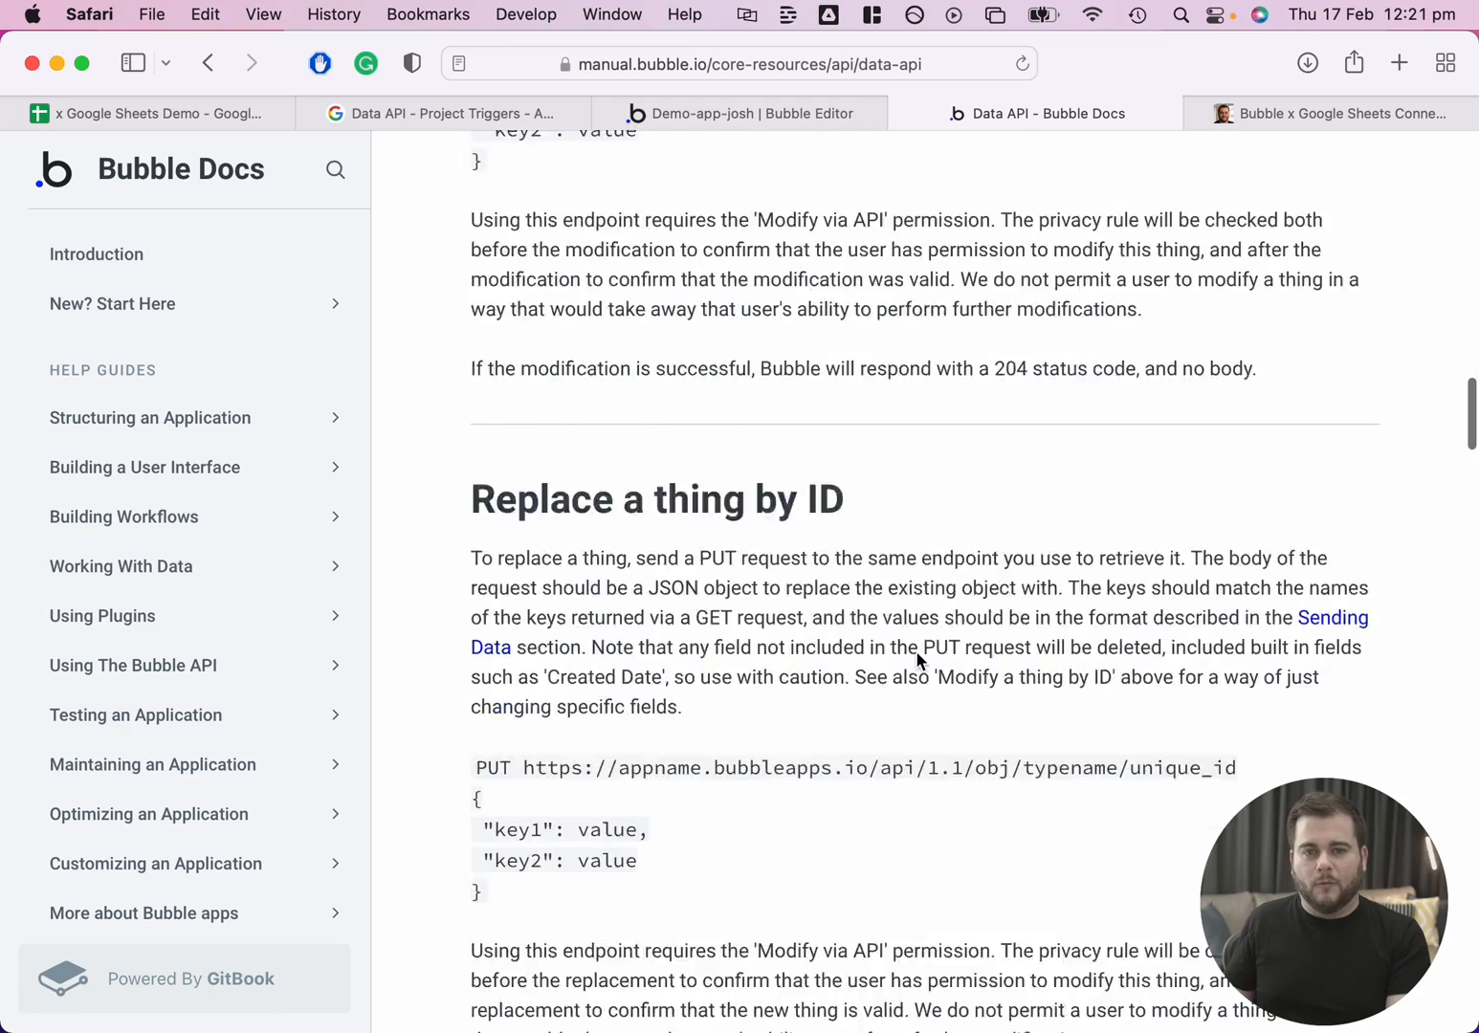
scroll("down", 3)
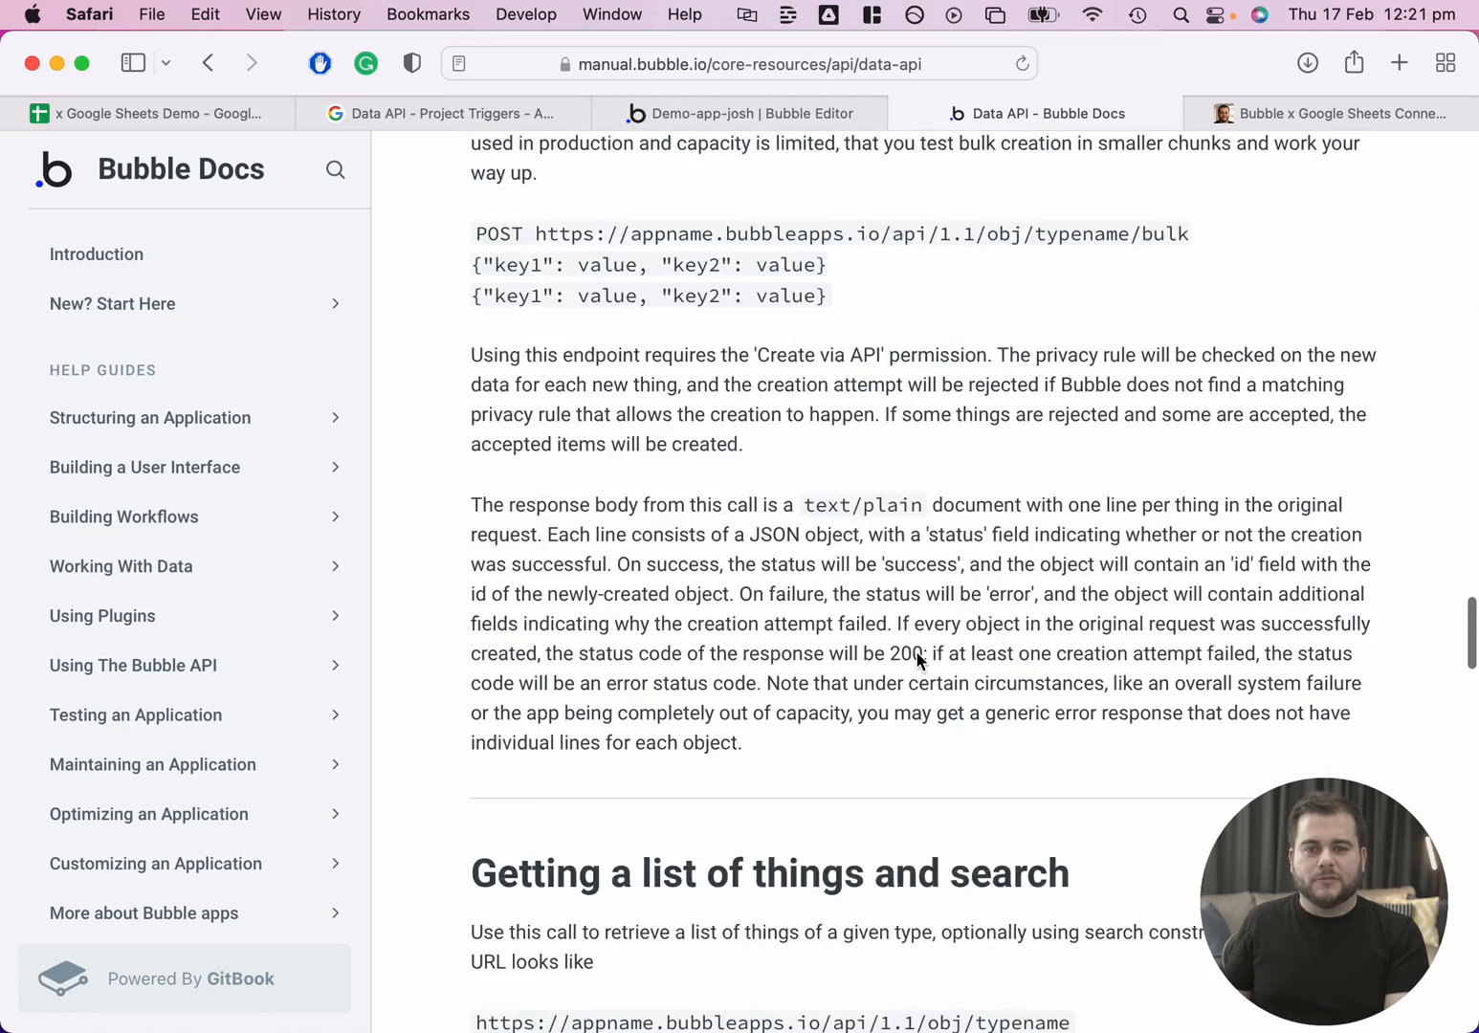
scroll("down", 3)
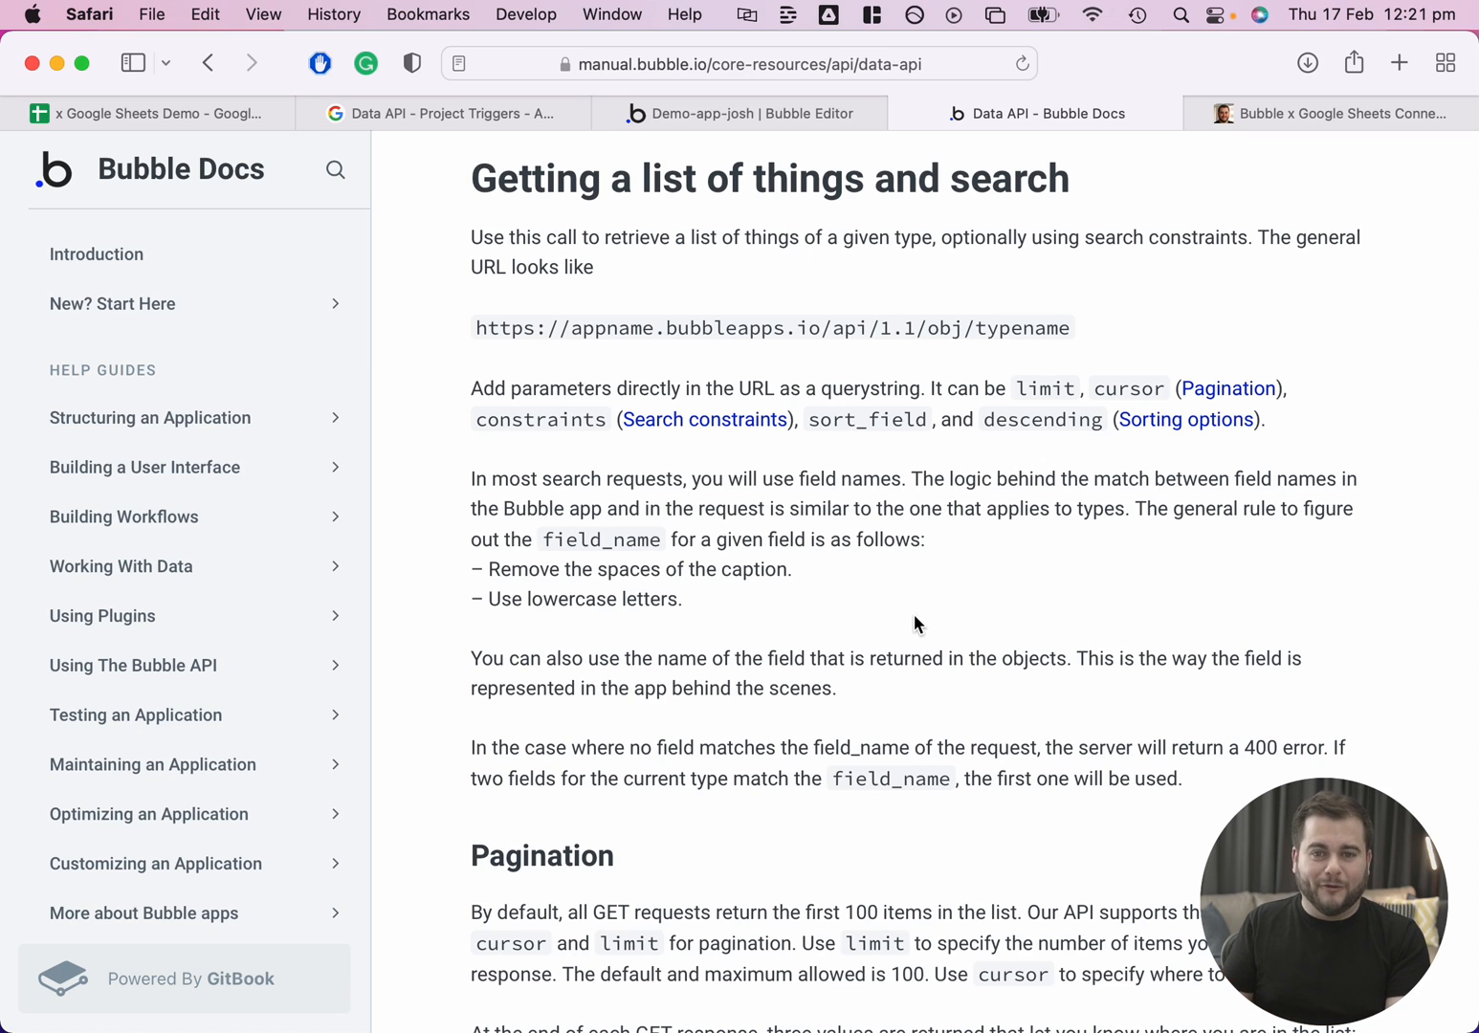
mouse_move(922, 636)
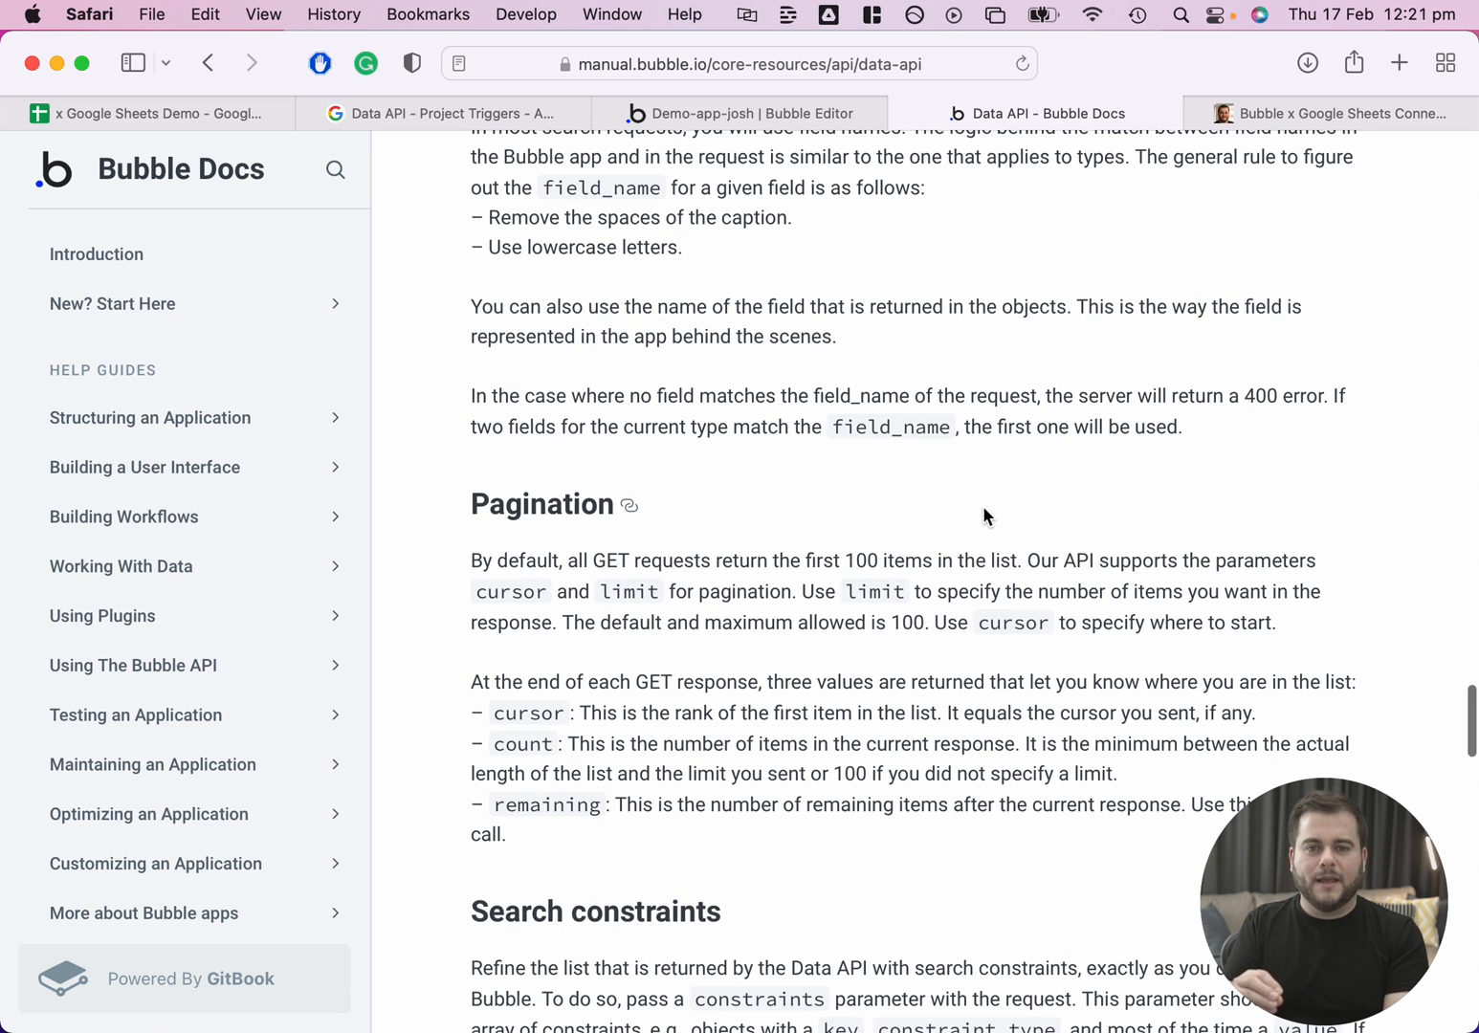
mouse_move(633, 524)
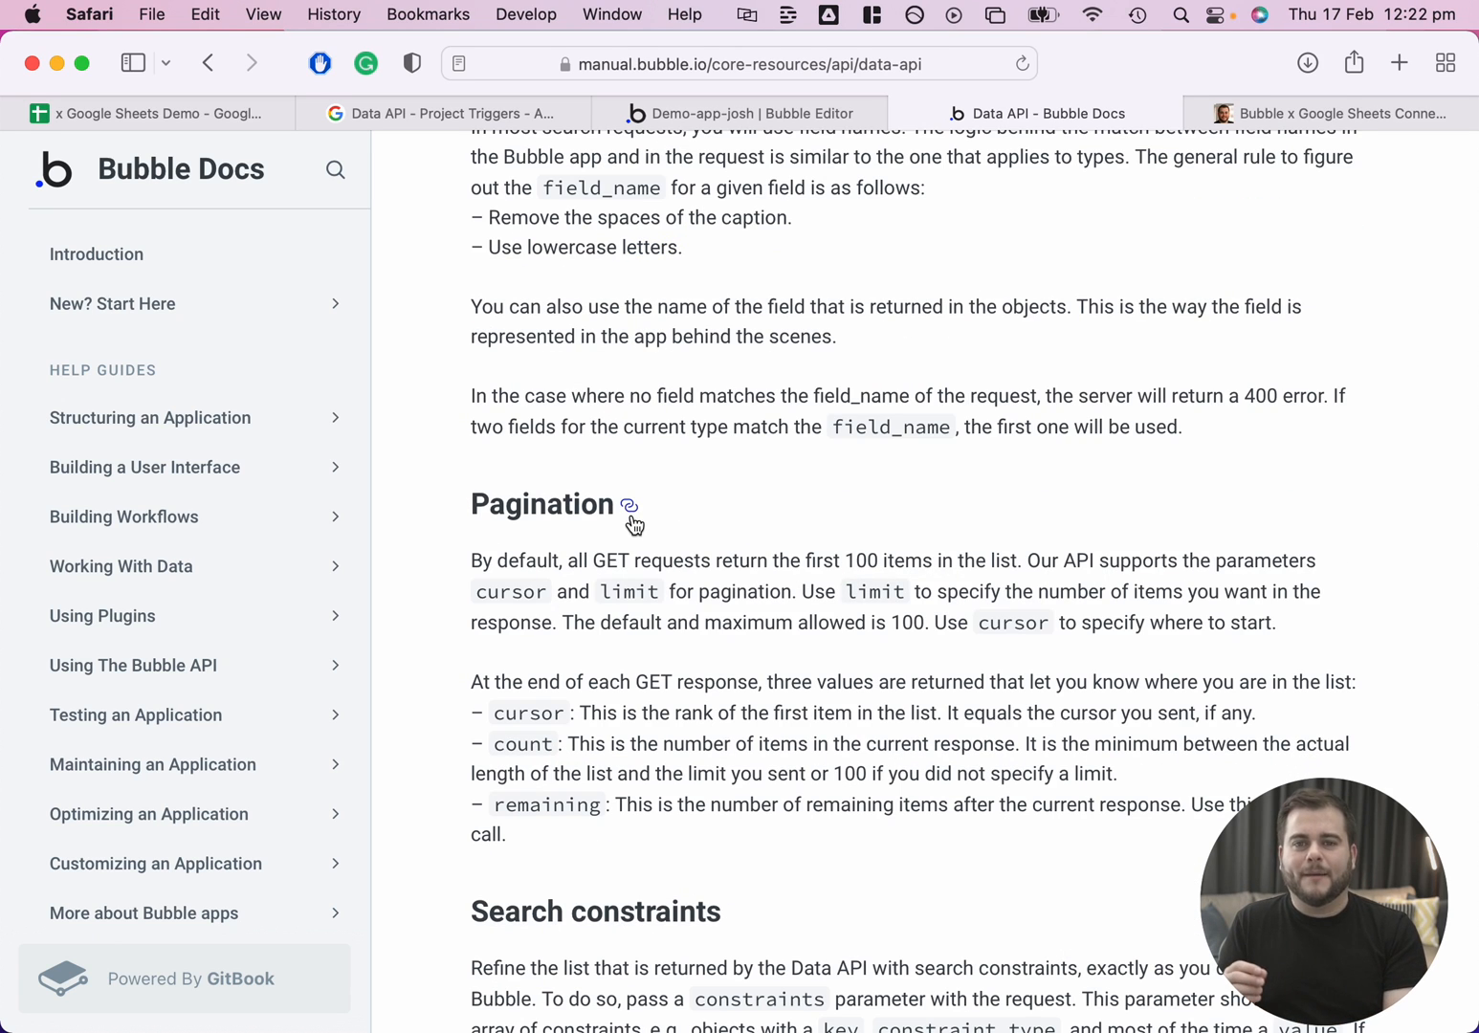
mouse_move(630, 538)
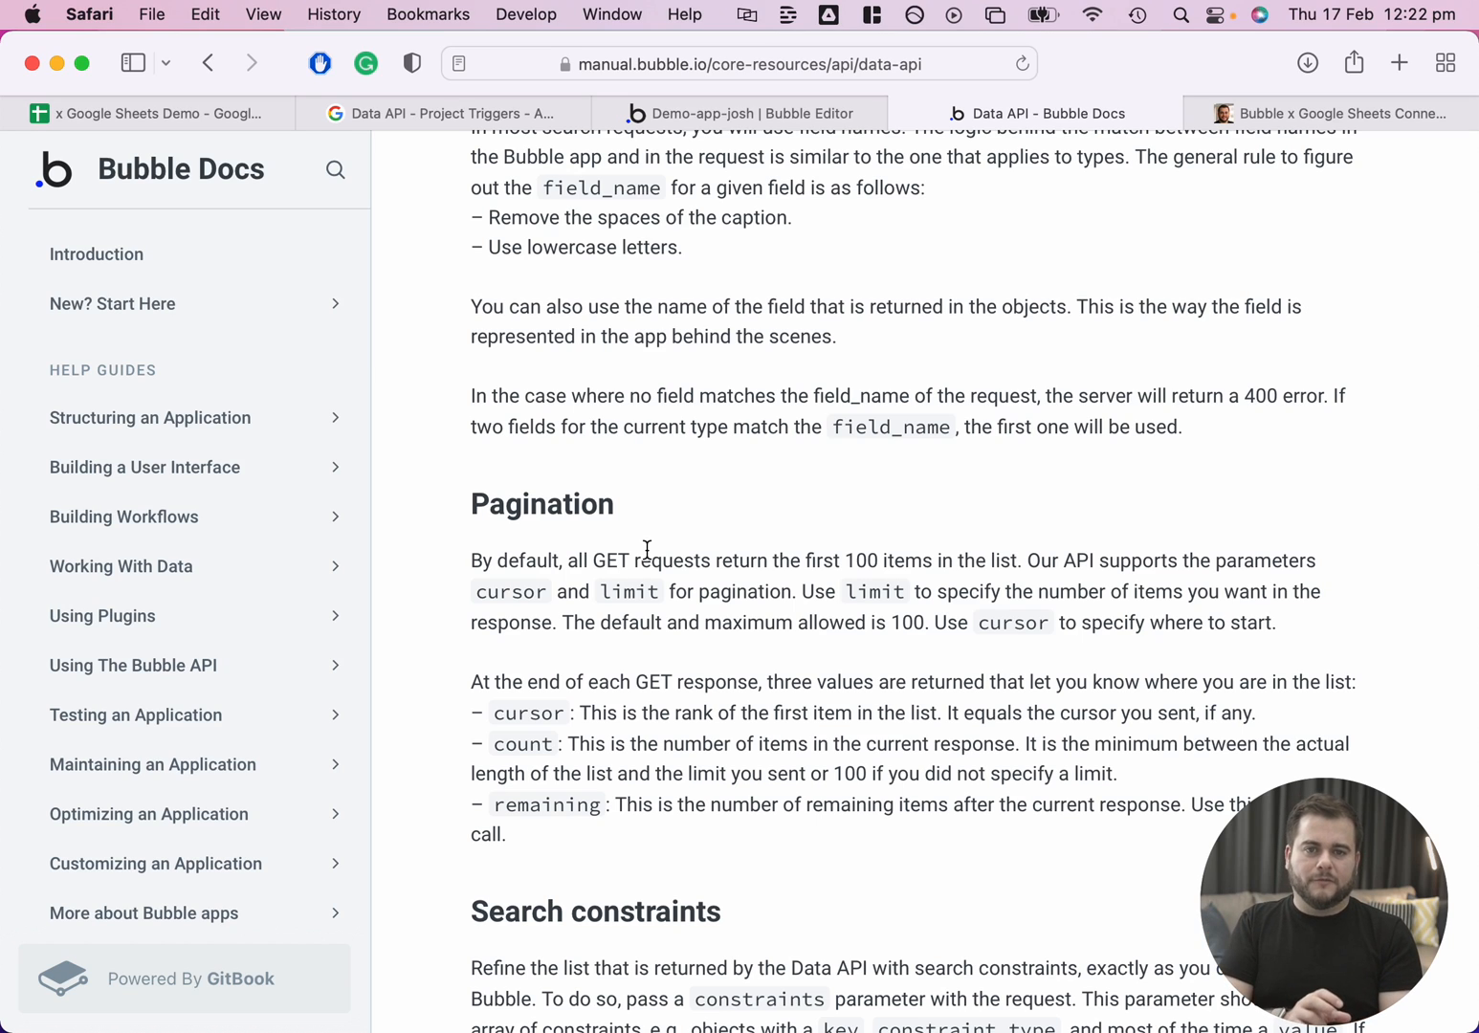
mouse_move(658, 522)
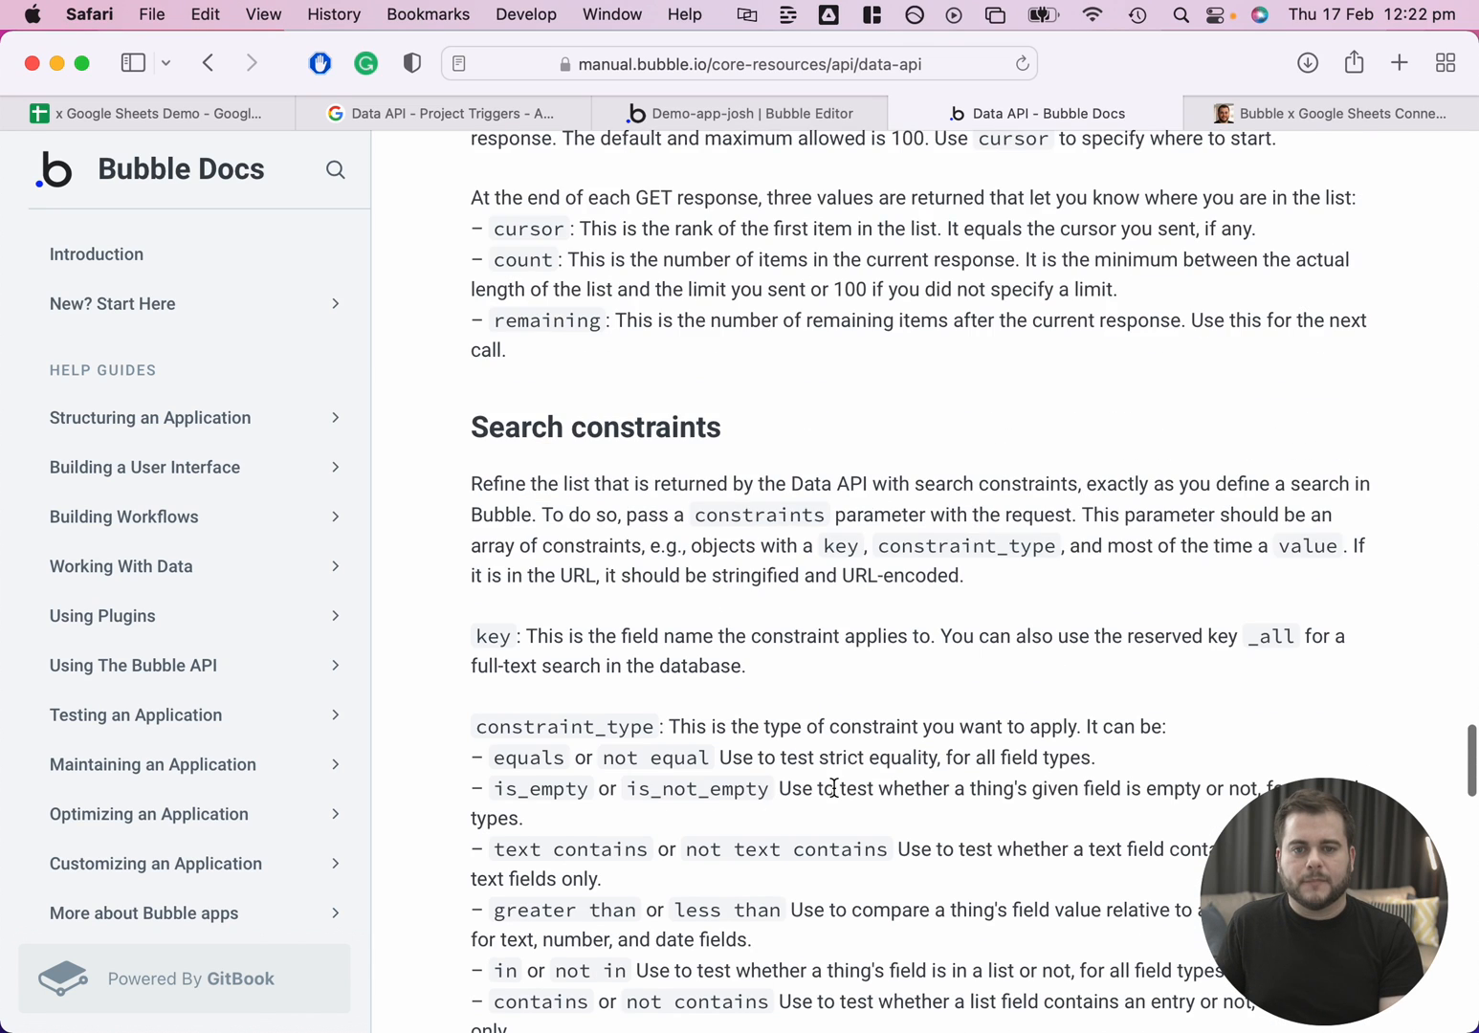
scroll("down", 3)
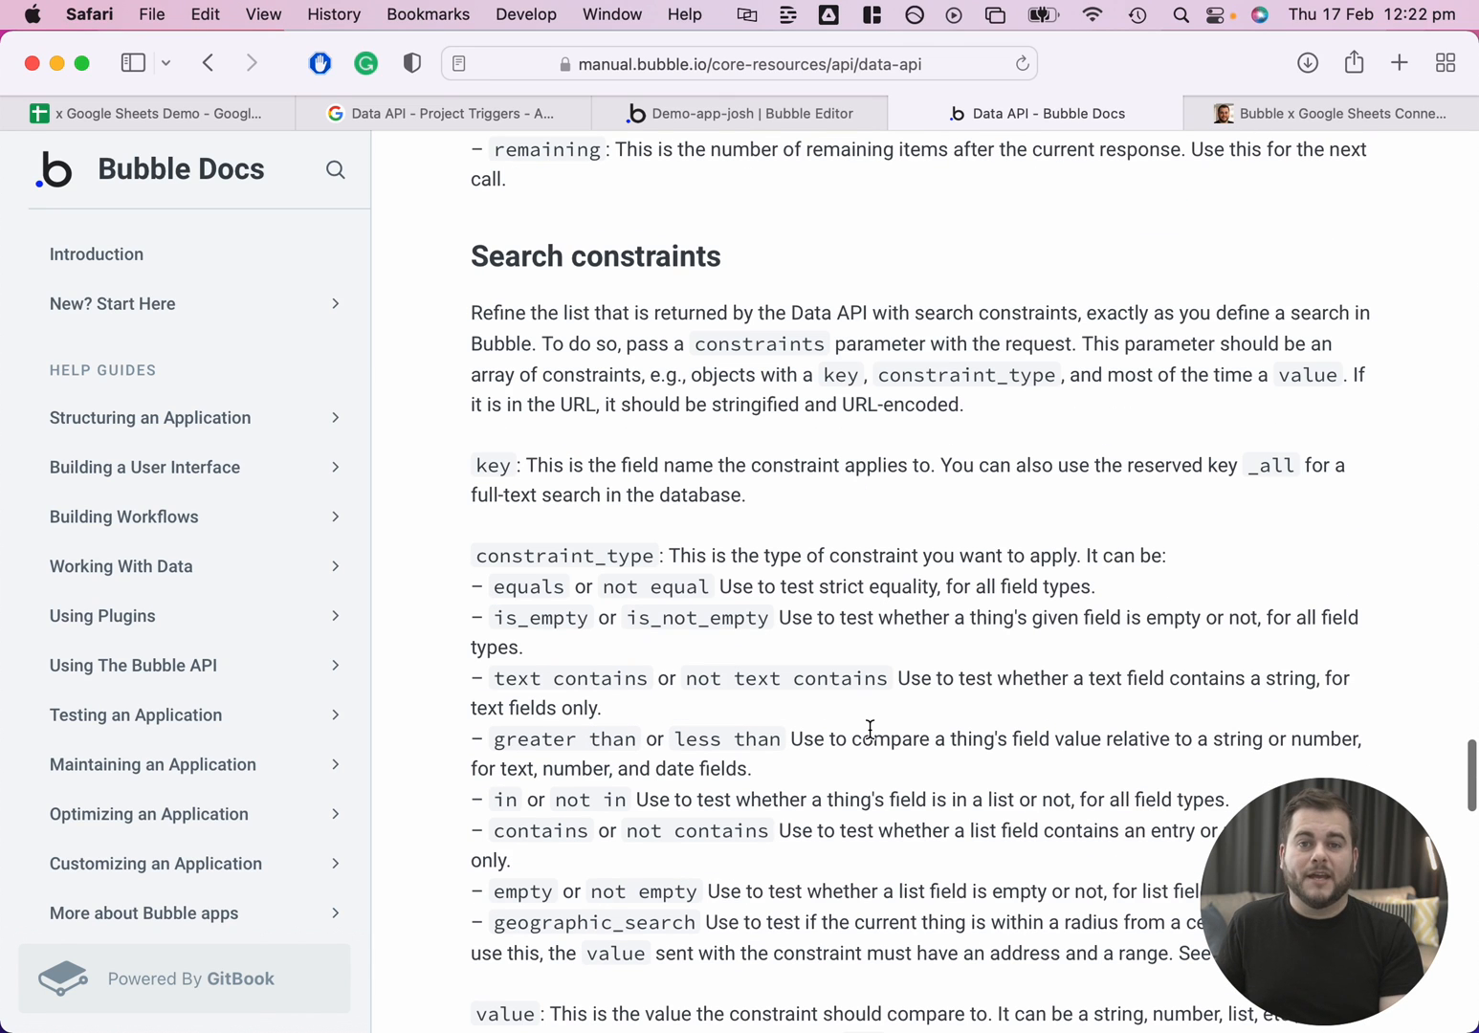
scroll("down", 3)
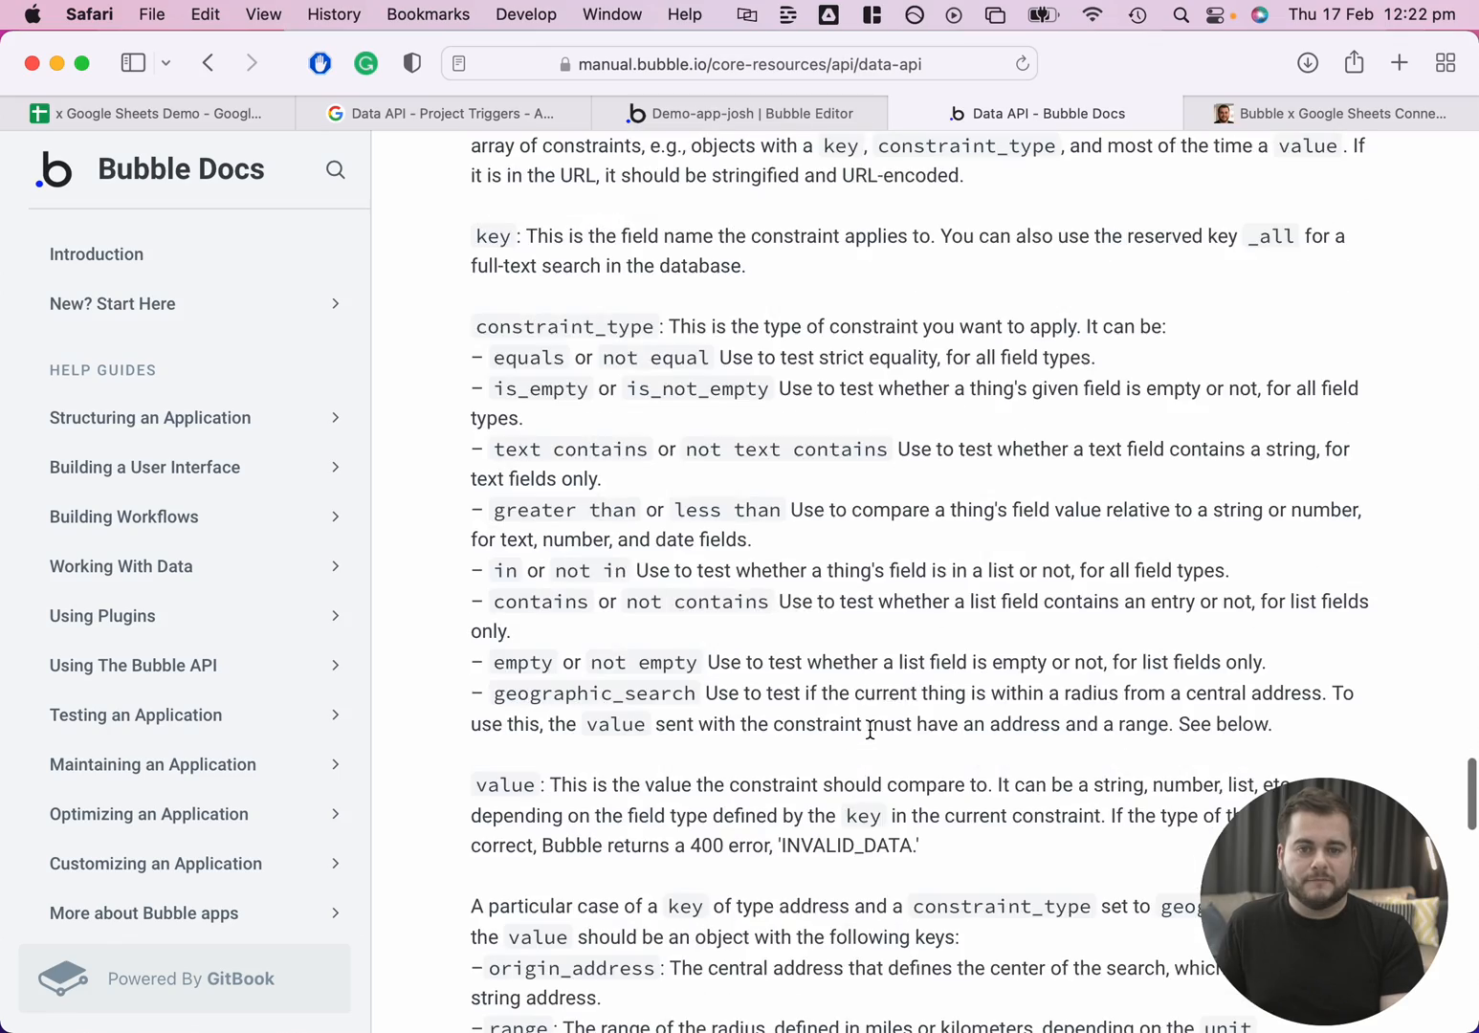
scroll("down", 3)
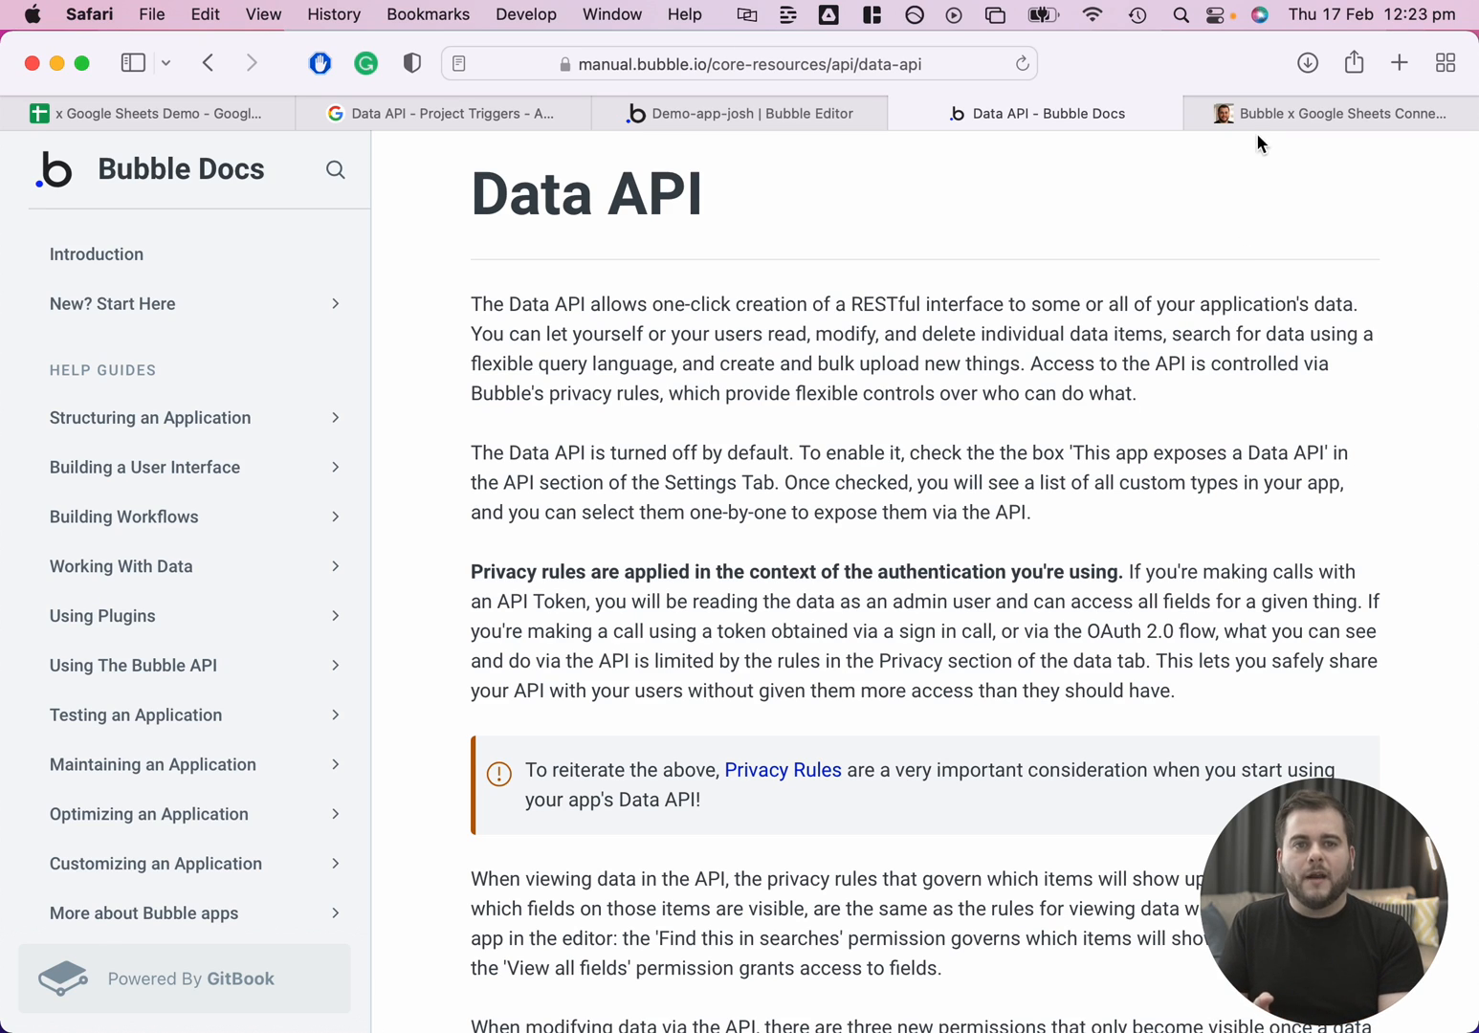
Browse the Gumroad connector product page down to the $29+ and $99+ purchase options.
left_click(1332, 113)
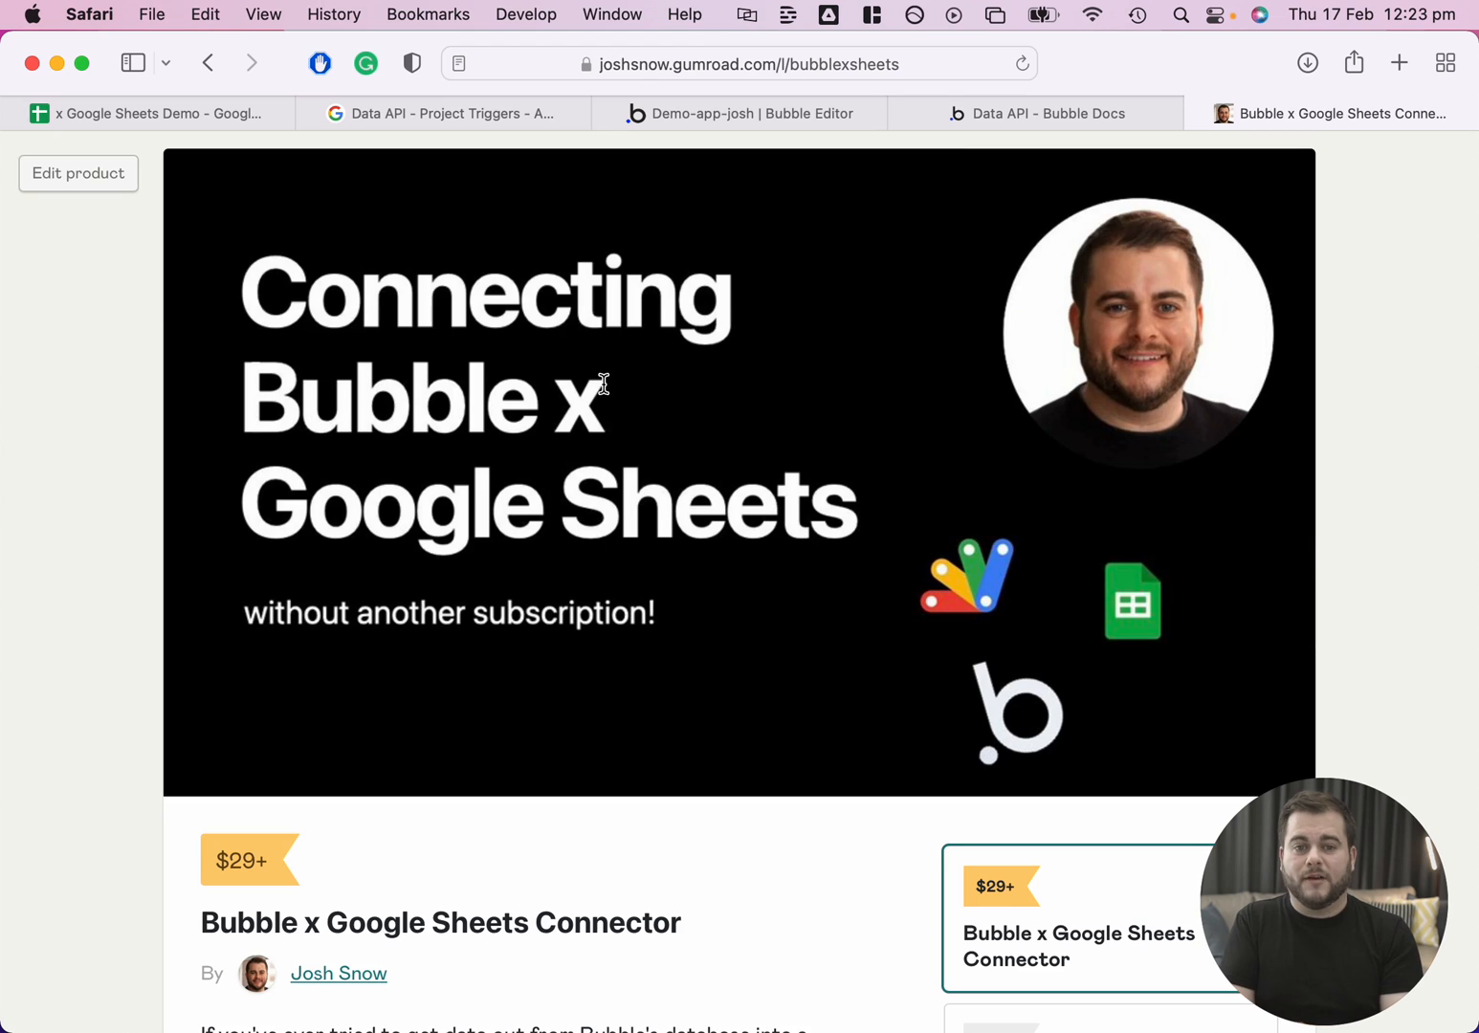
scroll("down", 3)
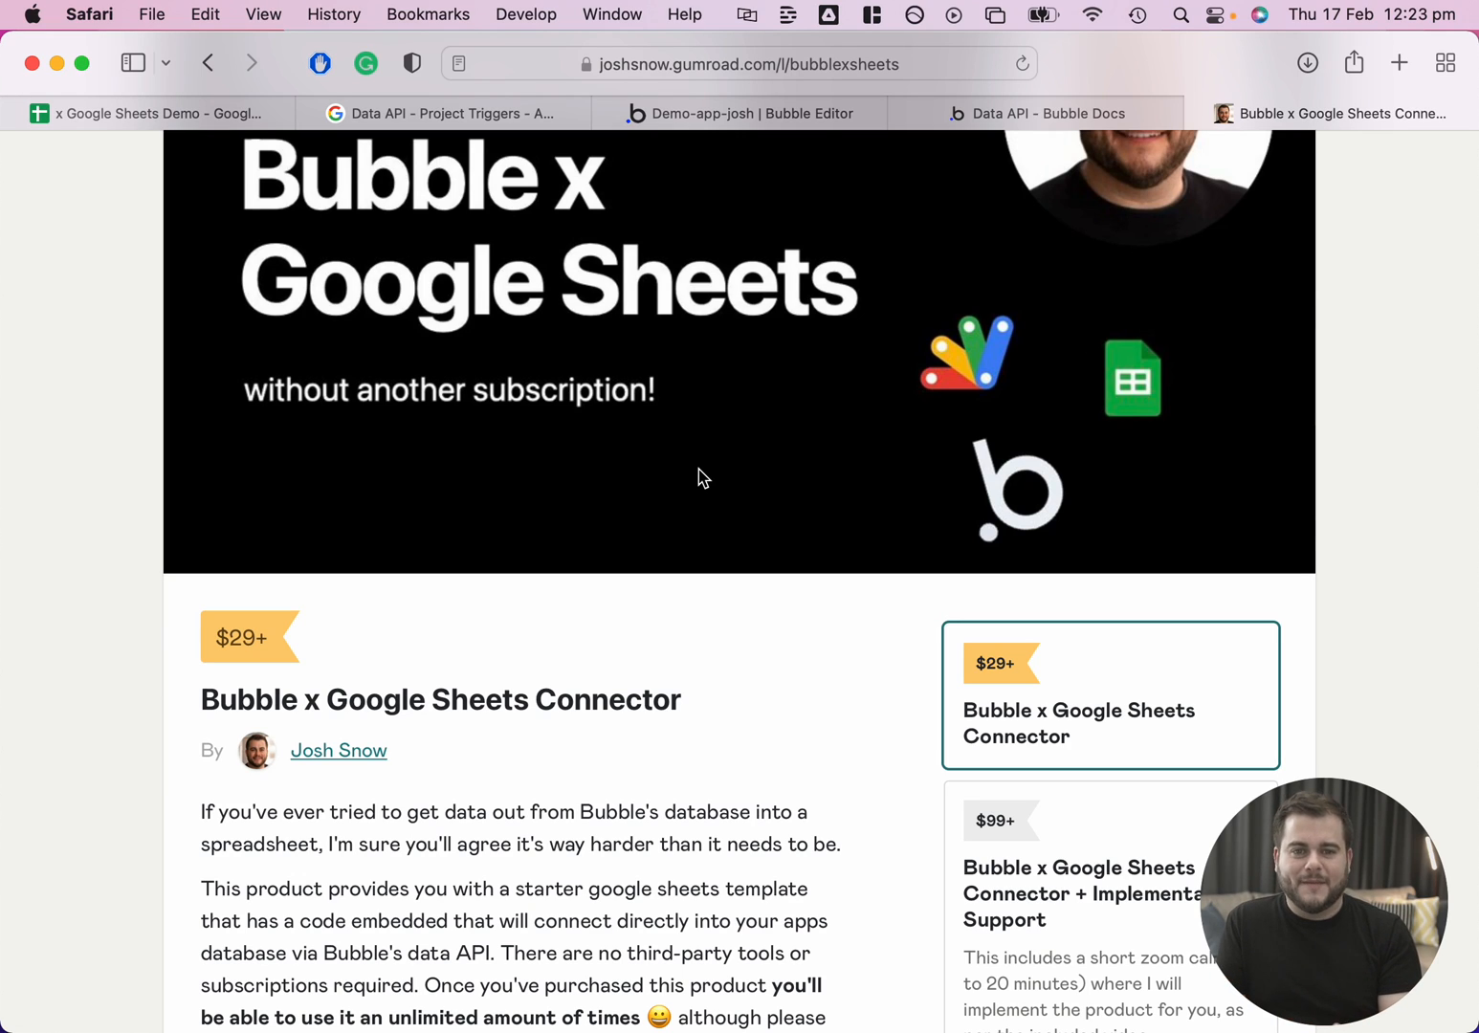
mouse_move(761, 507)
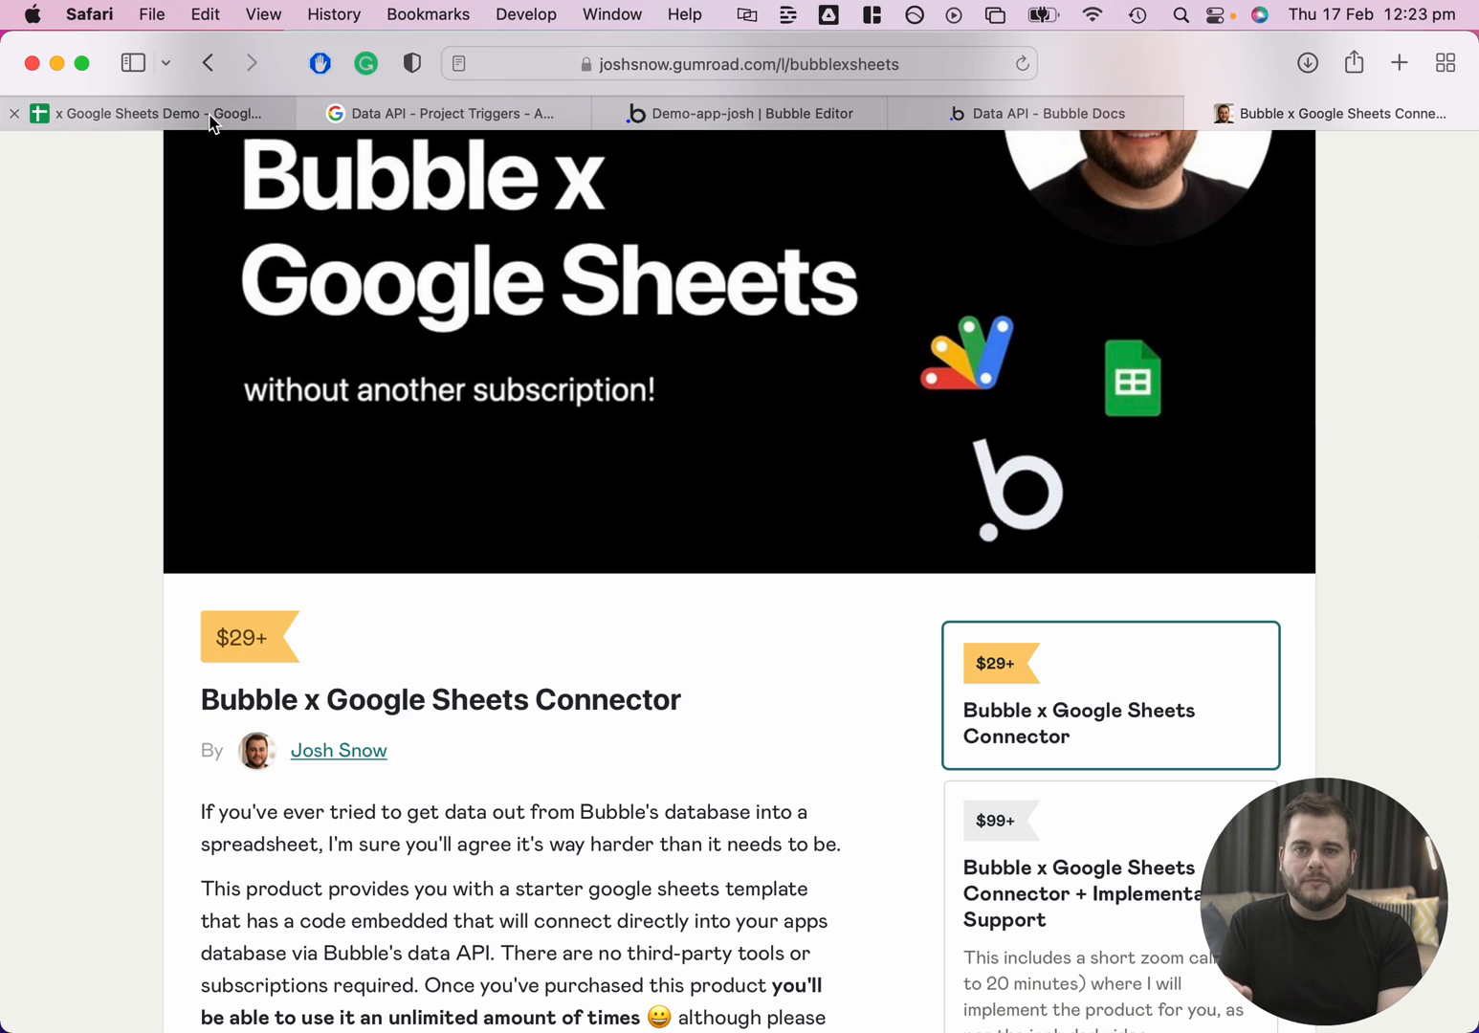
scroll("down", 3)
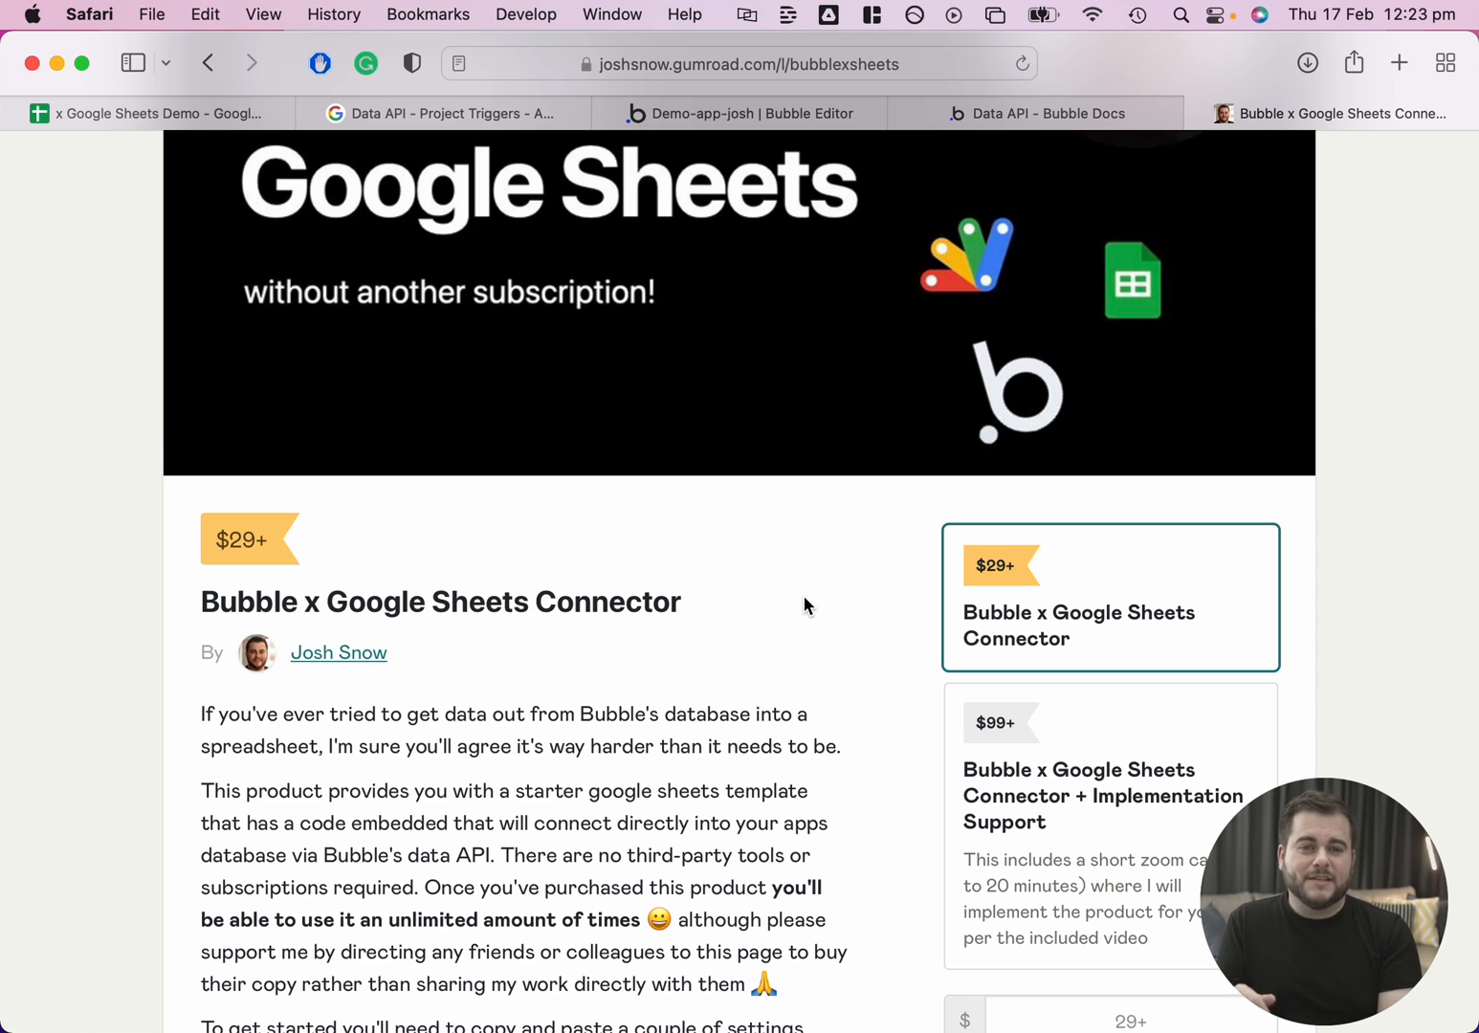